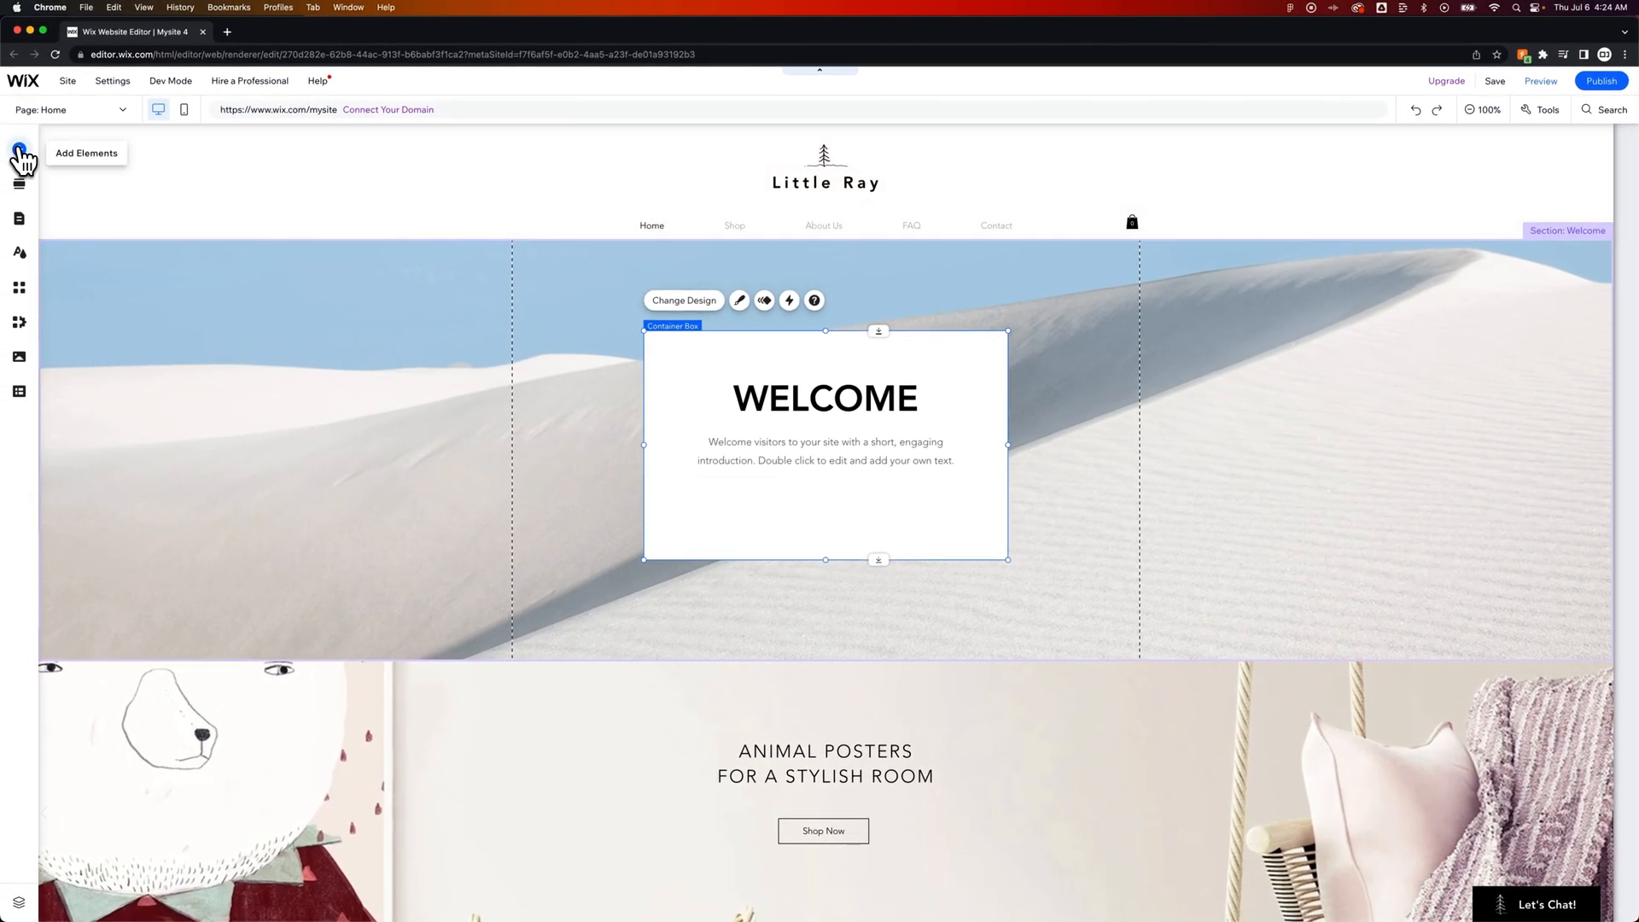
# - Browse the Themed, Text & Icon and Icon button design categories in Add Elements
pyautogui.click(19, 152)
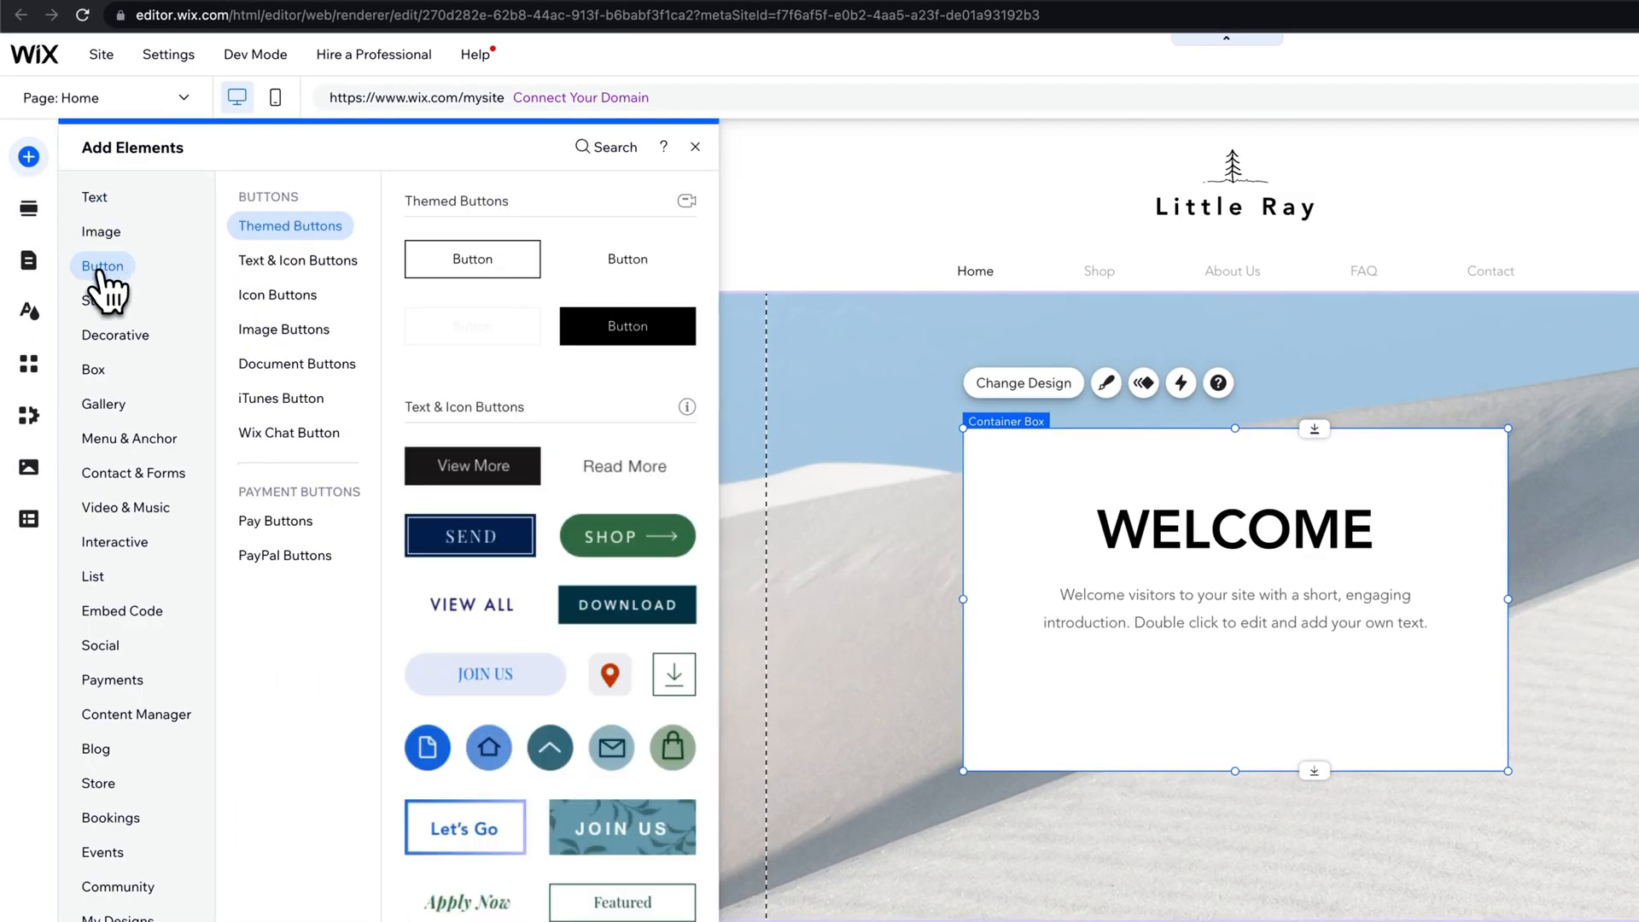
pyautogui.moveTo(109, 292)
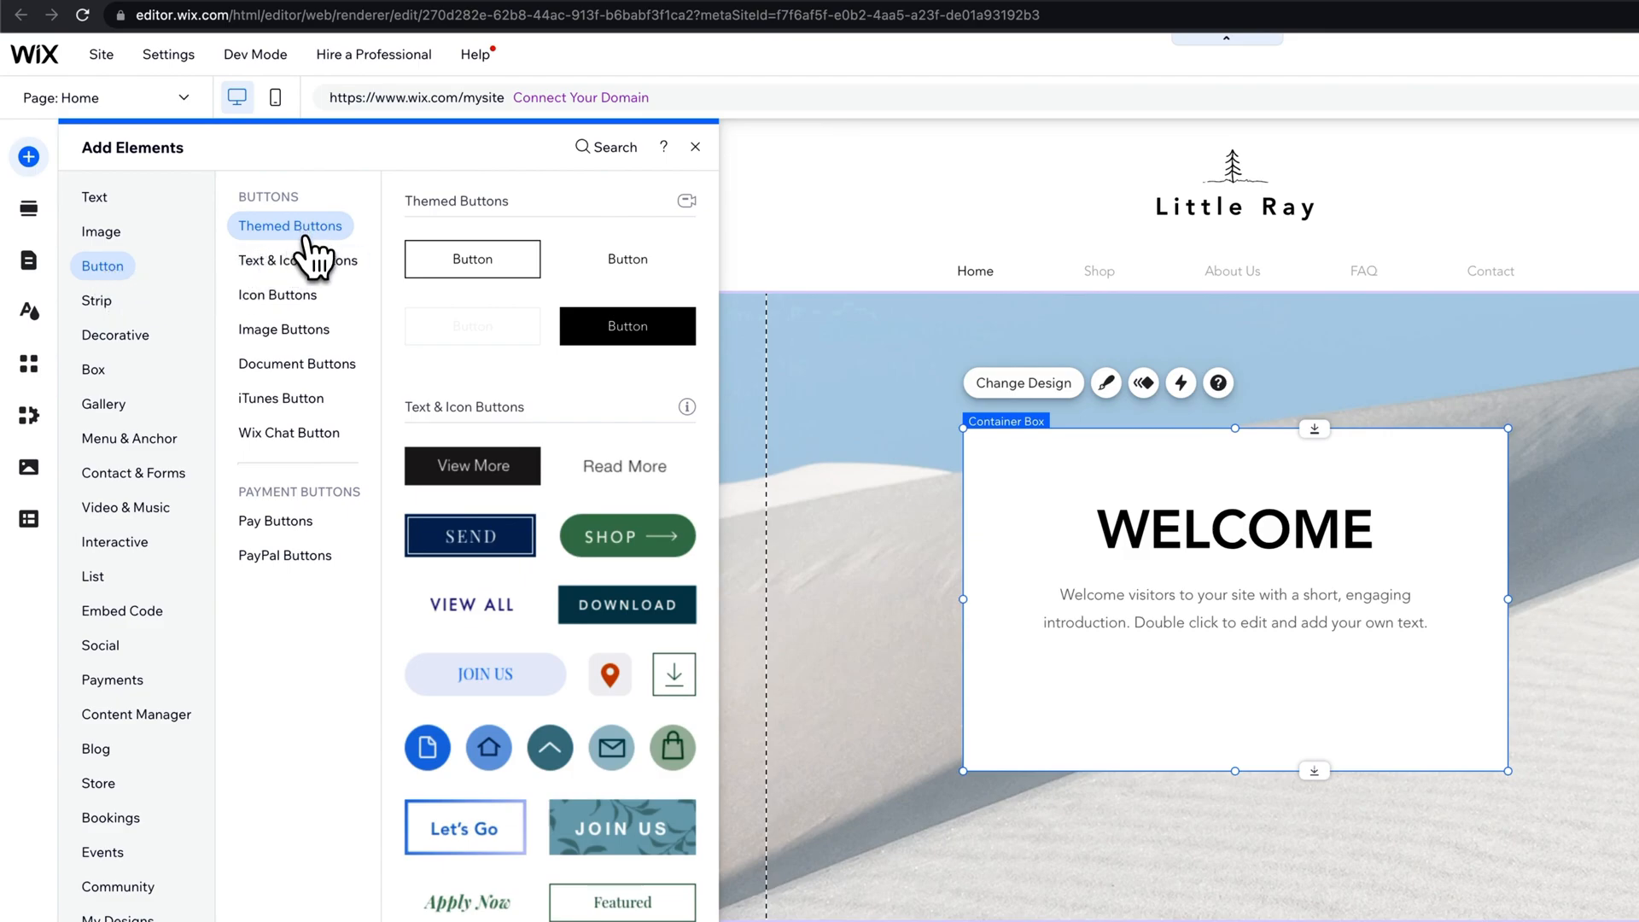
pyautogui.moveTo(297, 259)
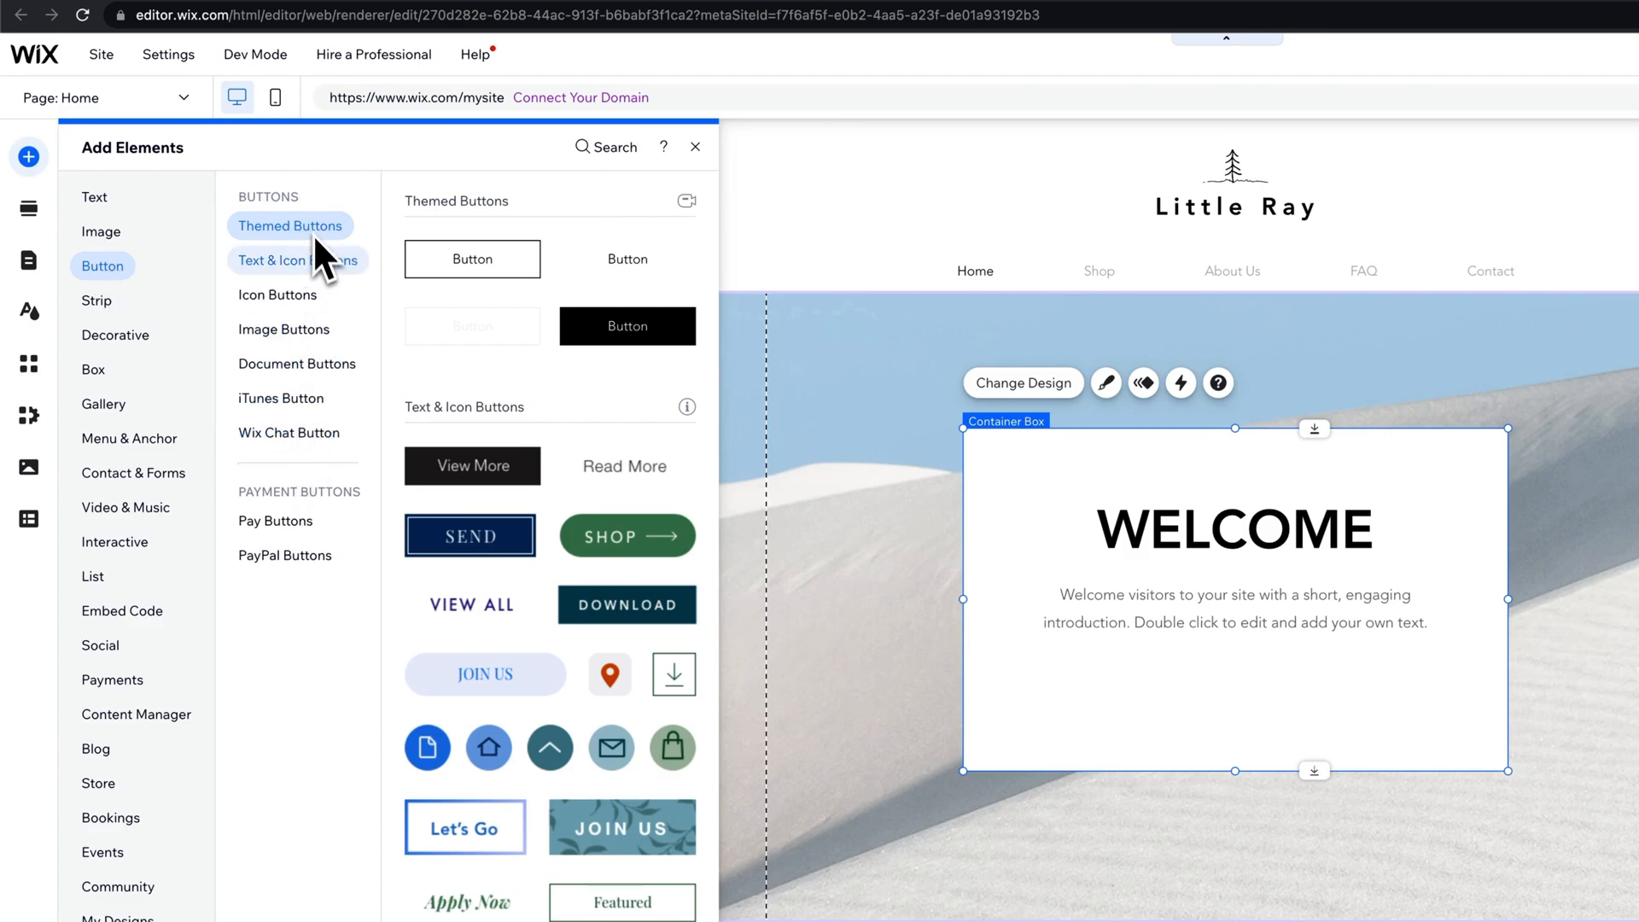
pyautogui.click(297, 260)
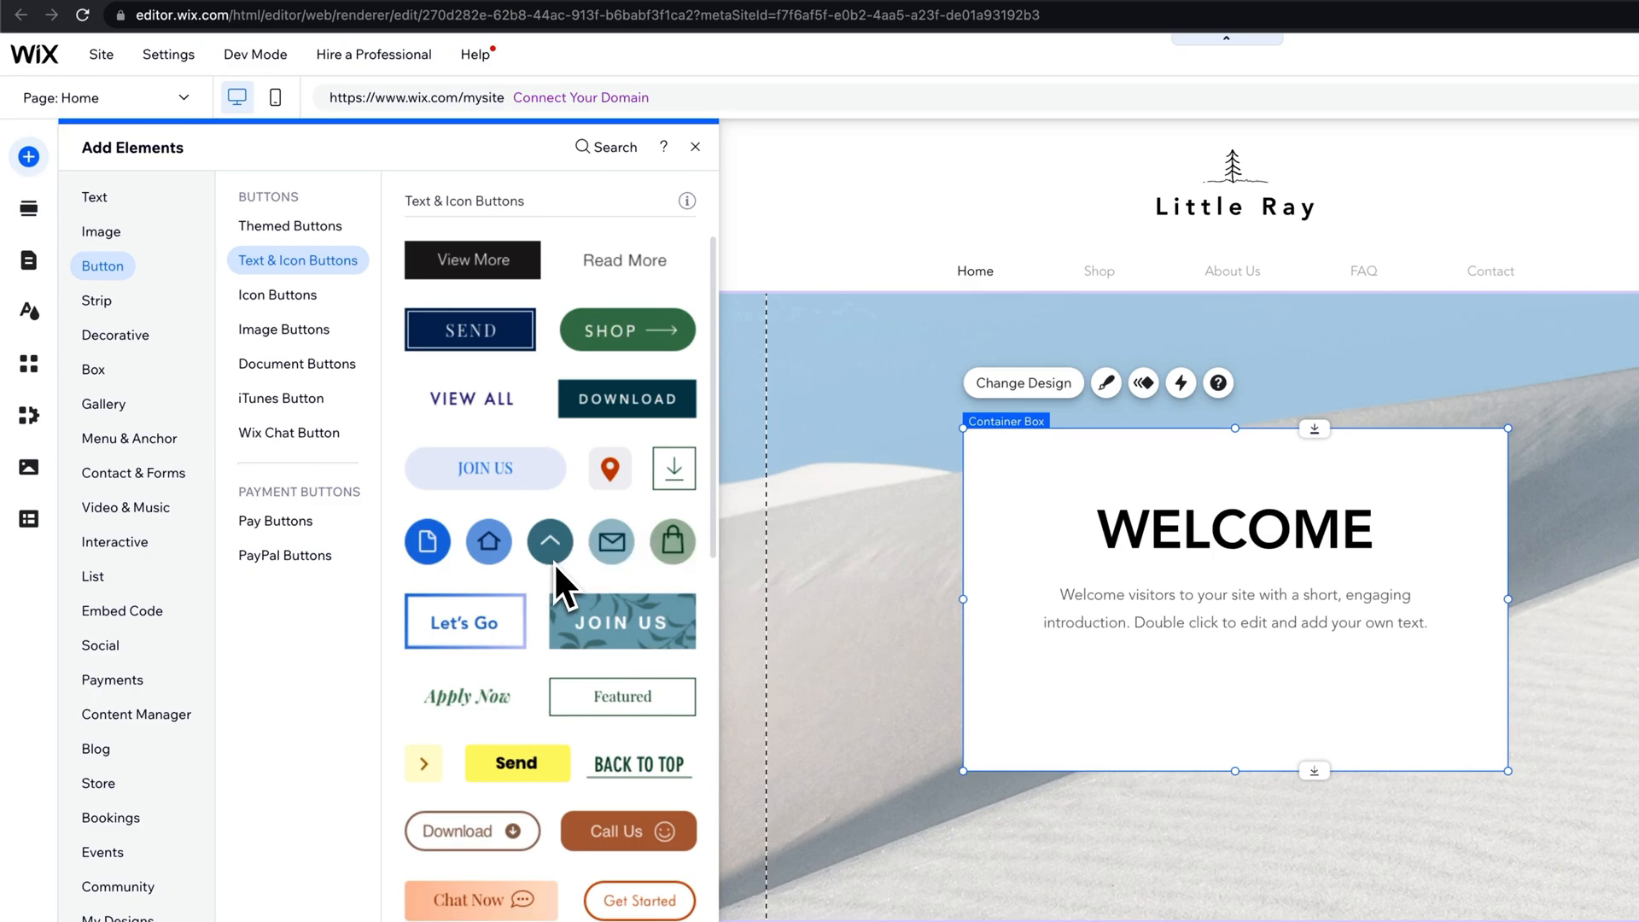
pyautogui.scroll(-3)
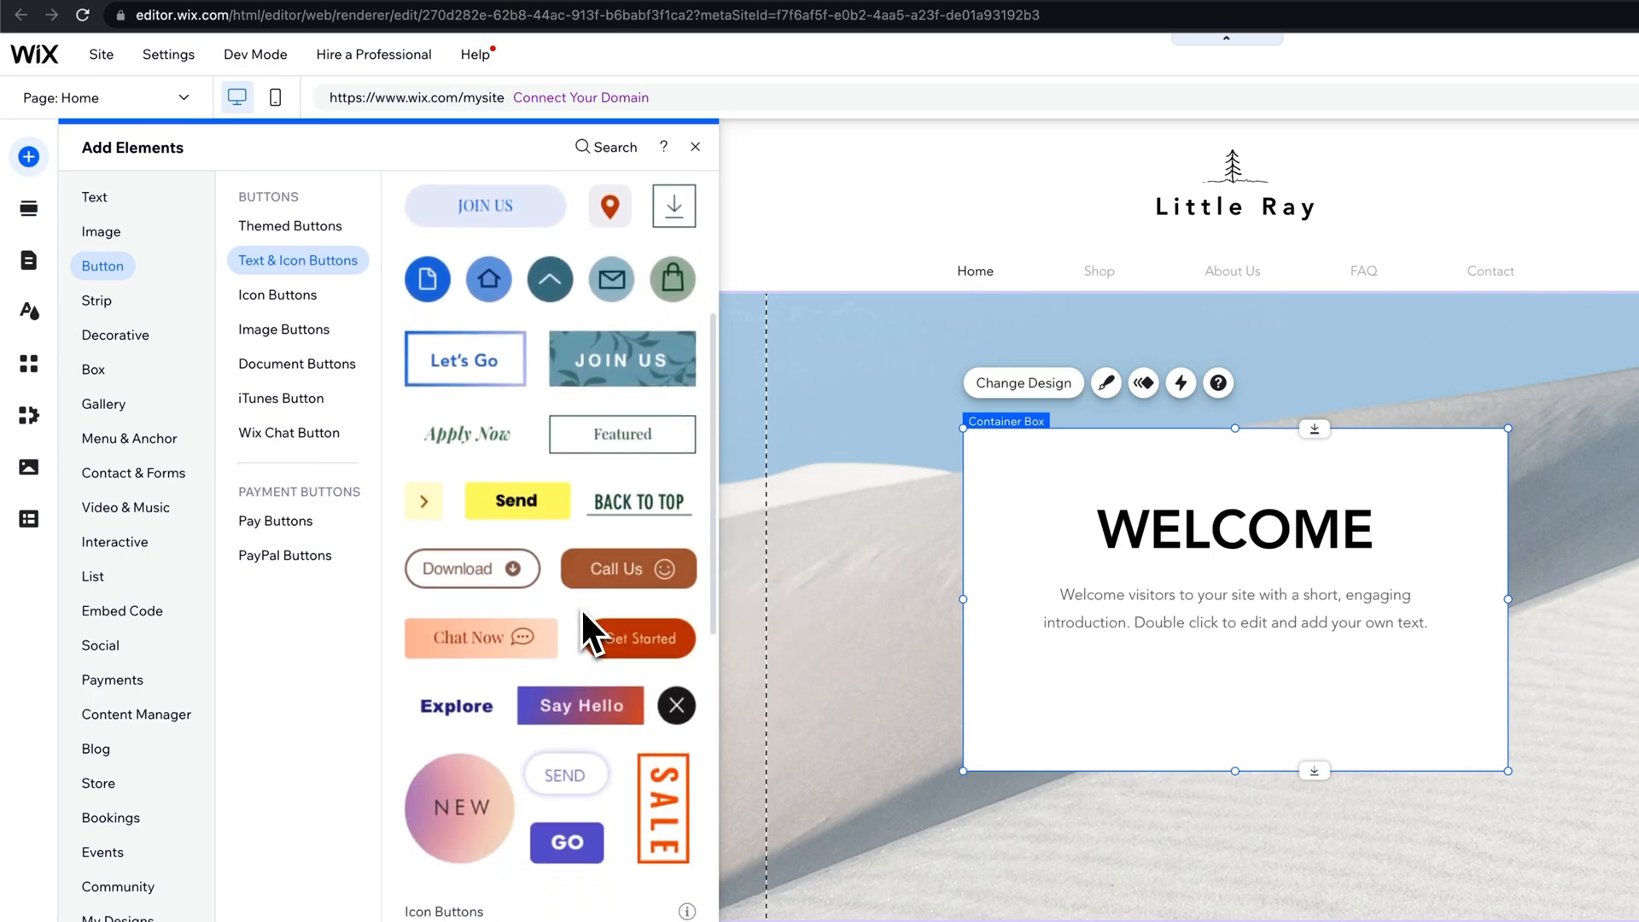
pyautogui.click(277, 294)
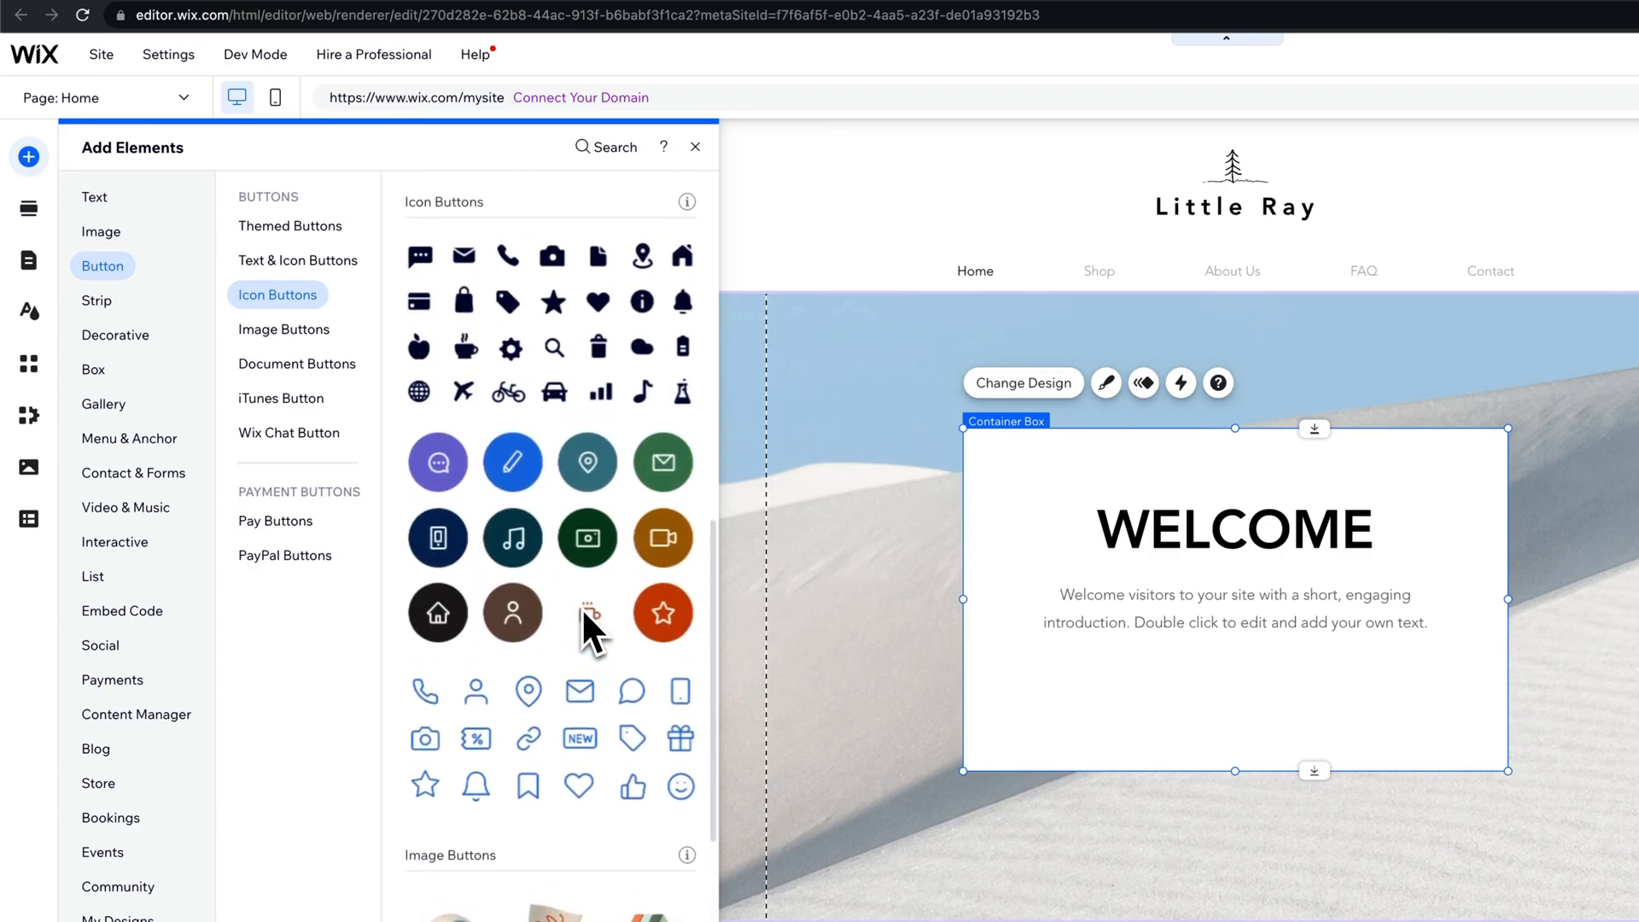
pyautogui.click(290, 225)
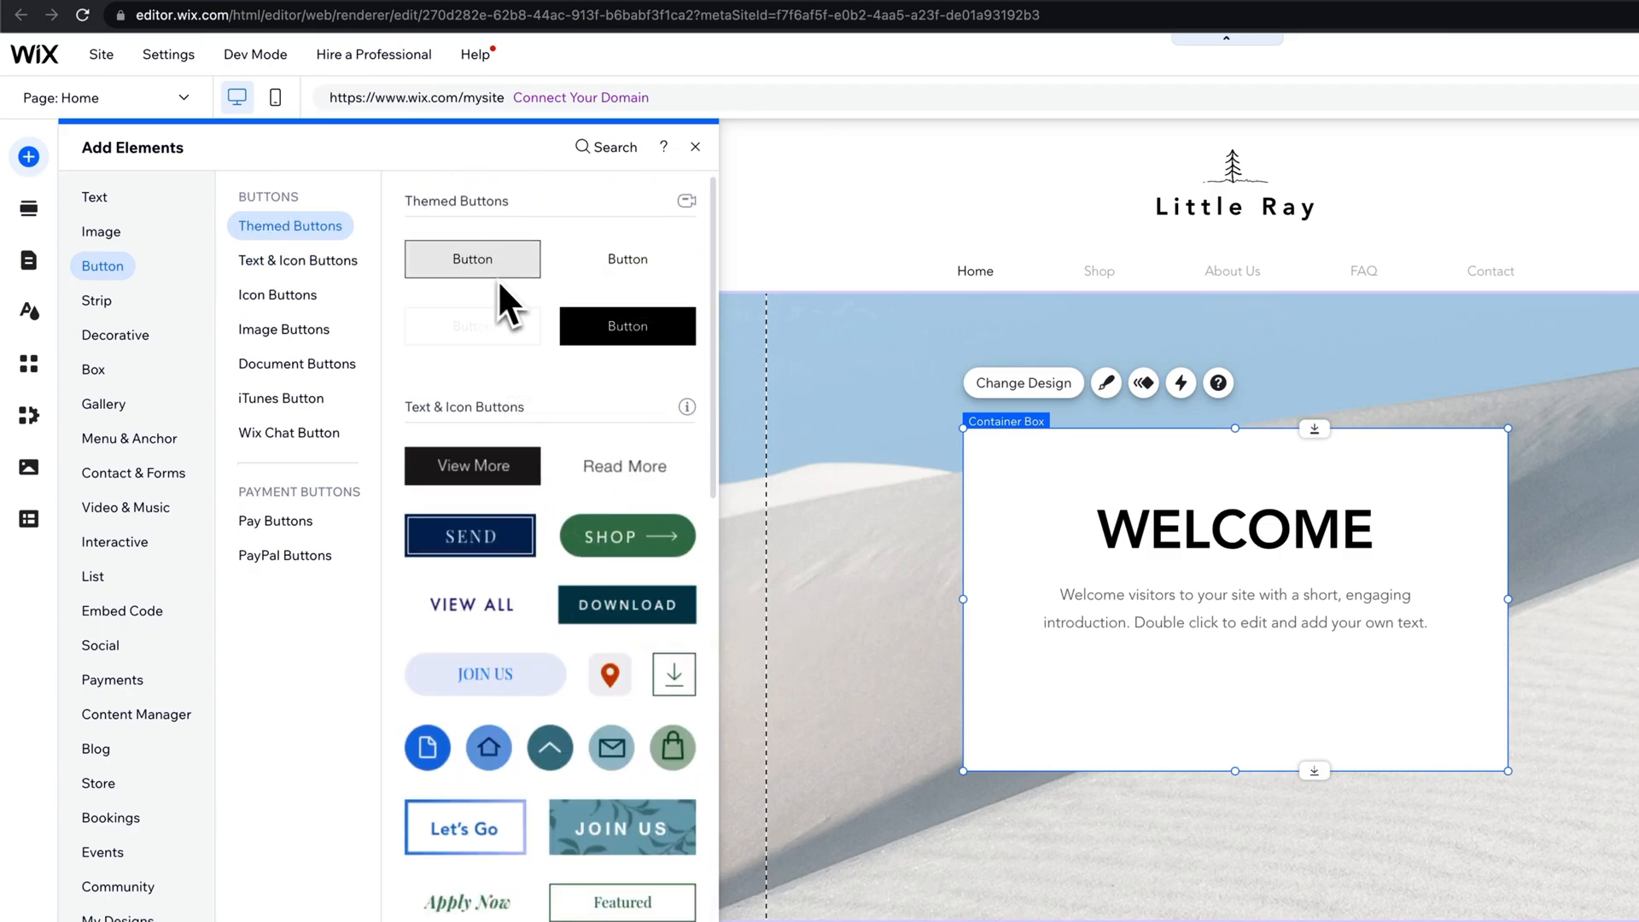
pyautogui.moveTo(626, 536)
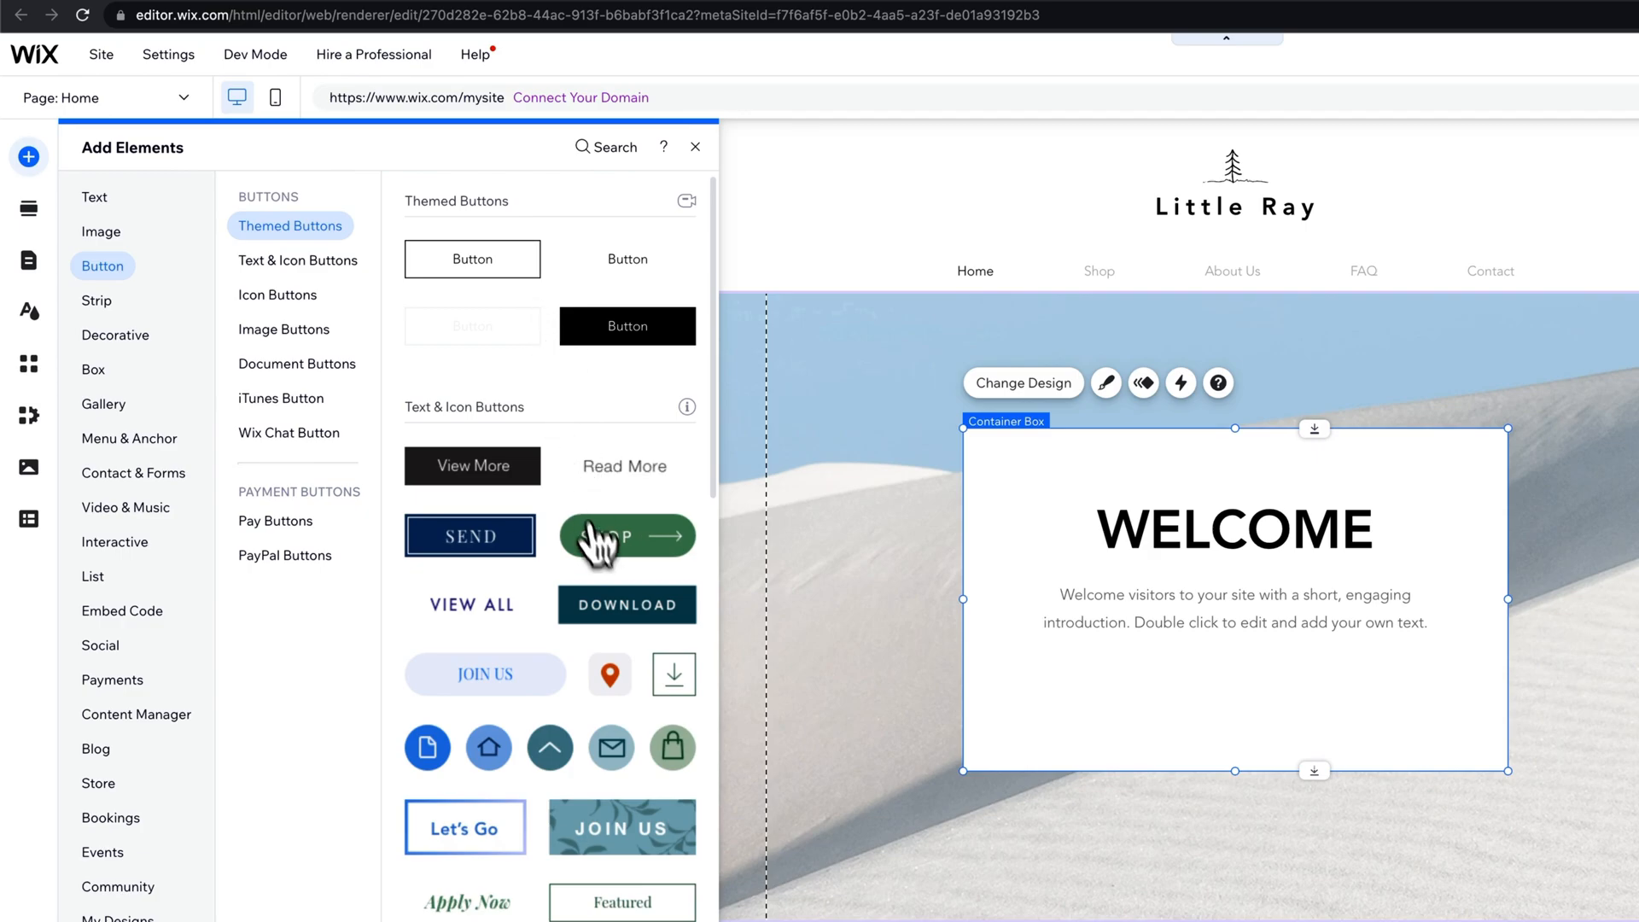
pyautogui.moveTo(625, 554)
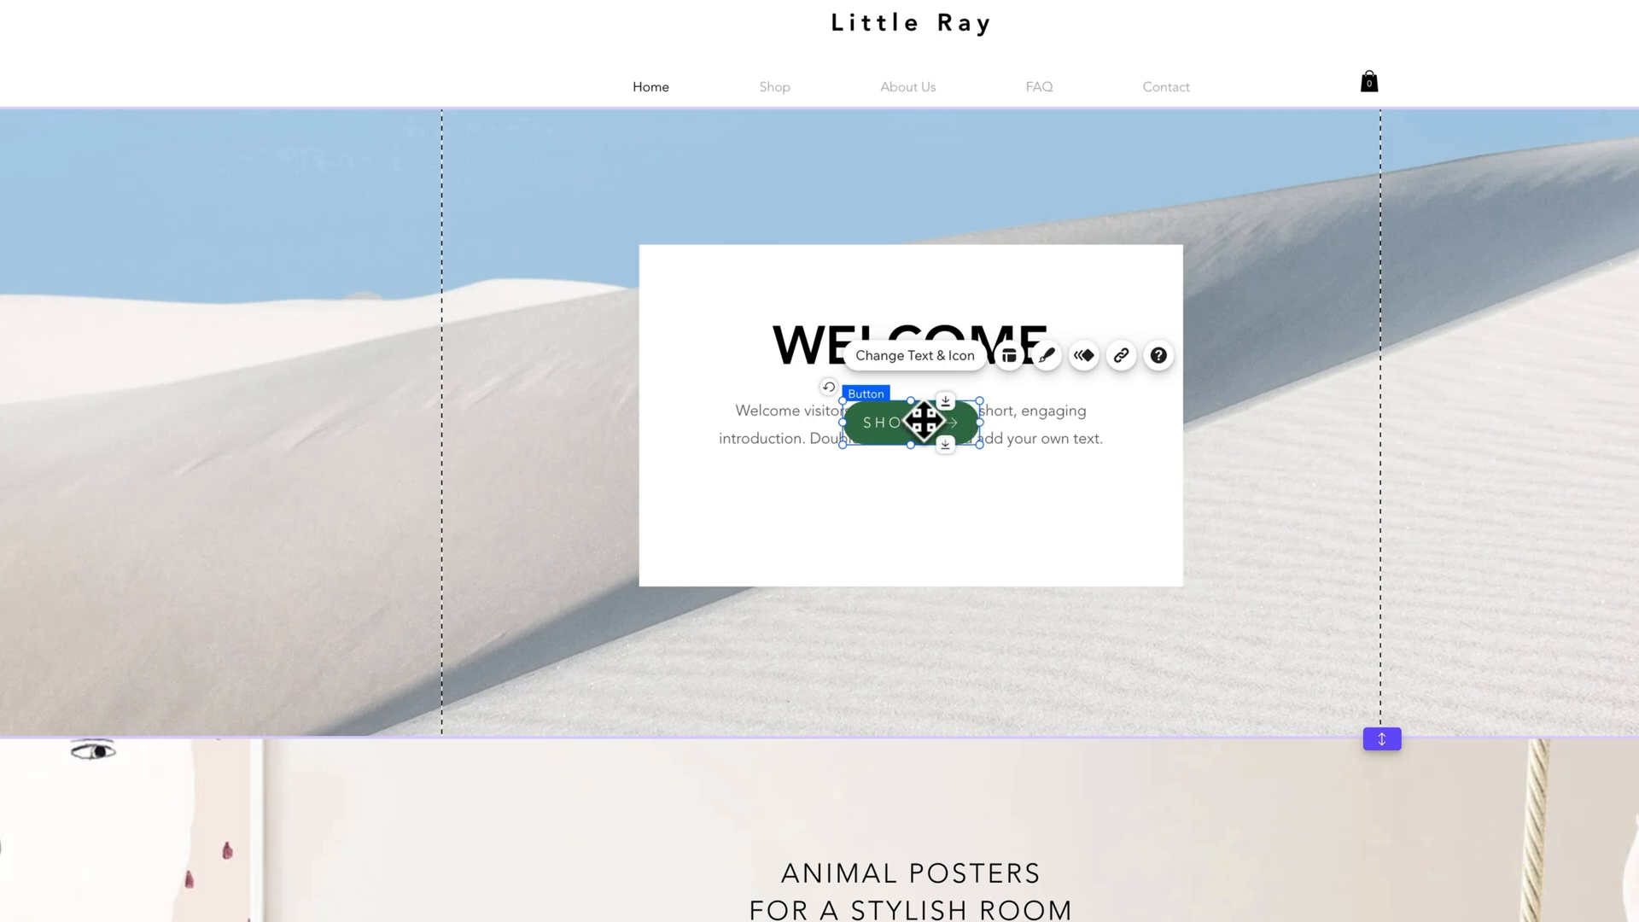
# - Place the green SHOP arrow button in the Welcome box, centred under the intro text
pyautogui.moveTo(910, 422); pyautogui.dragTo(930, 464)
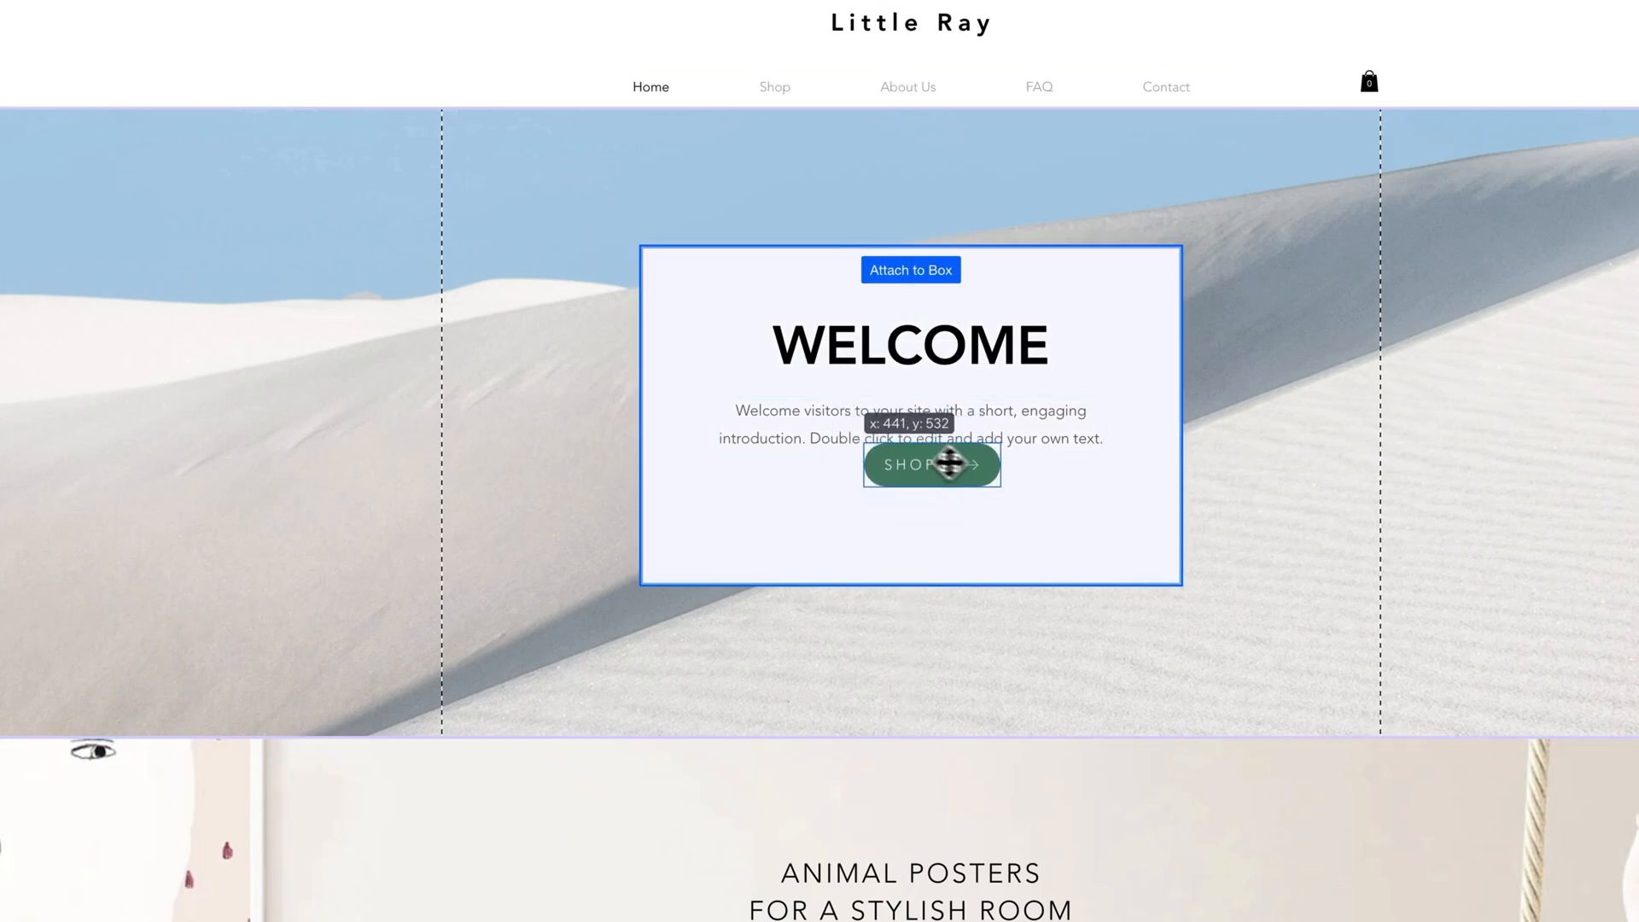
pyautogui.moveTo(929, 464); pyautogui.dragTo(915, 507)
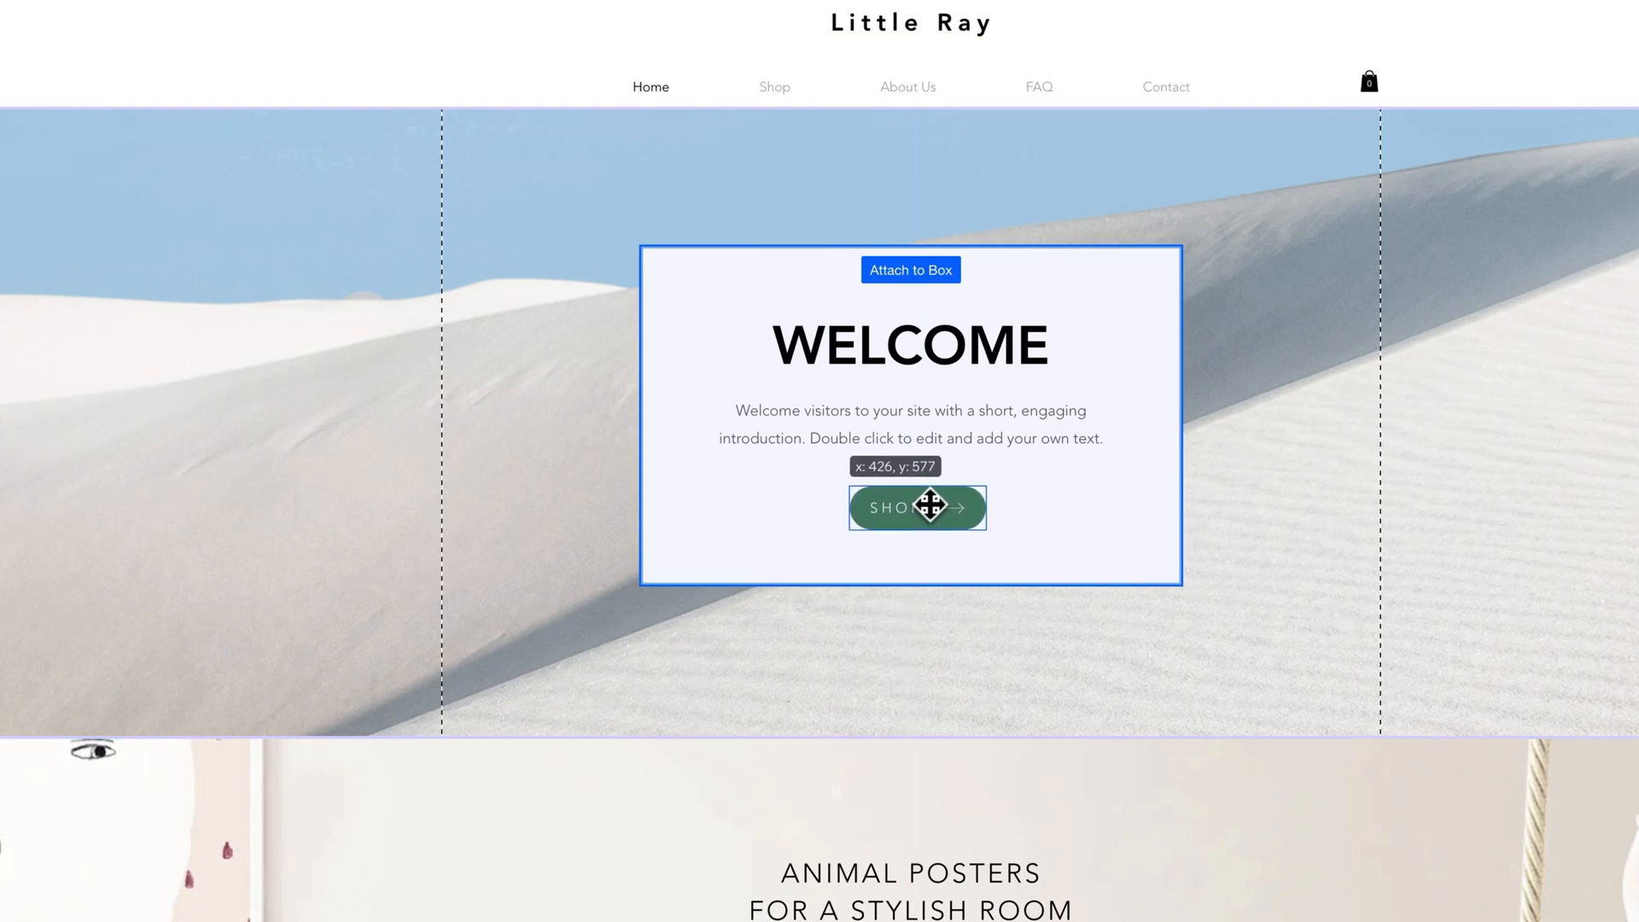
pyautogui.moveTo(925, 507); pyautogui.dragTo(916, 506)
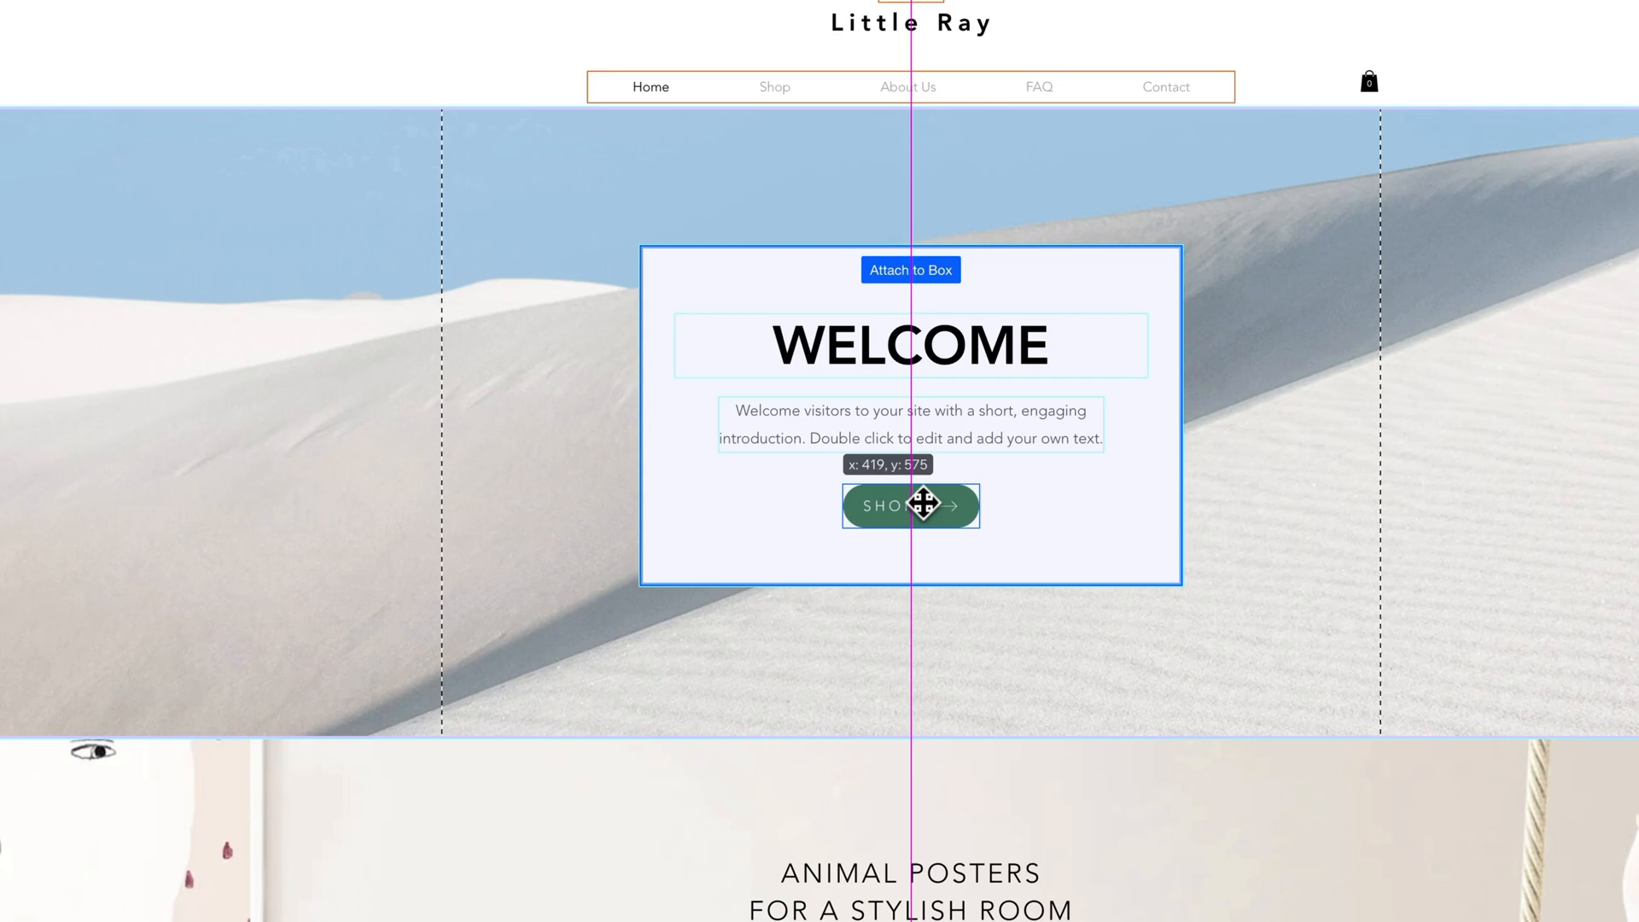
# - Resize the SHOP button, enlarging it then shrinking it to a smaller size
pyautogui.click(909, 505)
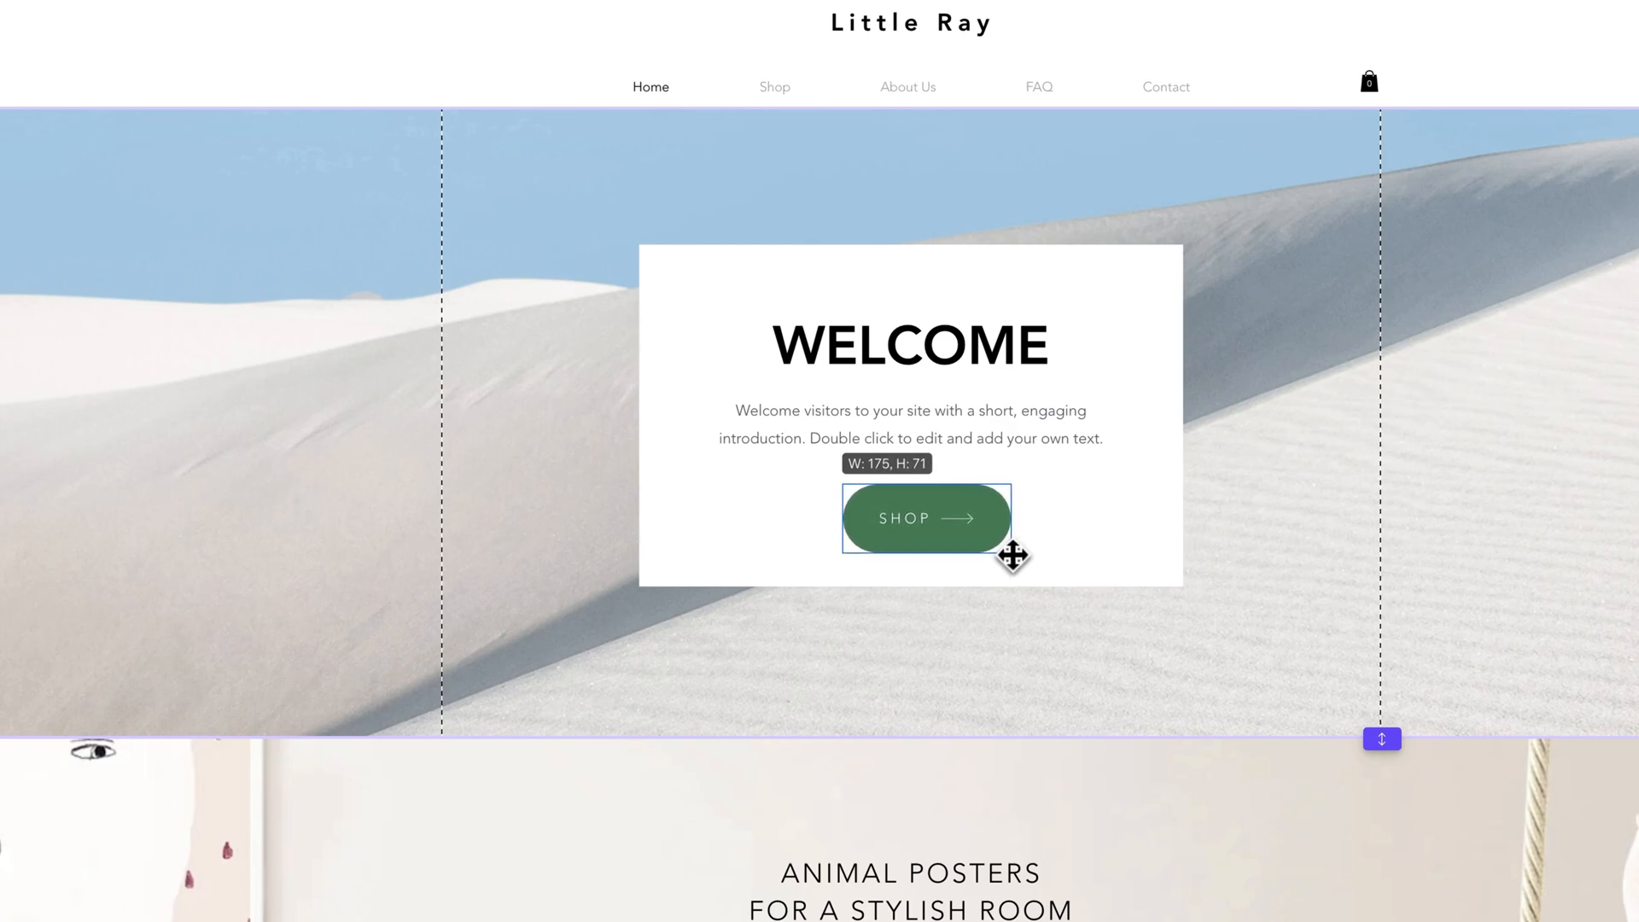
pyautogui.moveTo(1009, 553); pyautogui.dragTo(996, 549)
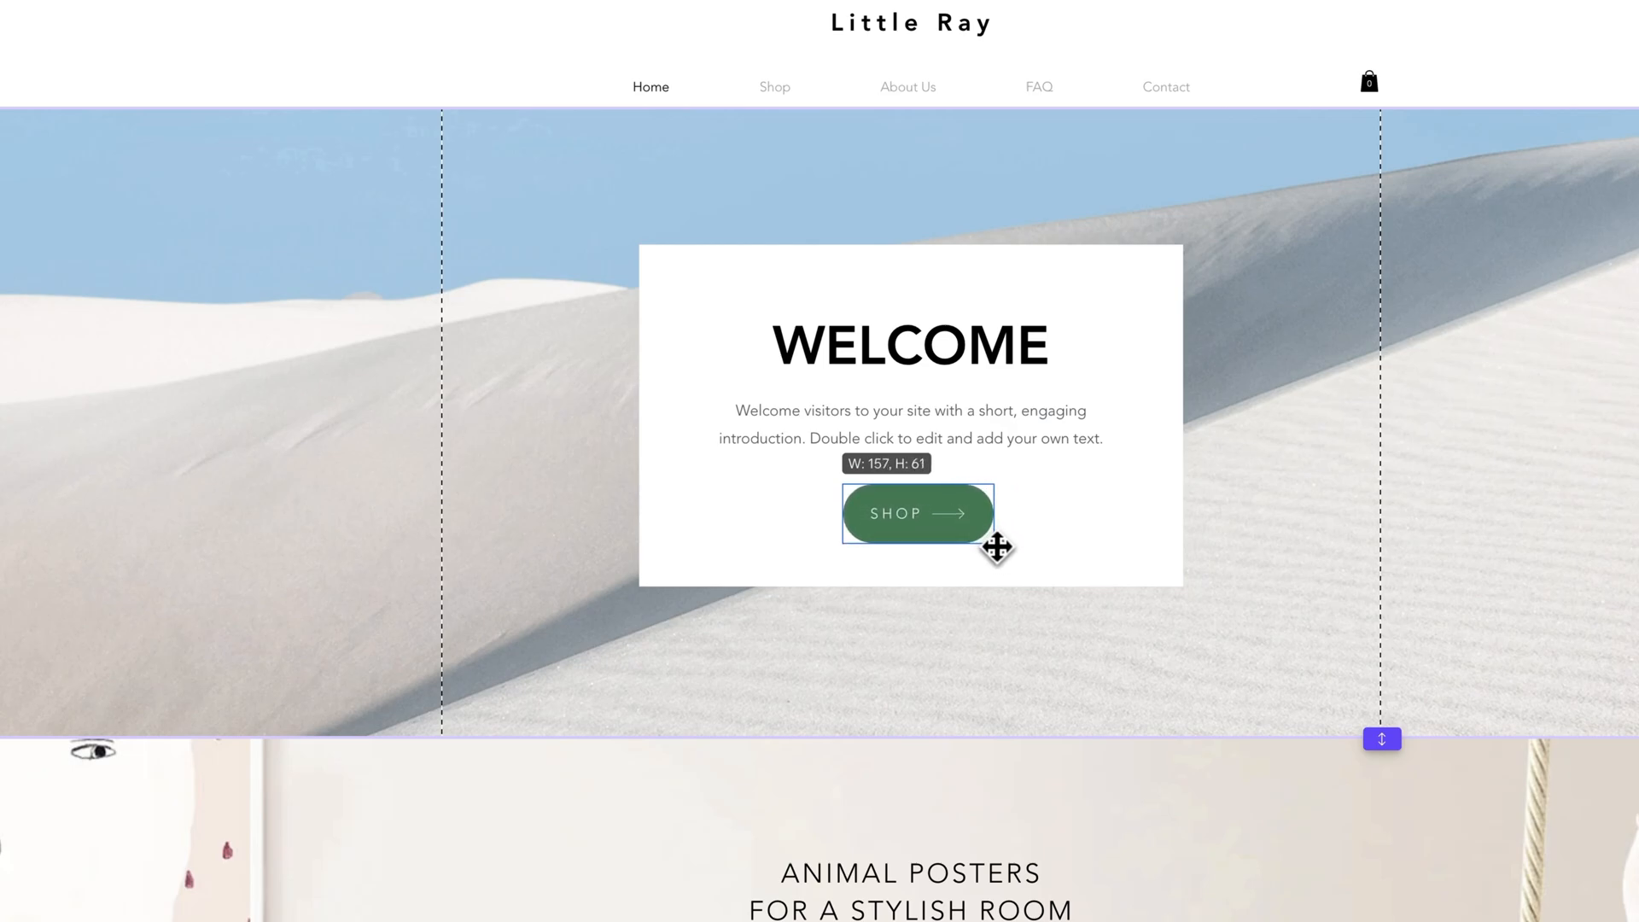
pyautogui.moveTo(994, 546); pyautogui.dragTo(968, 535)
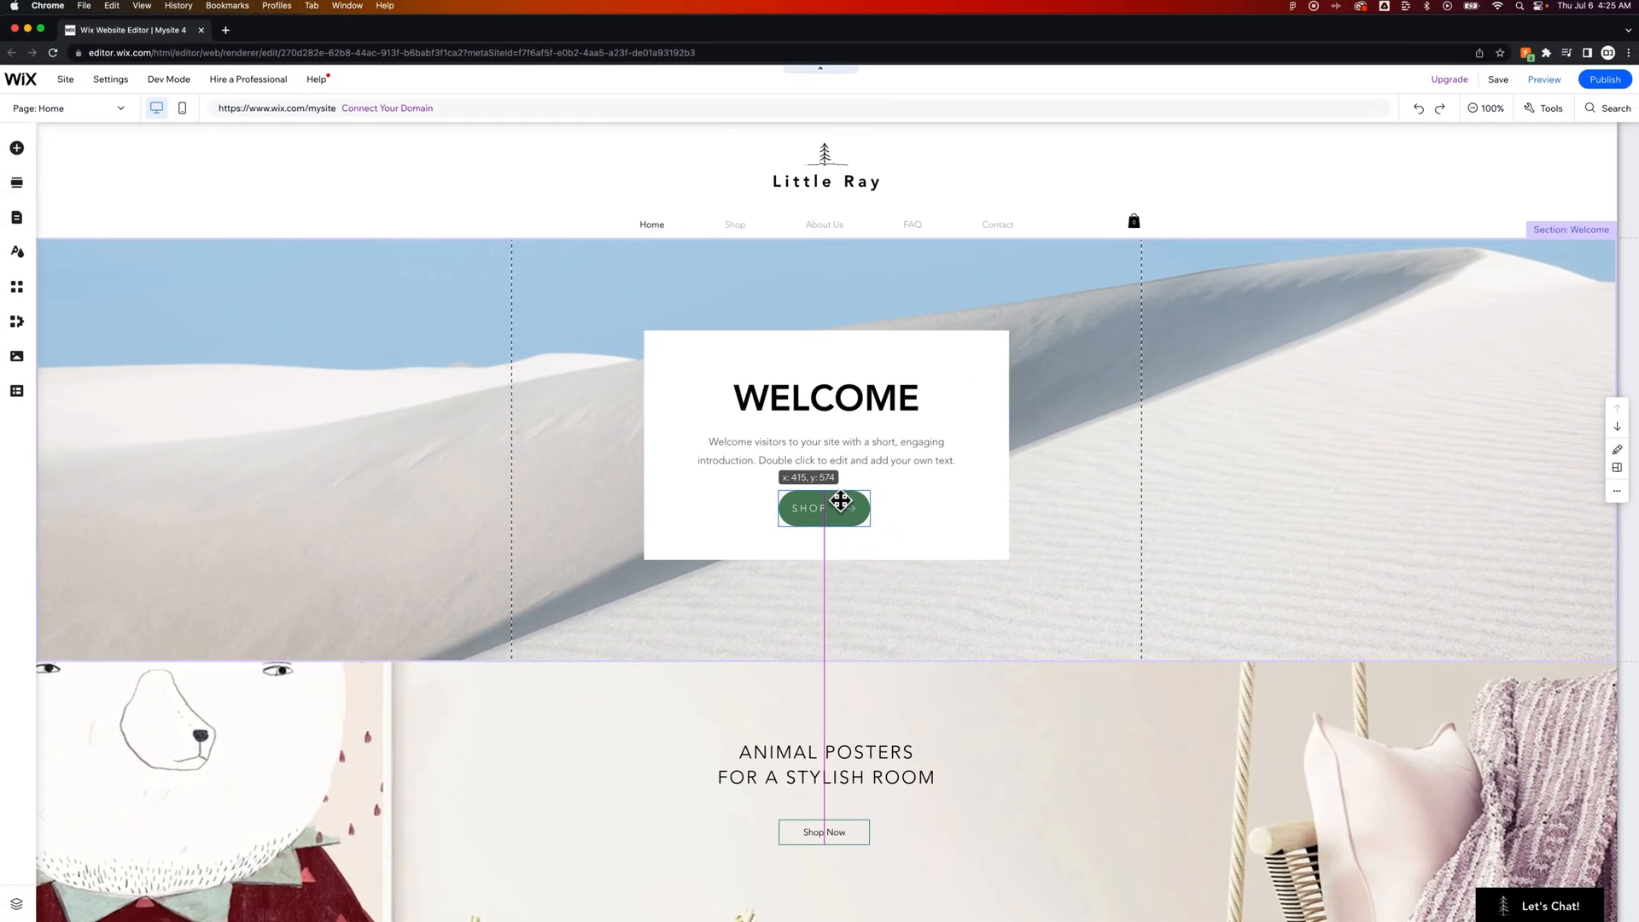
pyautogui.click(823, 509)
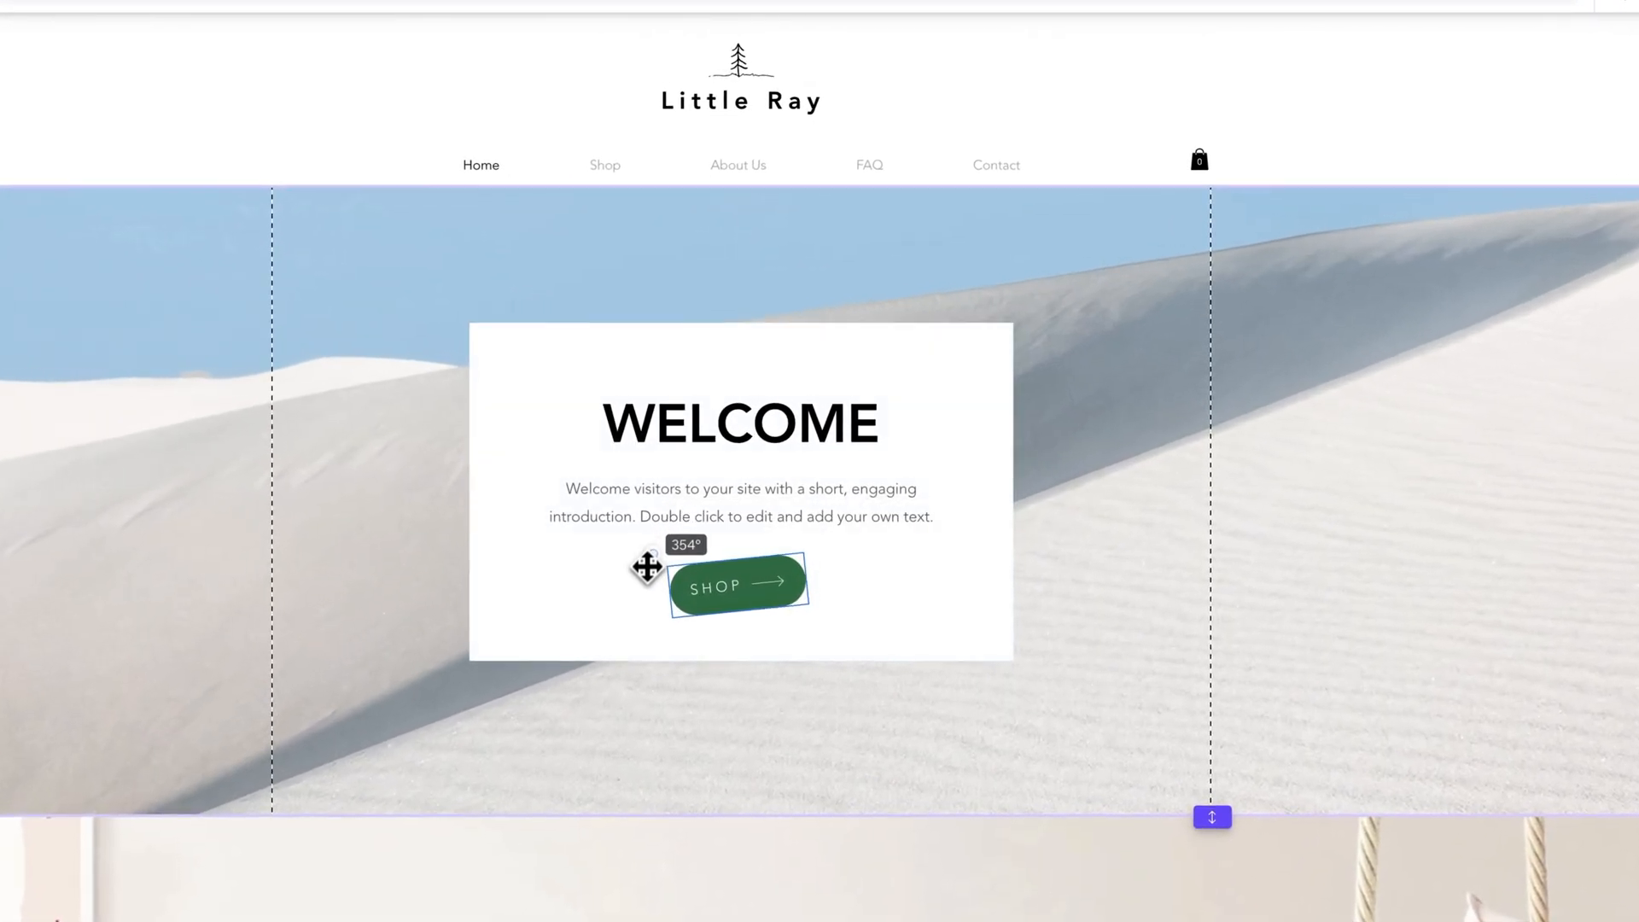
pyautogui.click(738, 584)
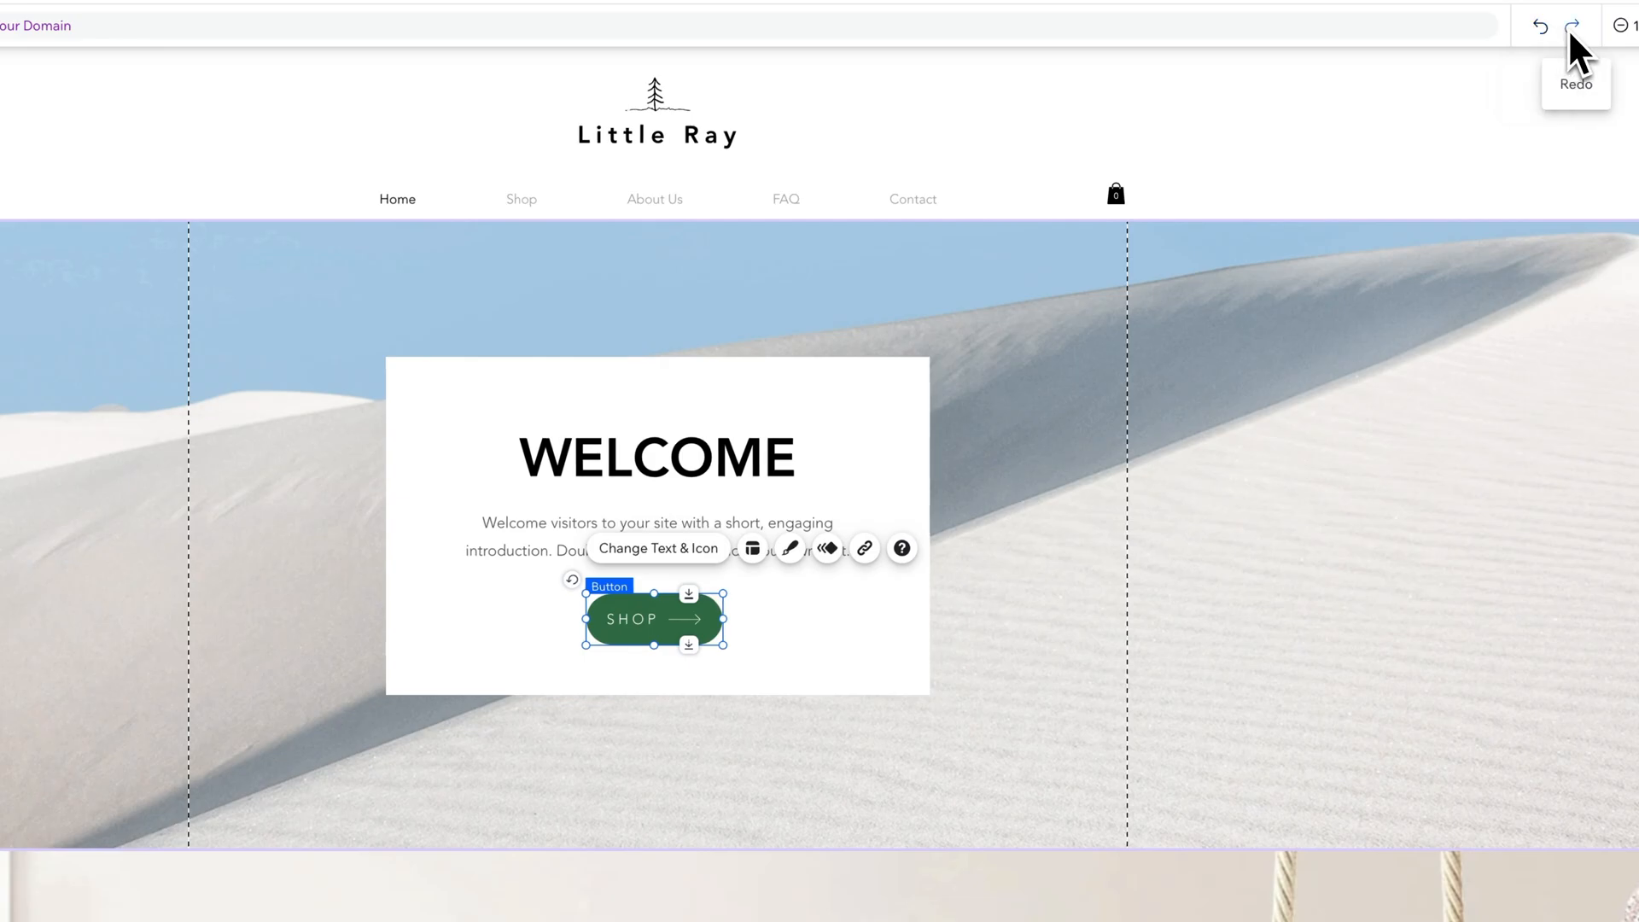
pyautogui.moveTo(1542, 25)
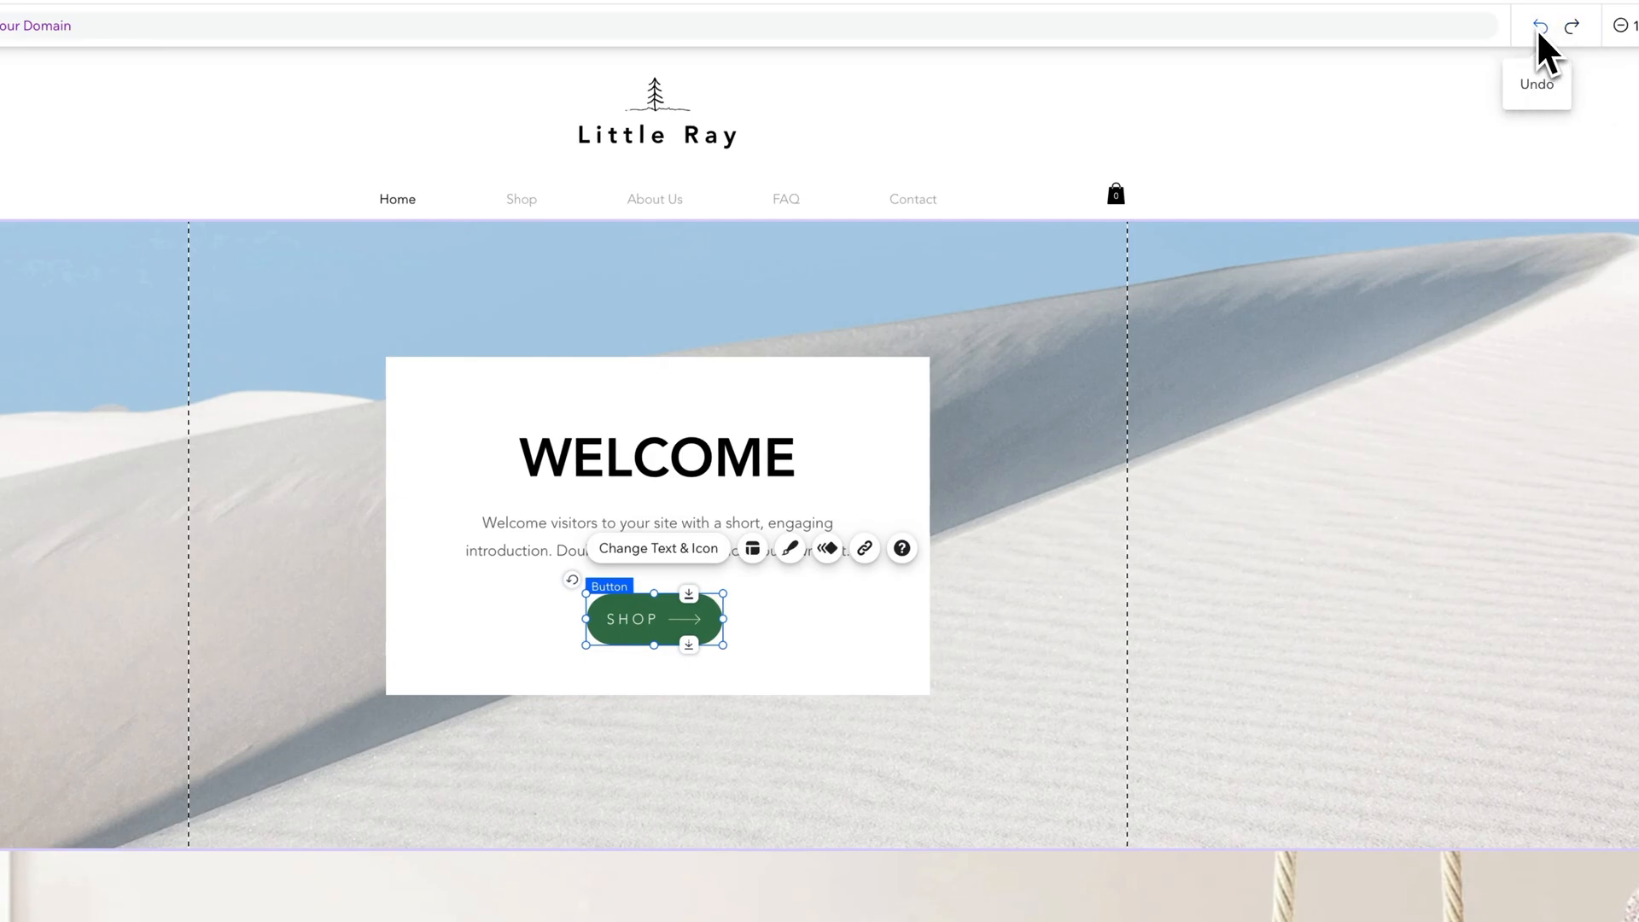
pyautogui.scroll(-3)
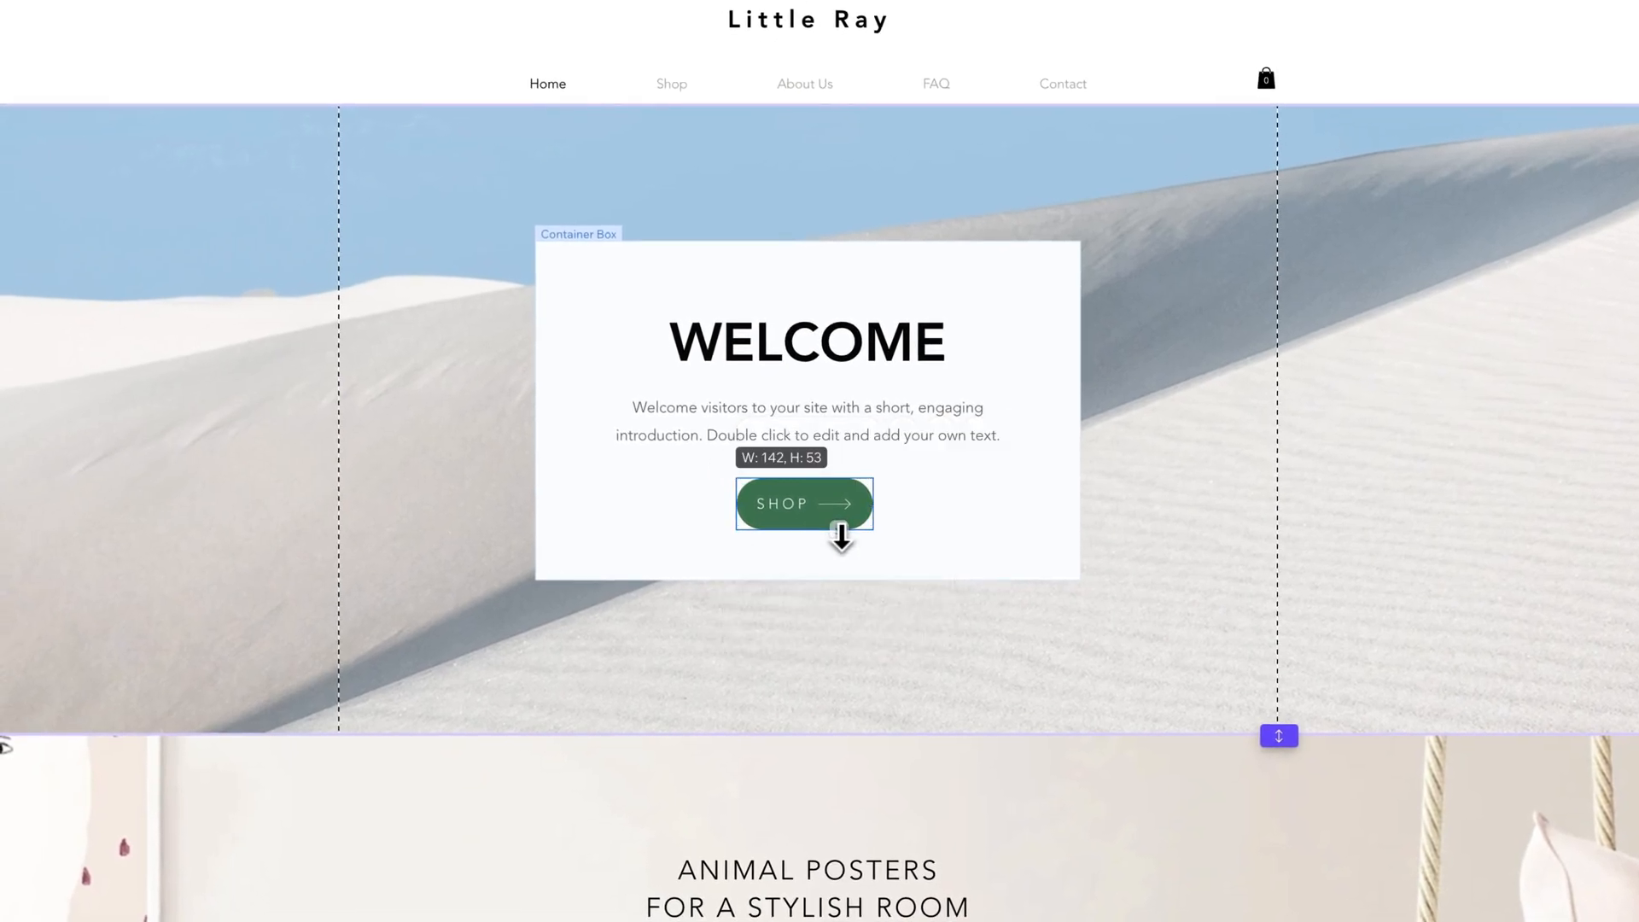
# - Make the SHOP button taller and snap it to the centre guide above Shop Now
pyautogui.moveTo(840, 534); pyautogui.dragTo(840, 548)
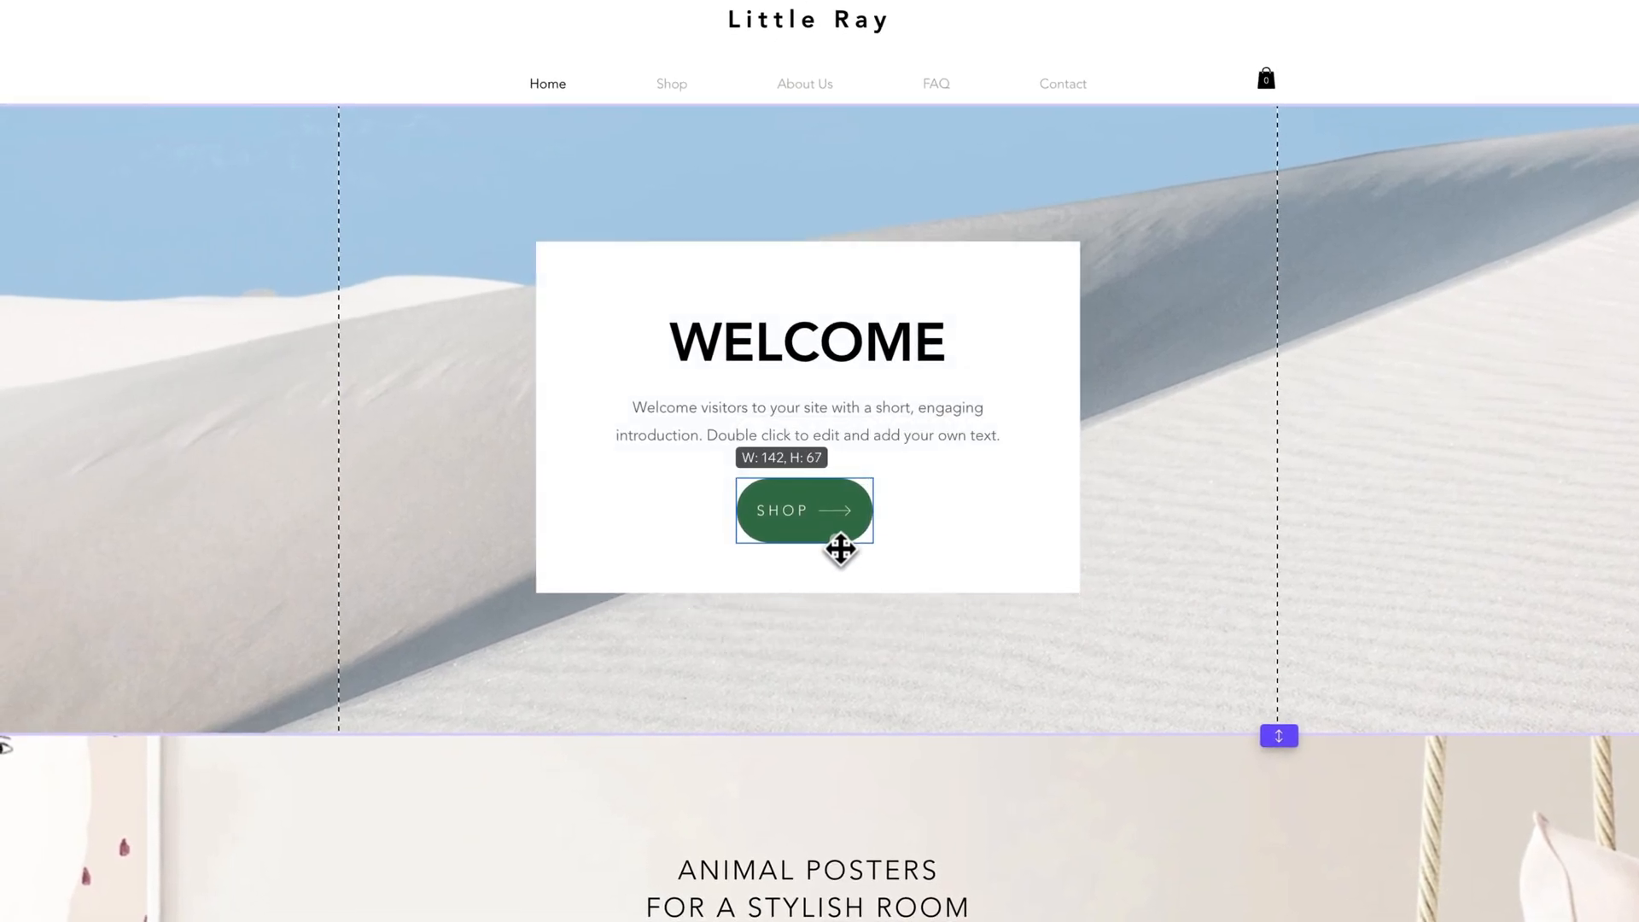
pyautogui.click(805, 511)
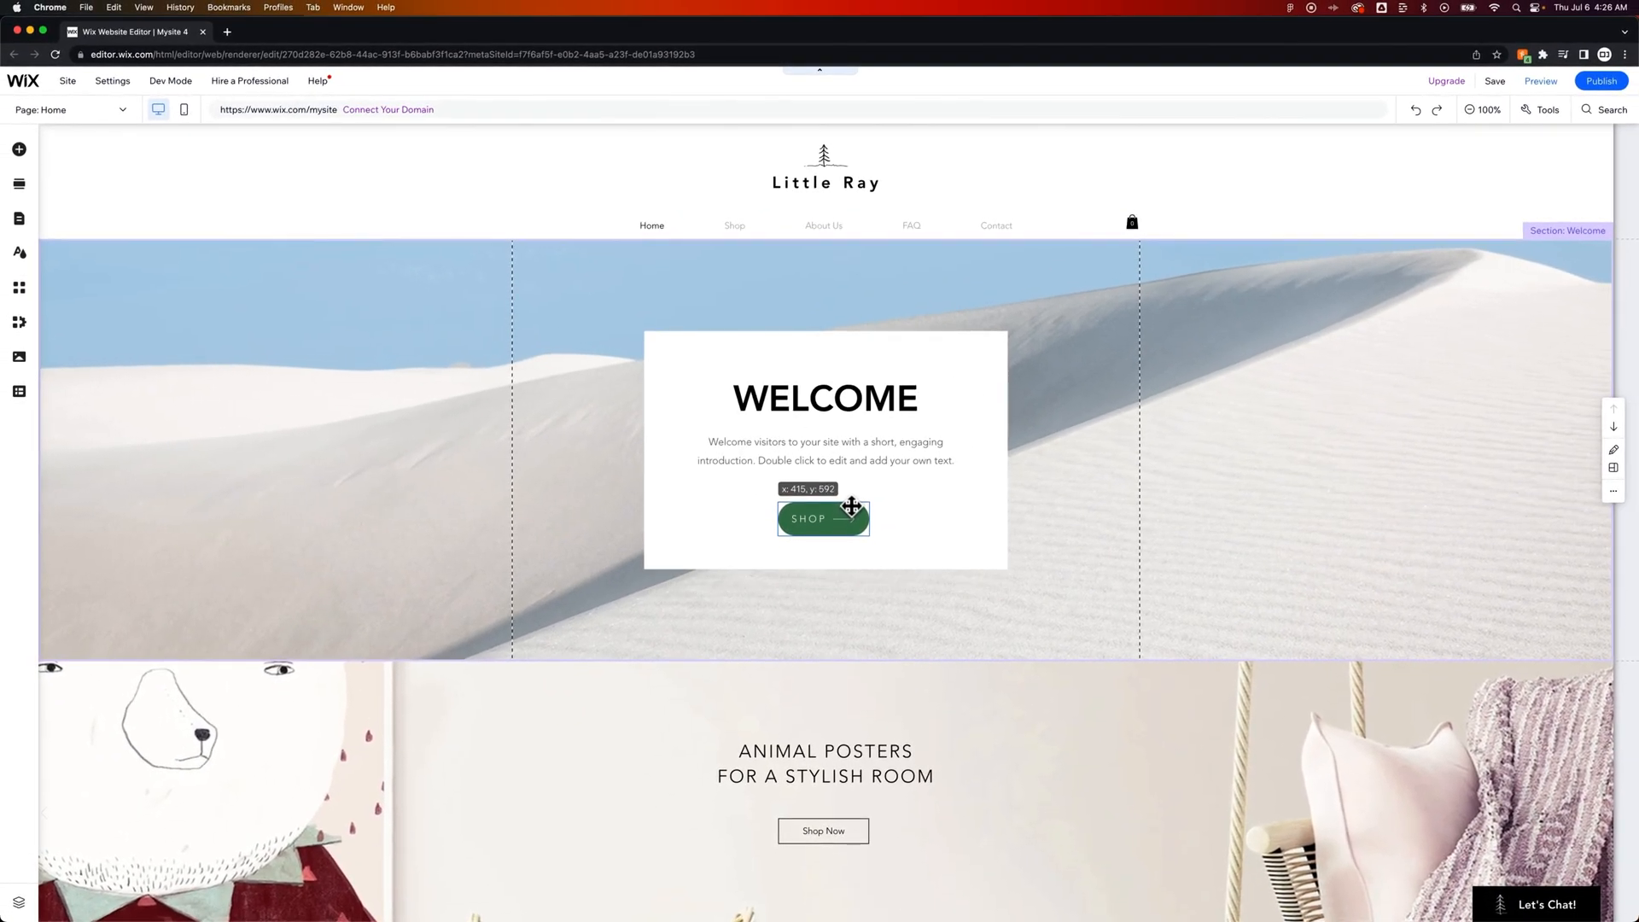
pyautogui.moveTo(823, 517); pyautogui.dragTo(823, 509)
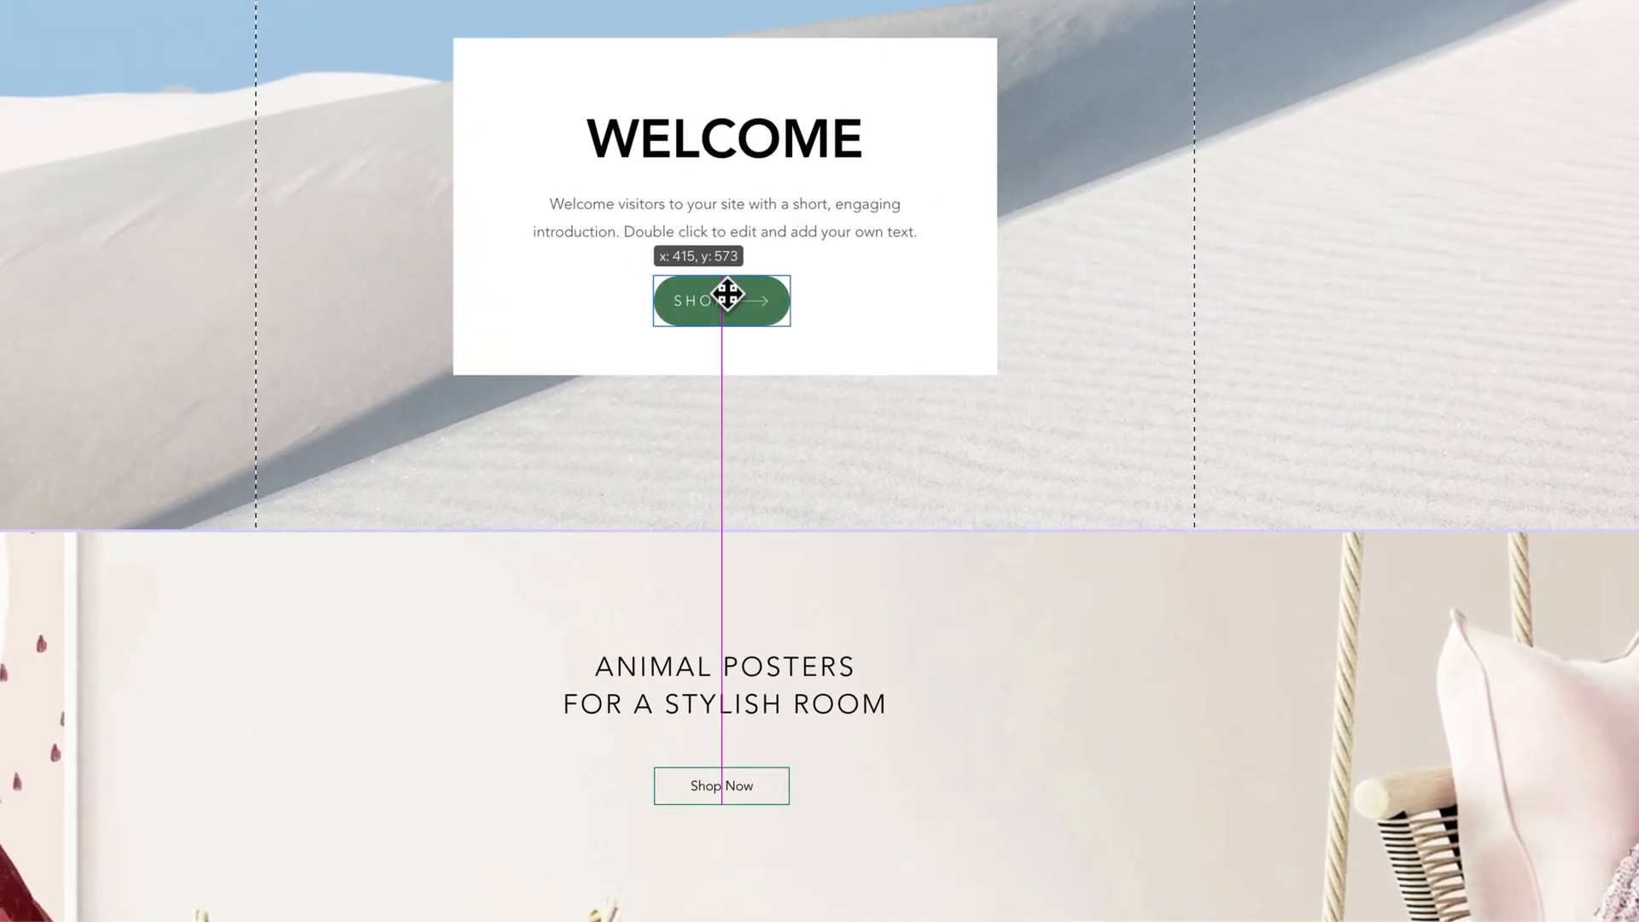
pyautogui.click(721, 300)
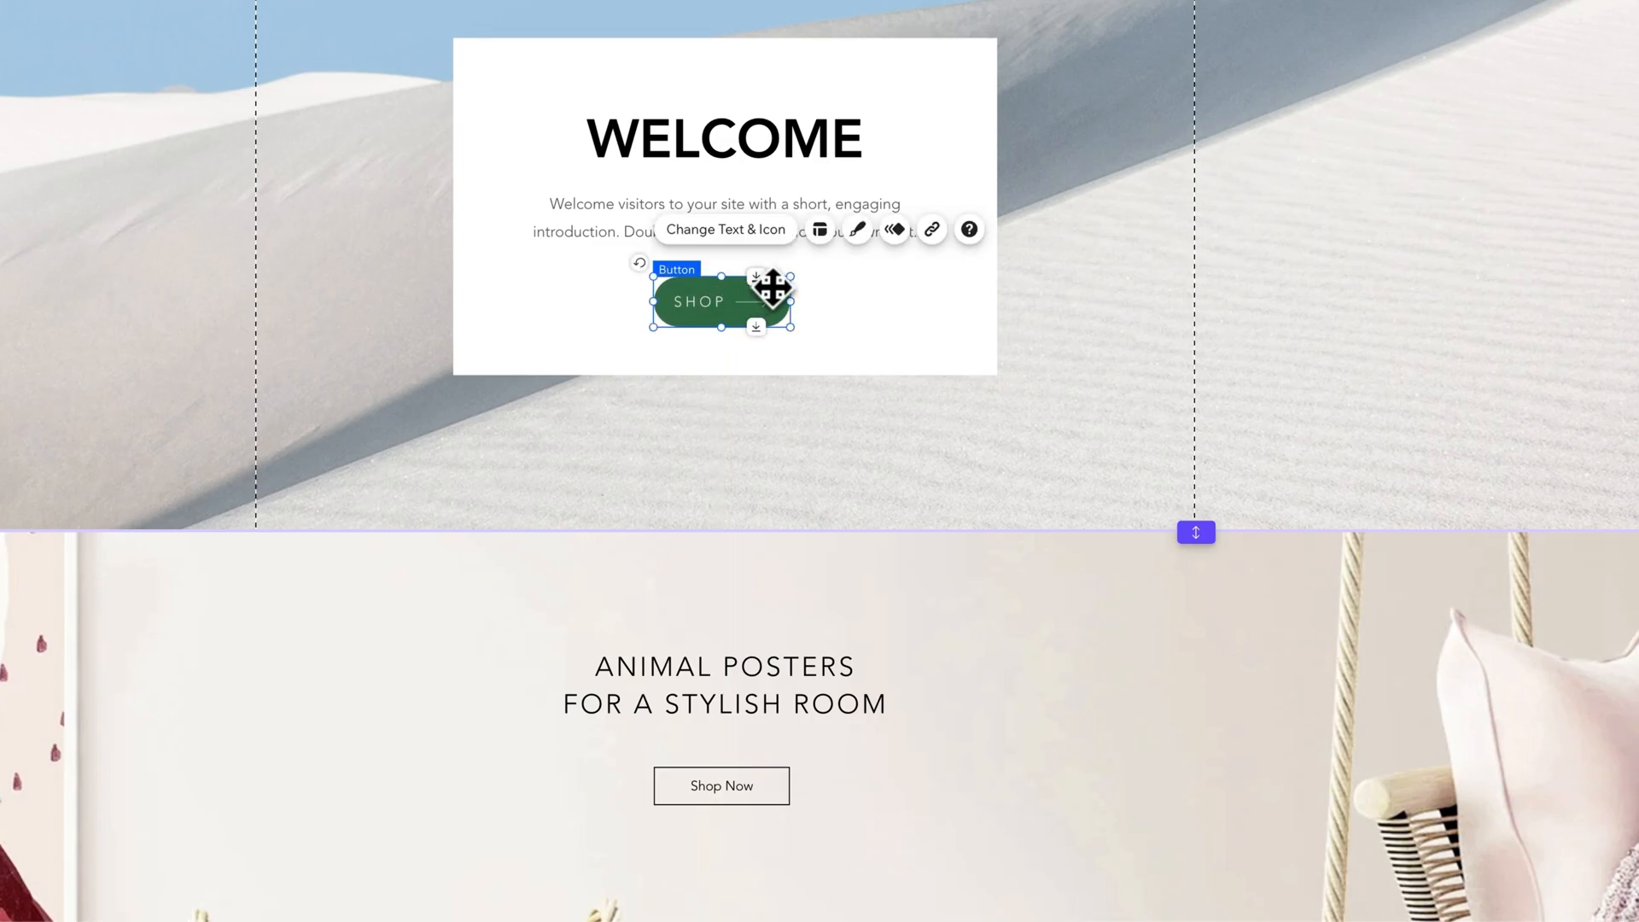
pyautogui.moveTo(755, 278)
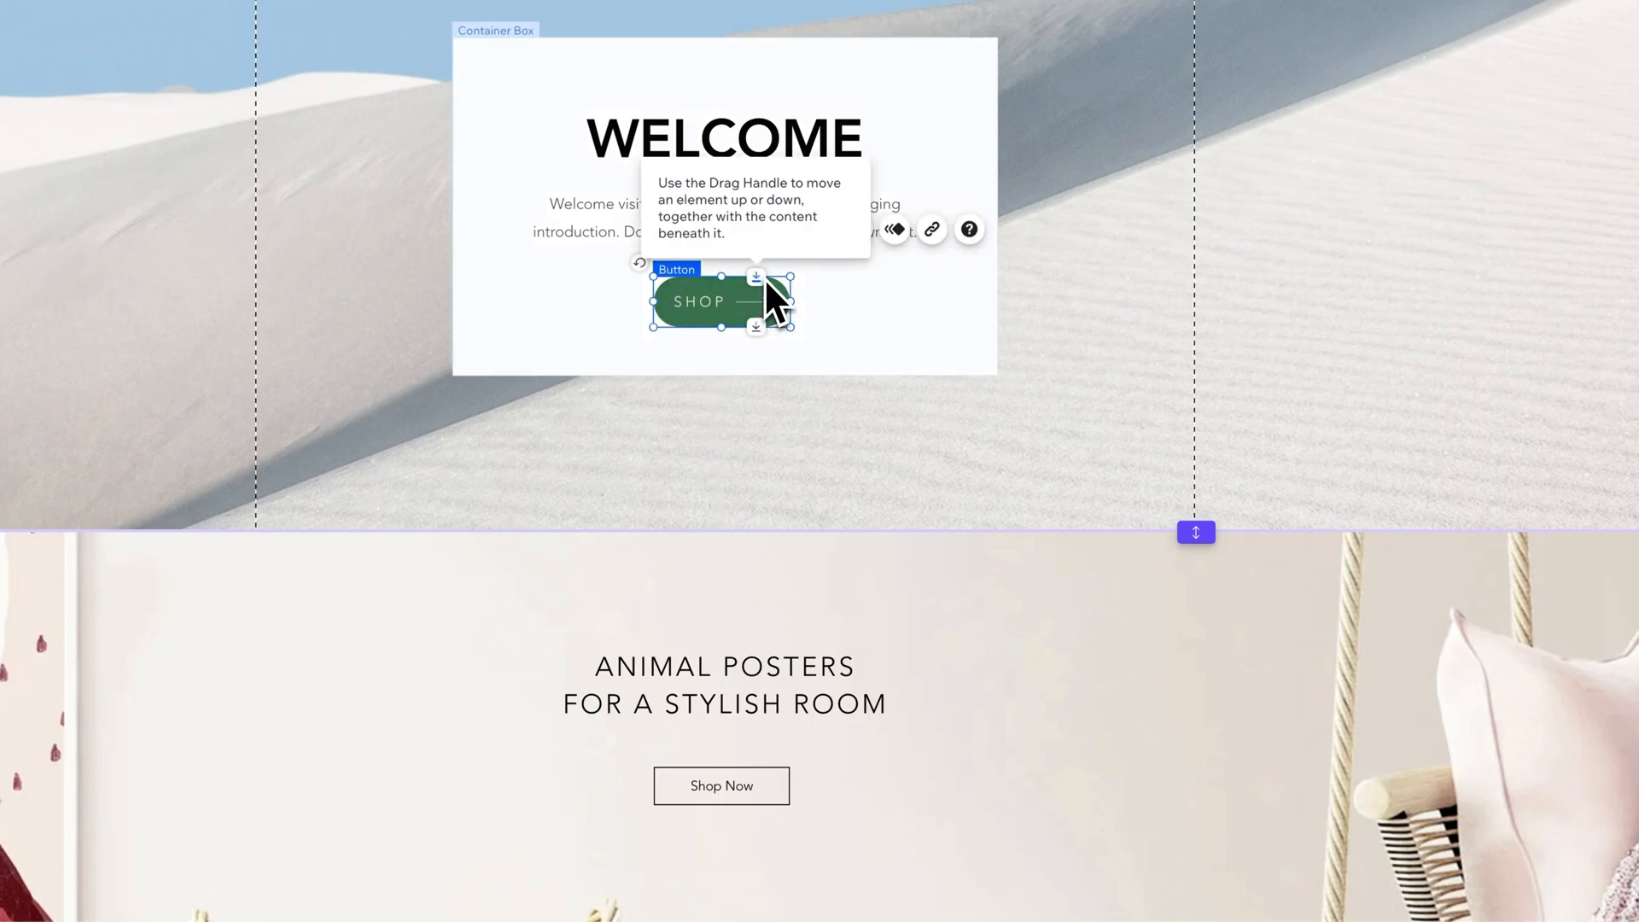
pyautogui.moveTo(844, 309)
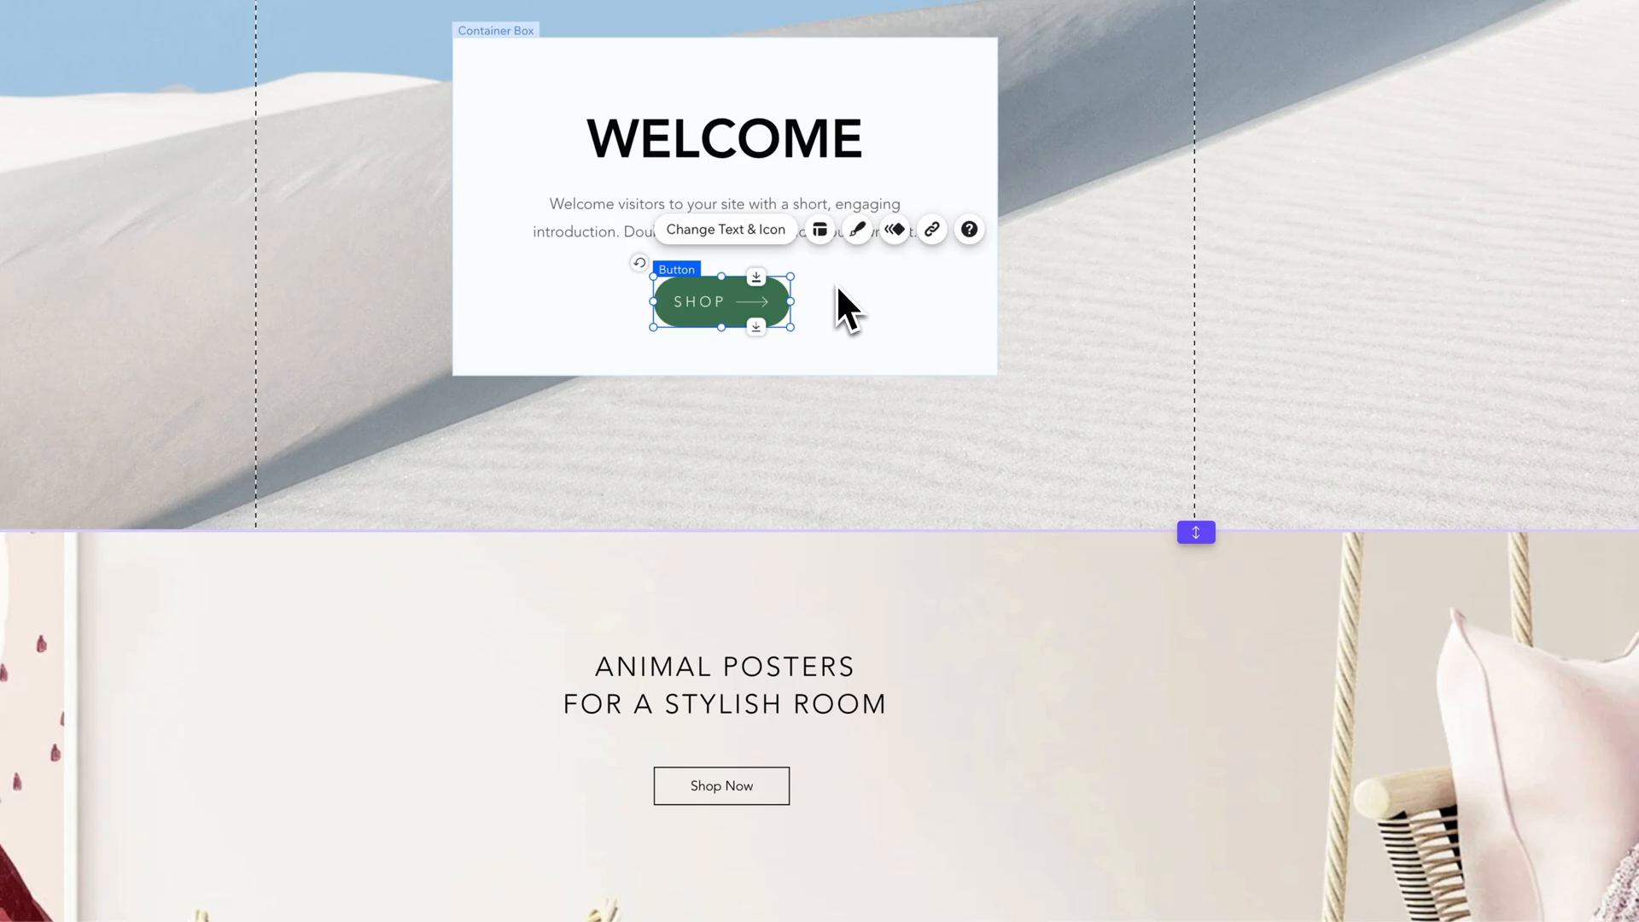
pyautogui.moveTo(763, 246)
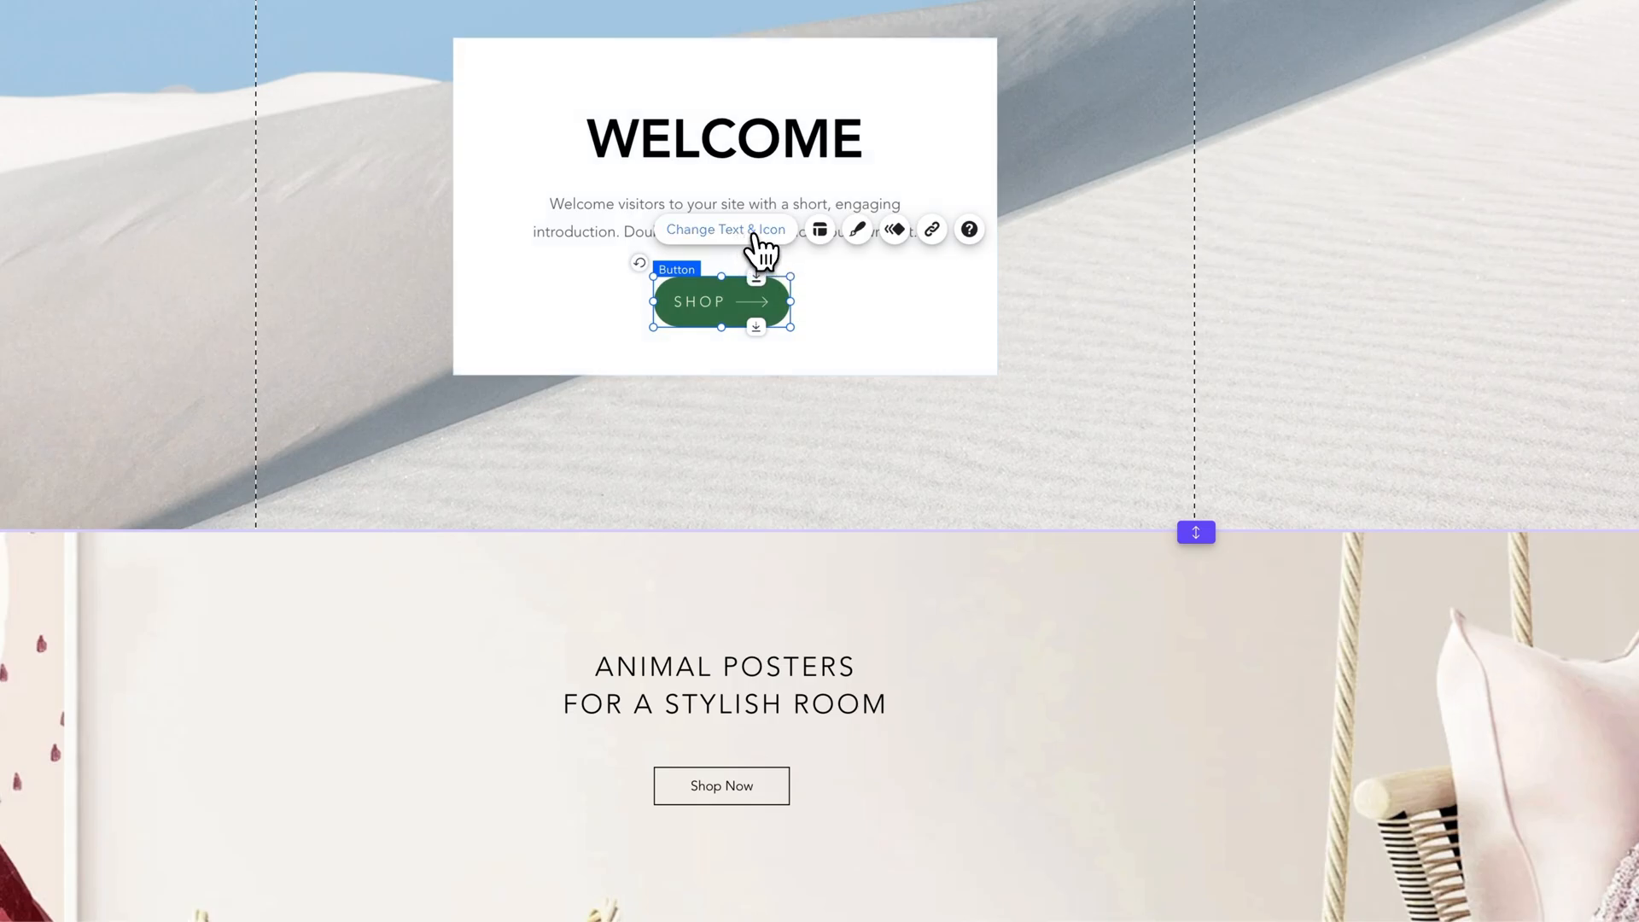
# - Link the SHOP button to the Shop page via its Link settings and confirm with Done
pyautogui.click(724, 231)
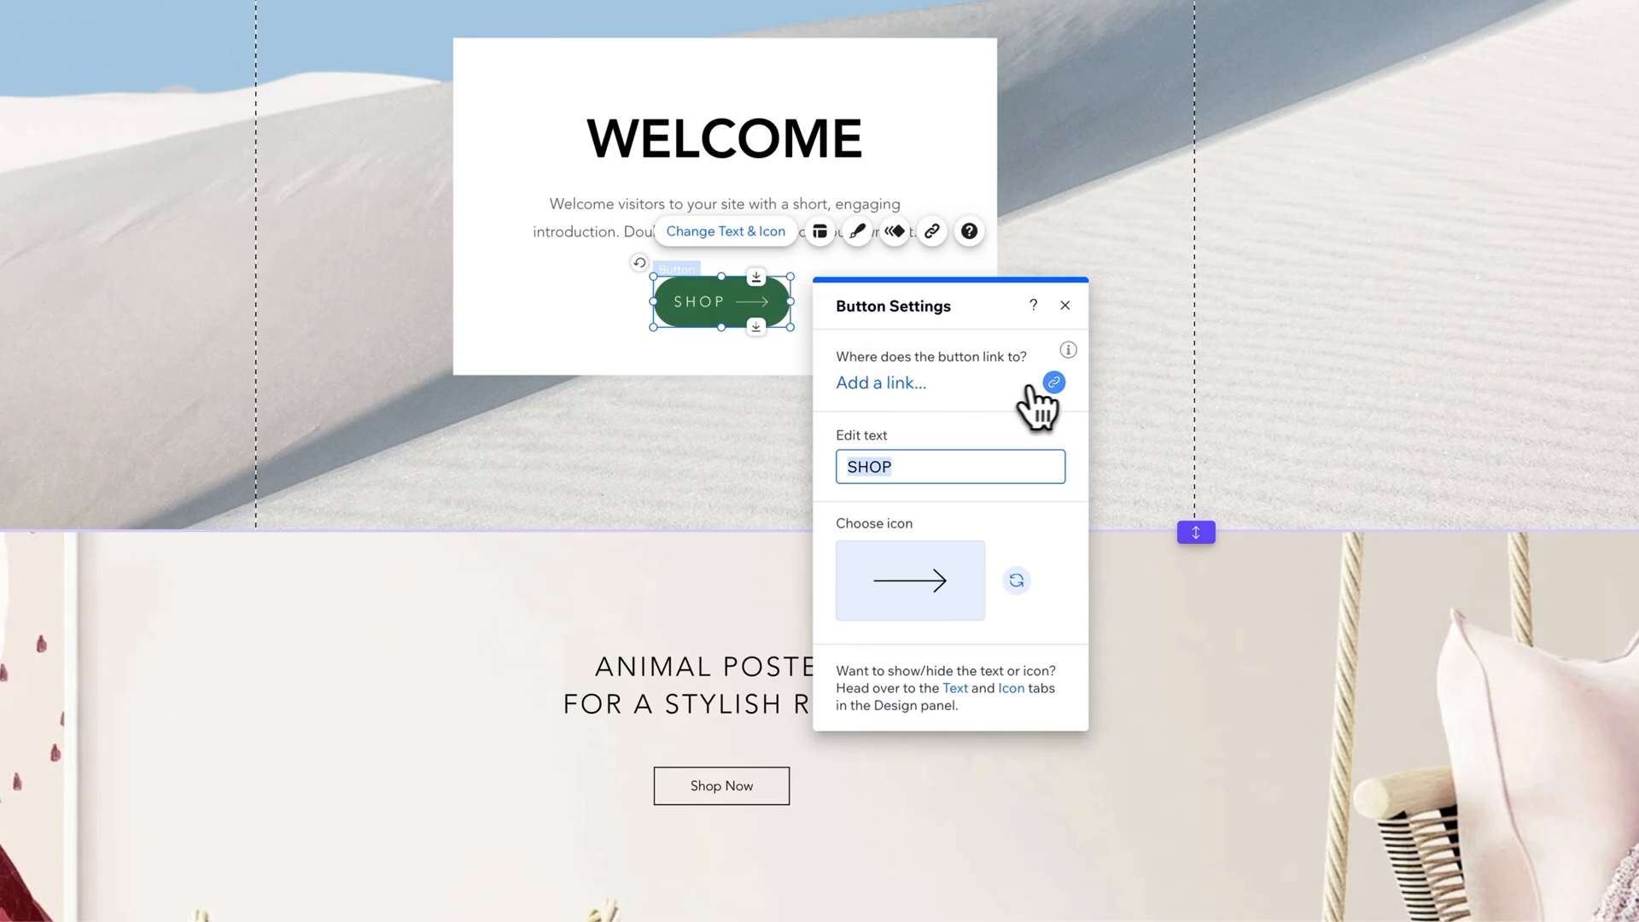
pyautogui.click(880, 382)
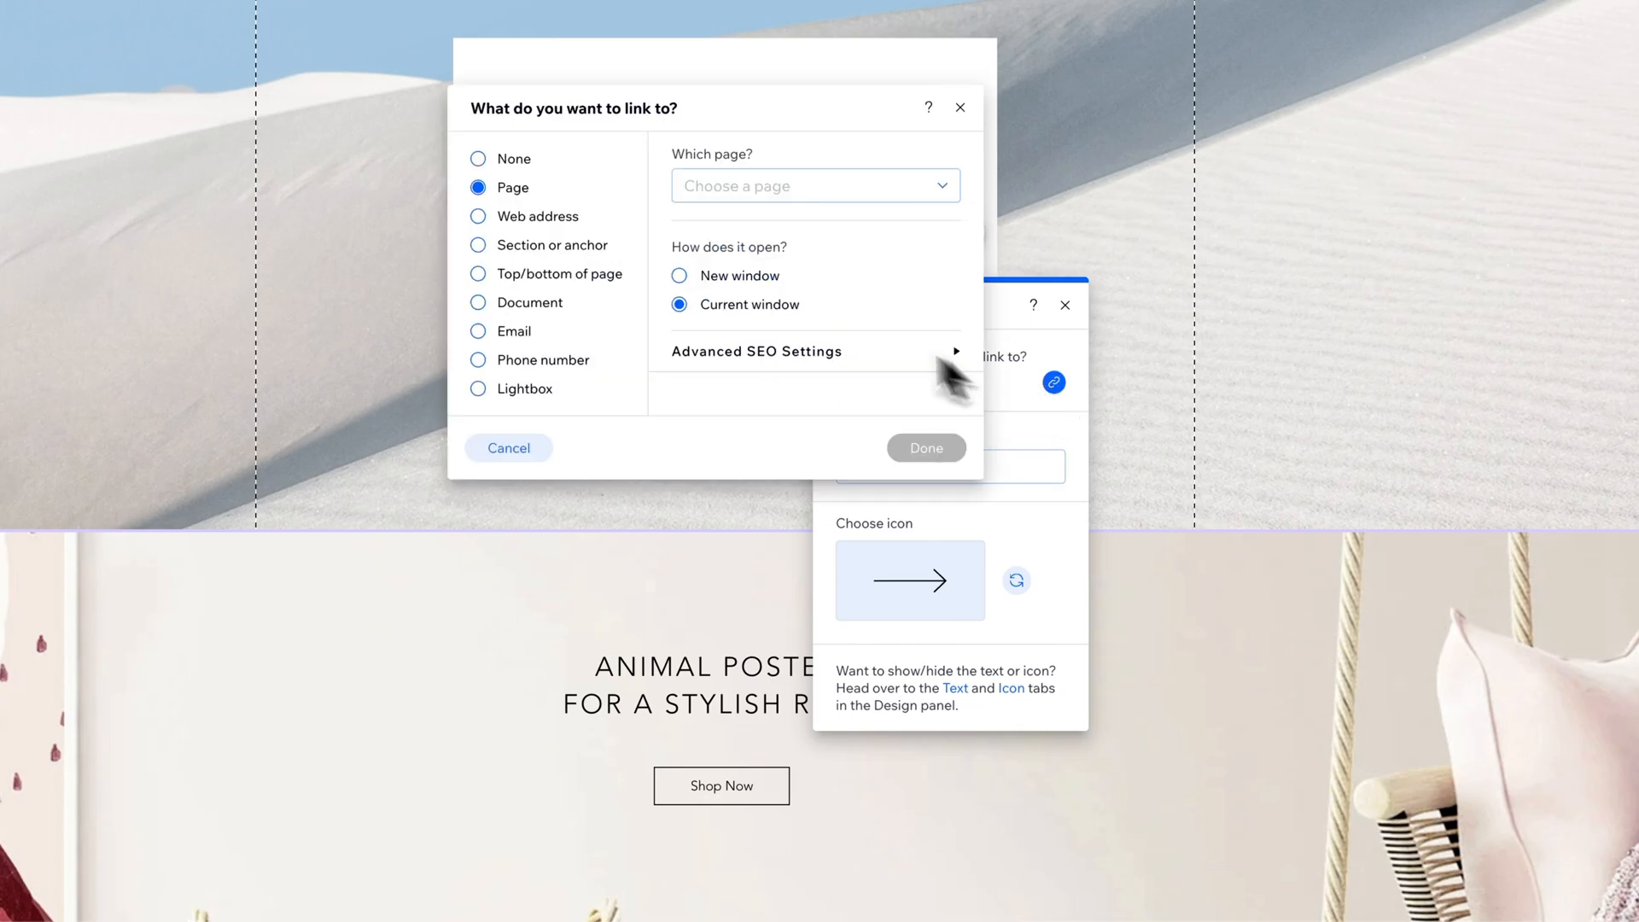
pyautogui.click(814, 184)
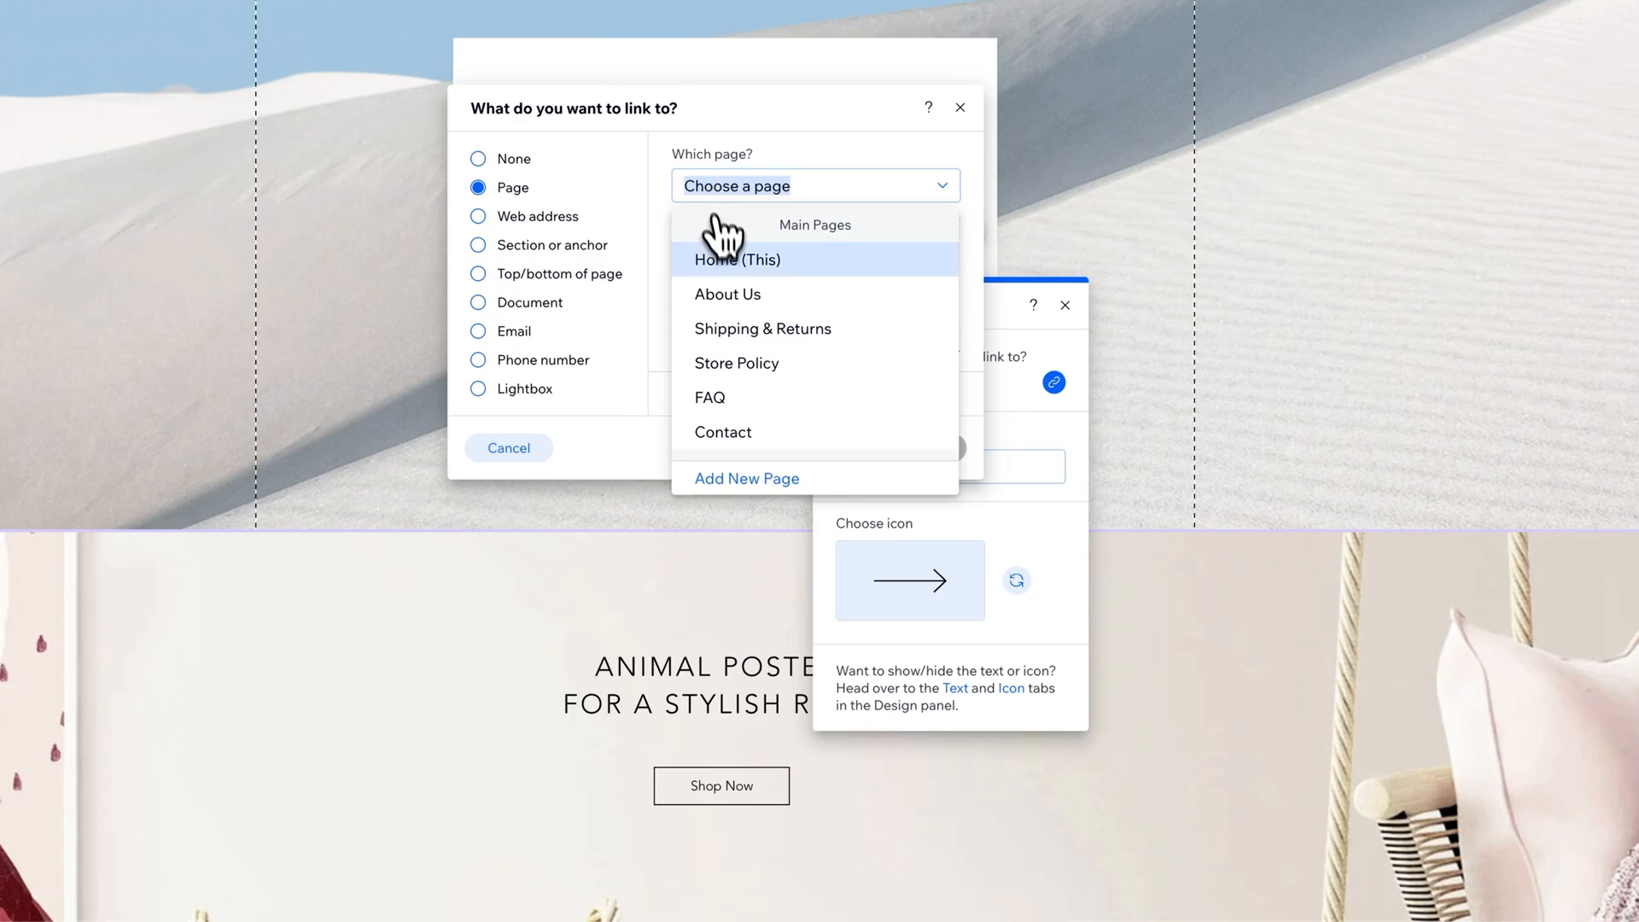
pyautogui.scroll(-3)
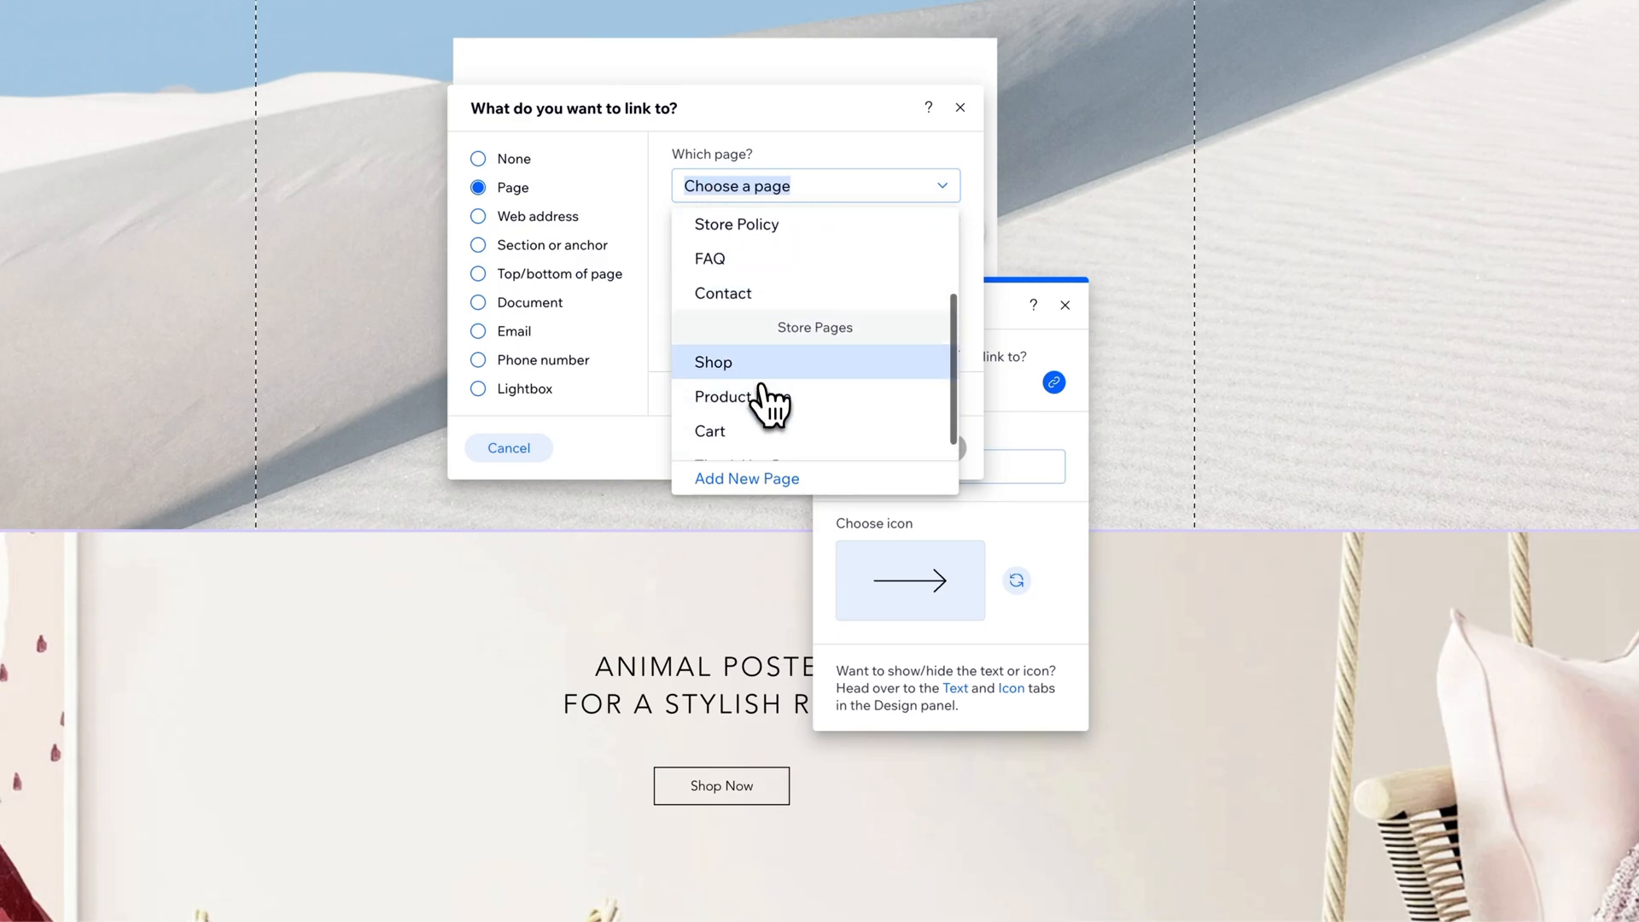
pyautogui.click(714, 362)
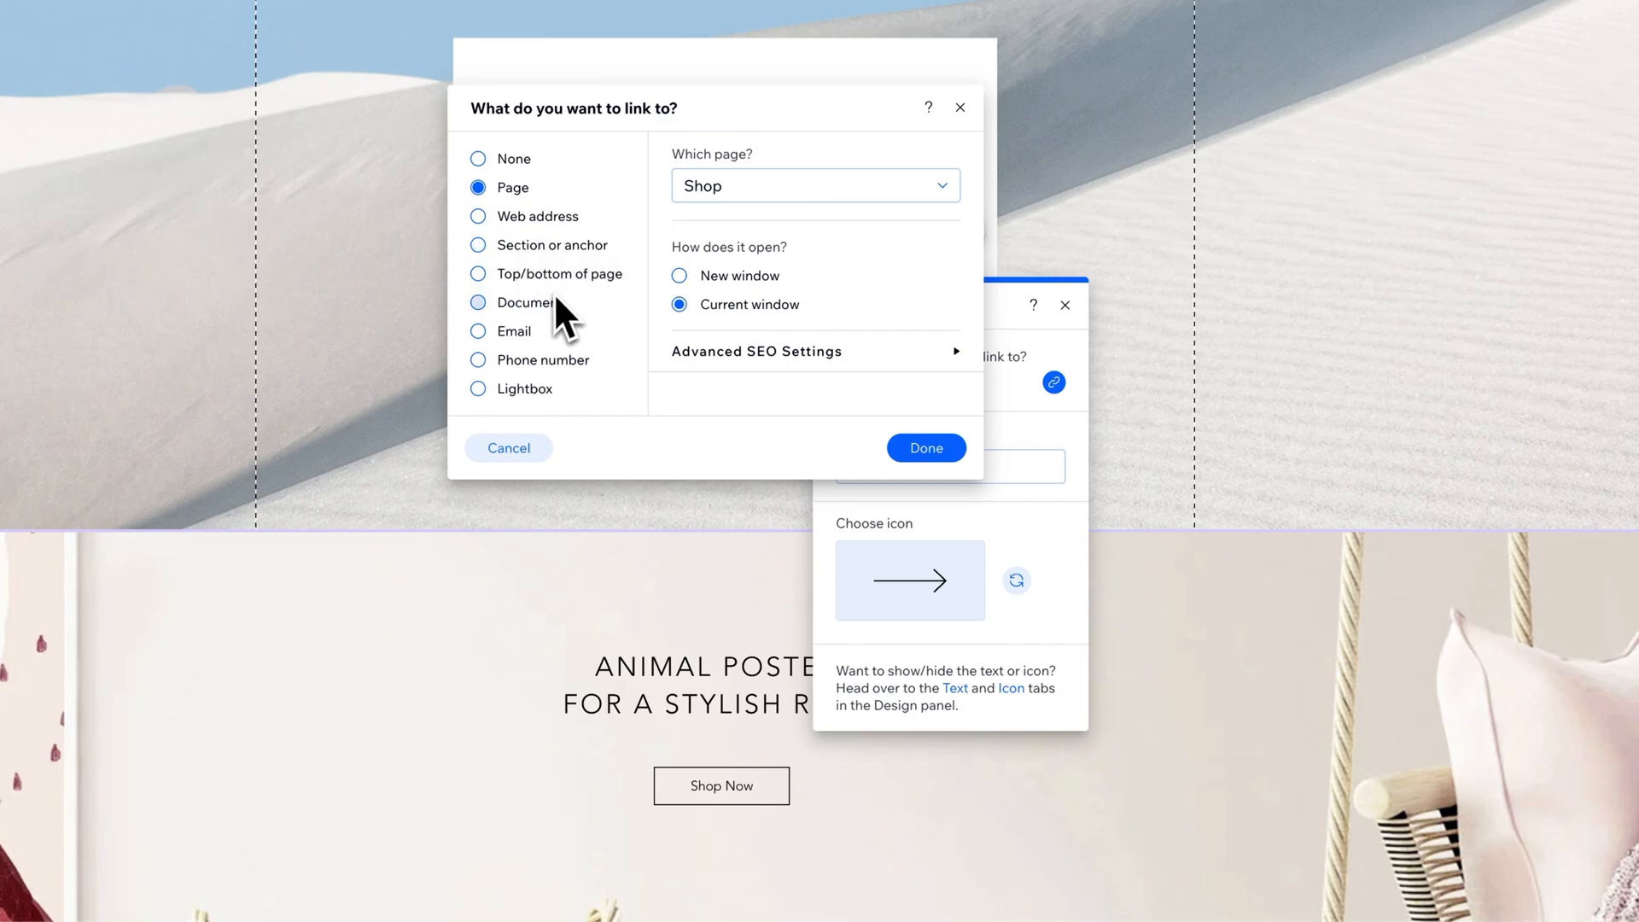
pyautogui.moveTo(522, 350)
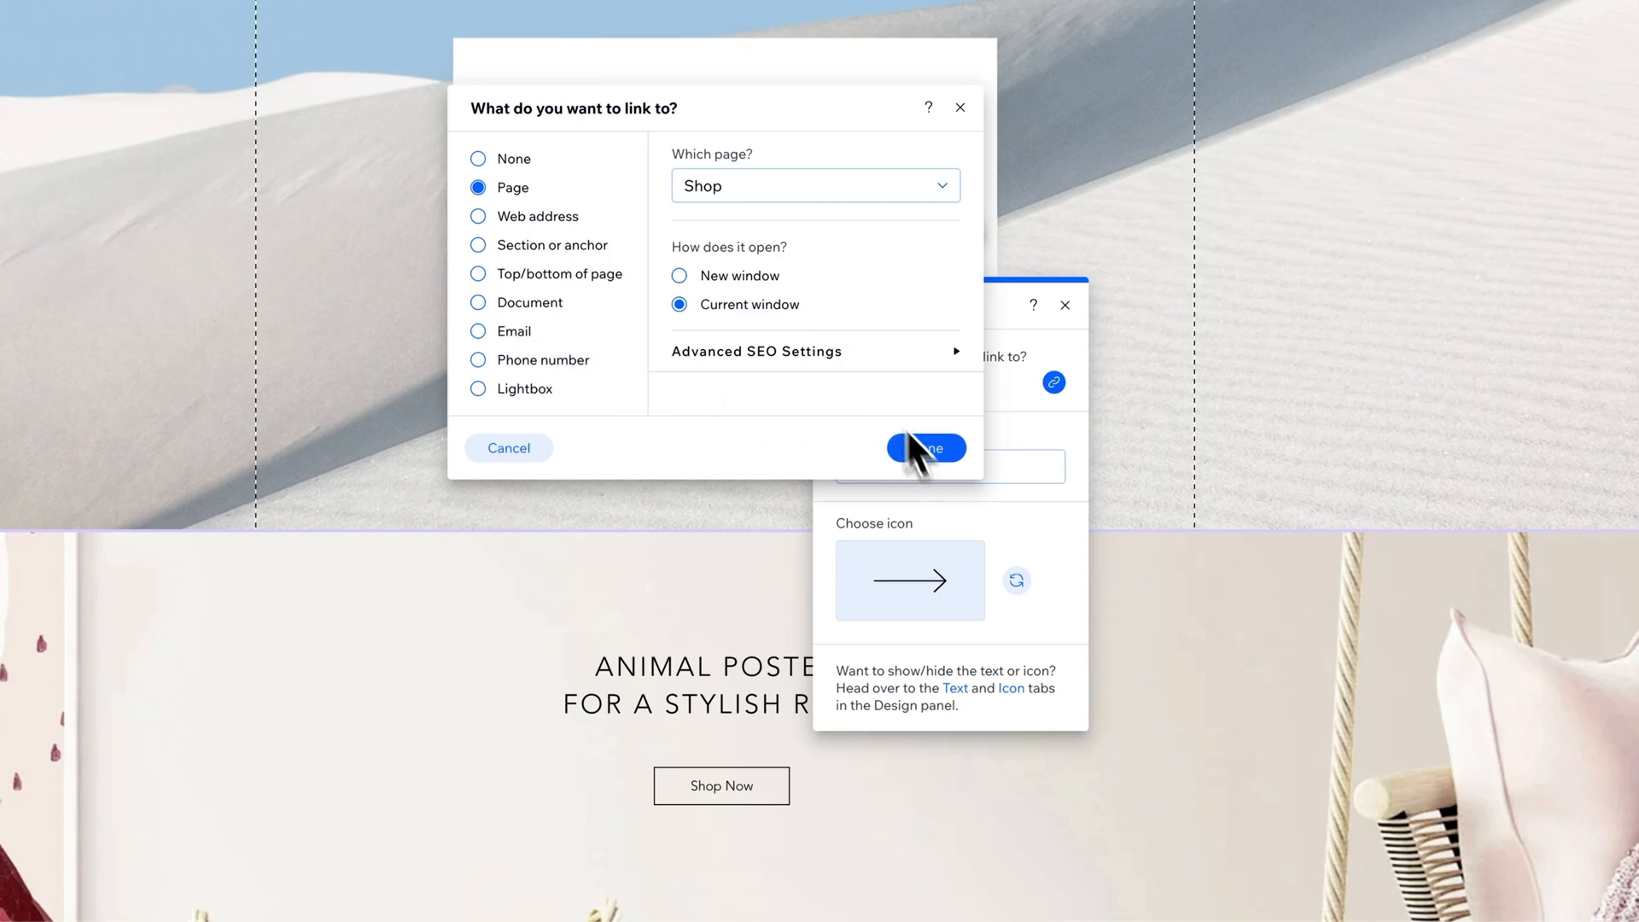
pyautogui.click(923, 447)
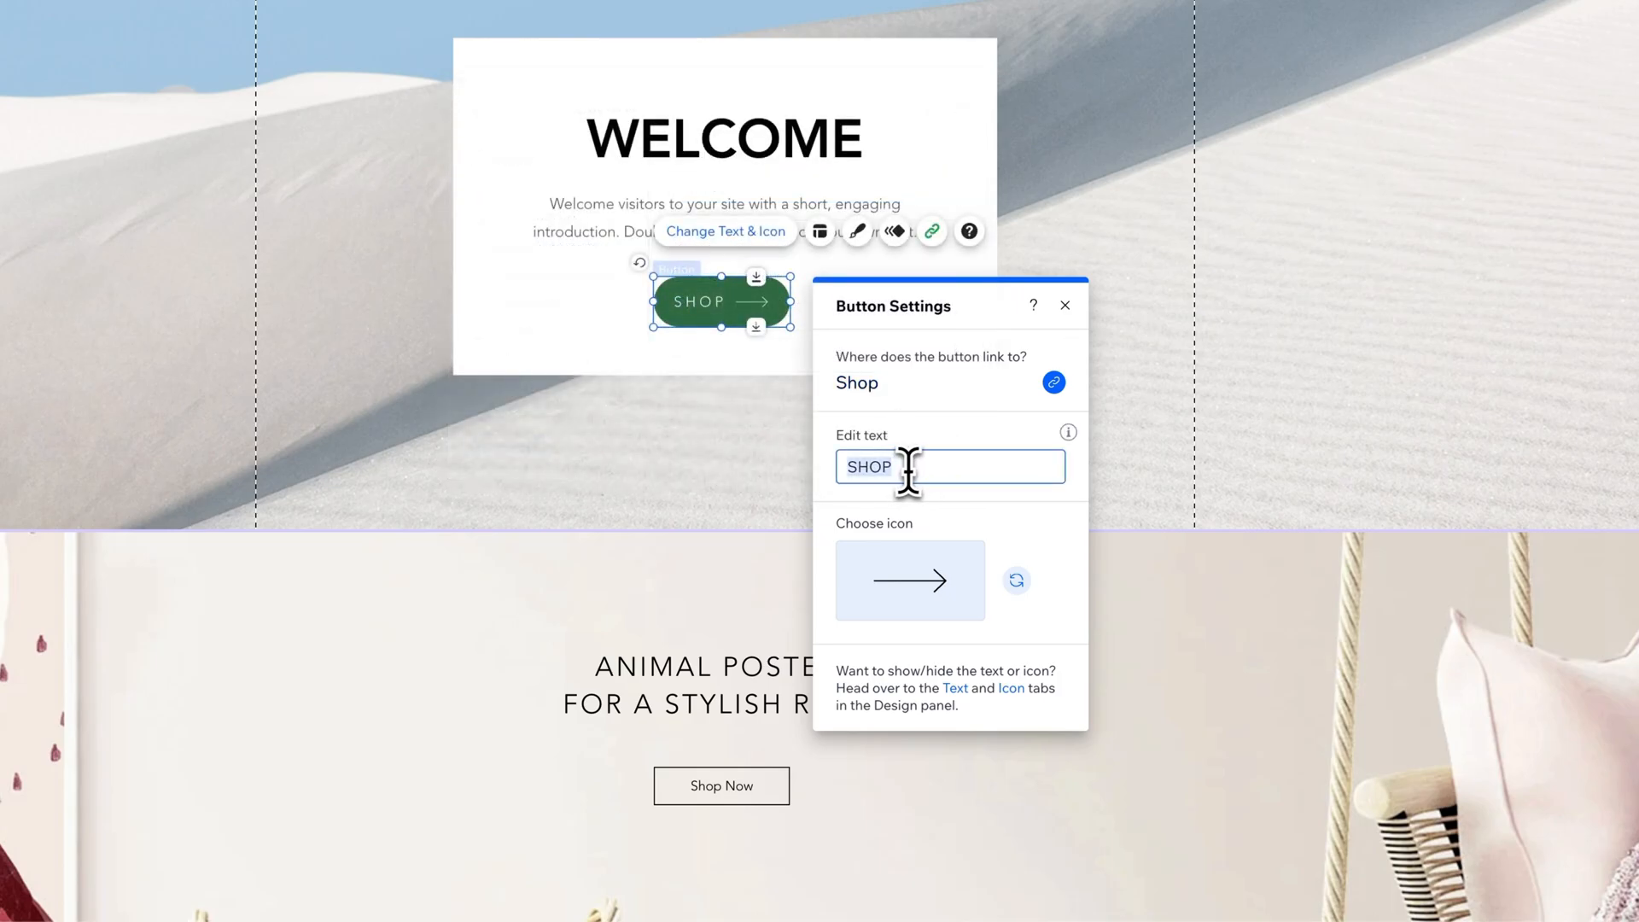
# - Replace the button label with BUY NOW and reselect the button on the page
pyautogui.write('BUY NOW')
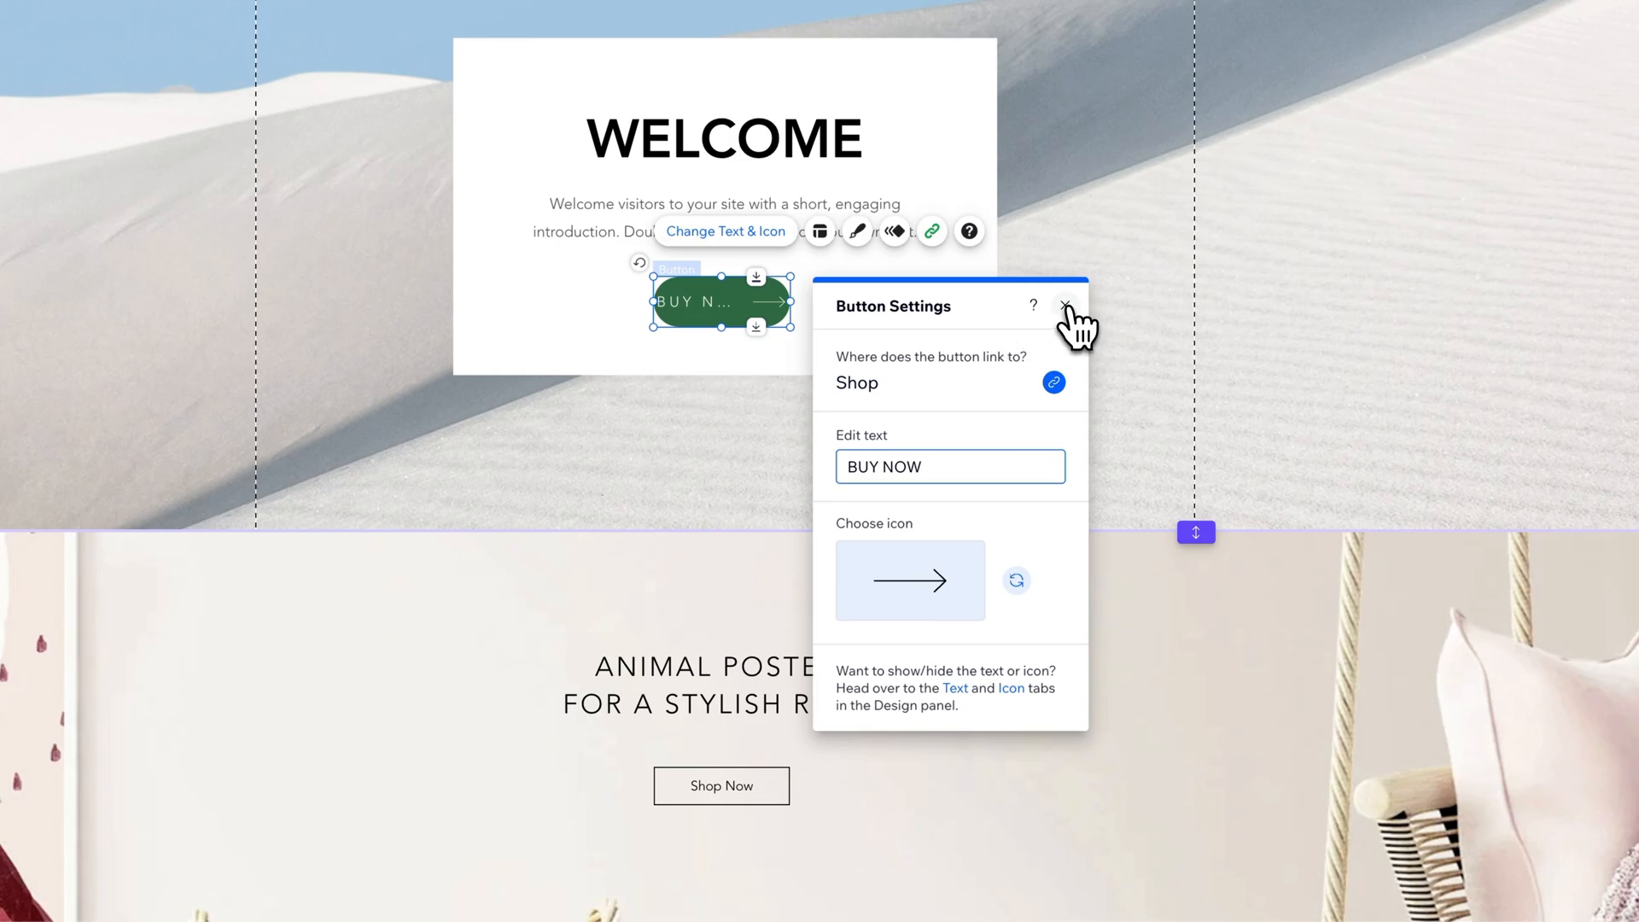
pyautogui.click(1066, 306)
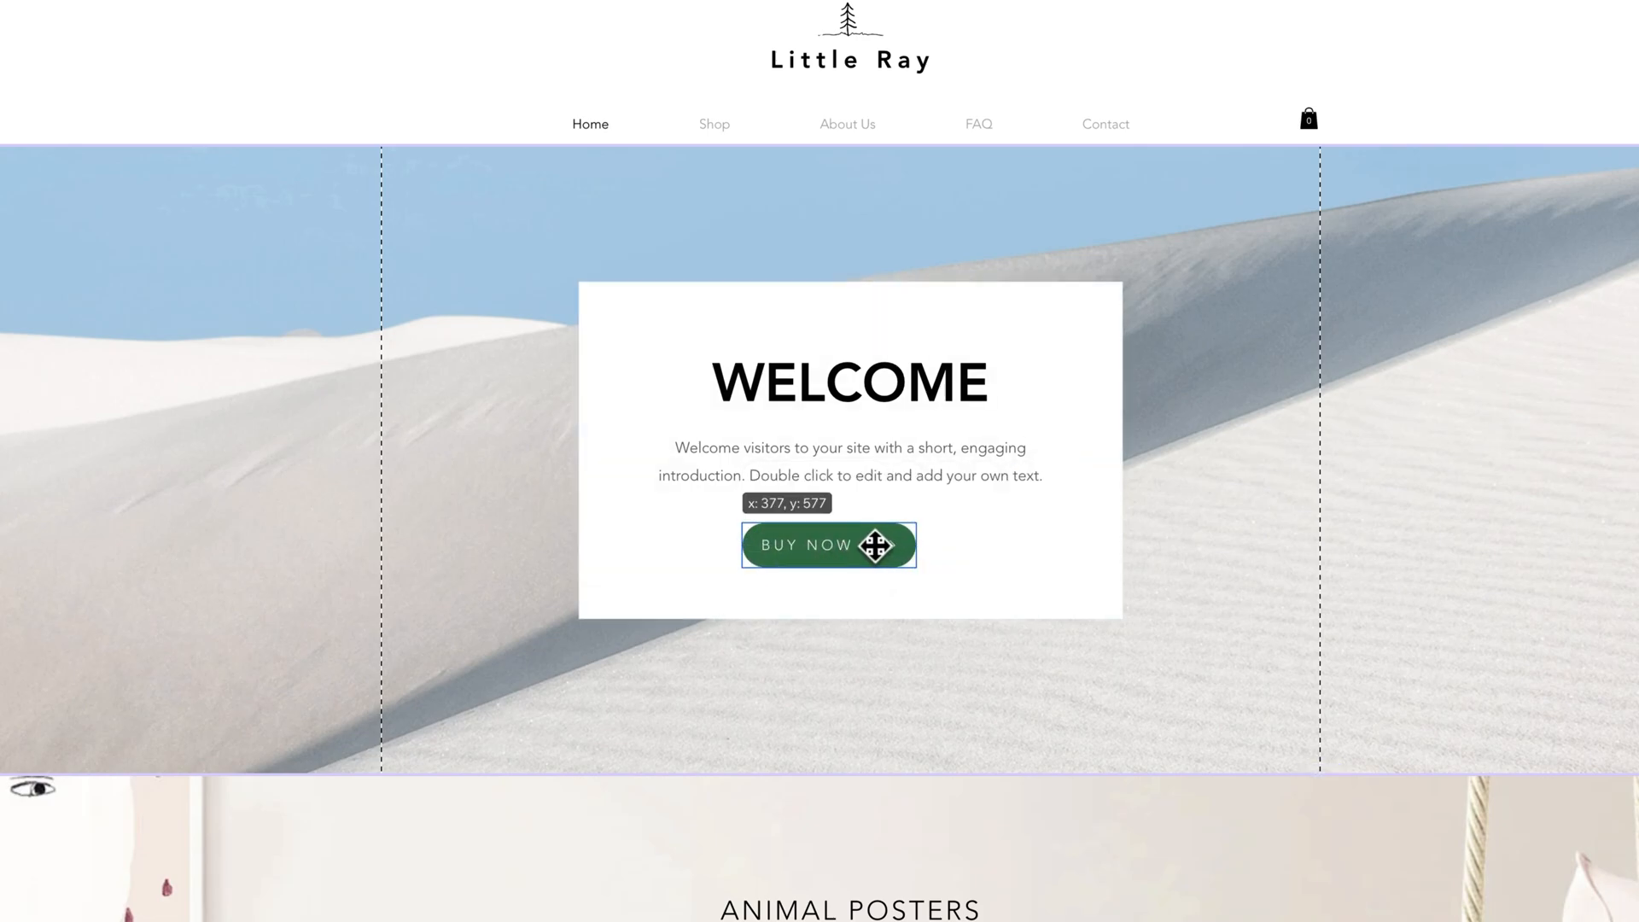
pyautogui.click(827, 545)
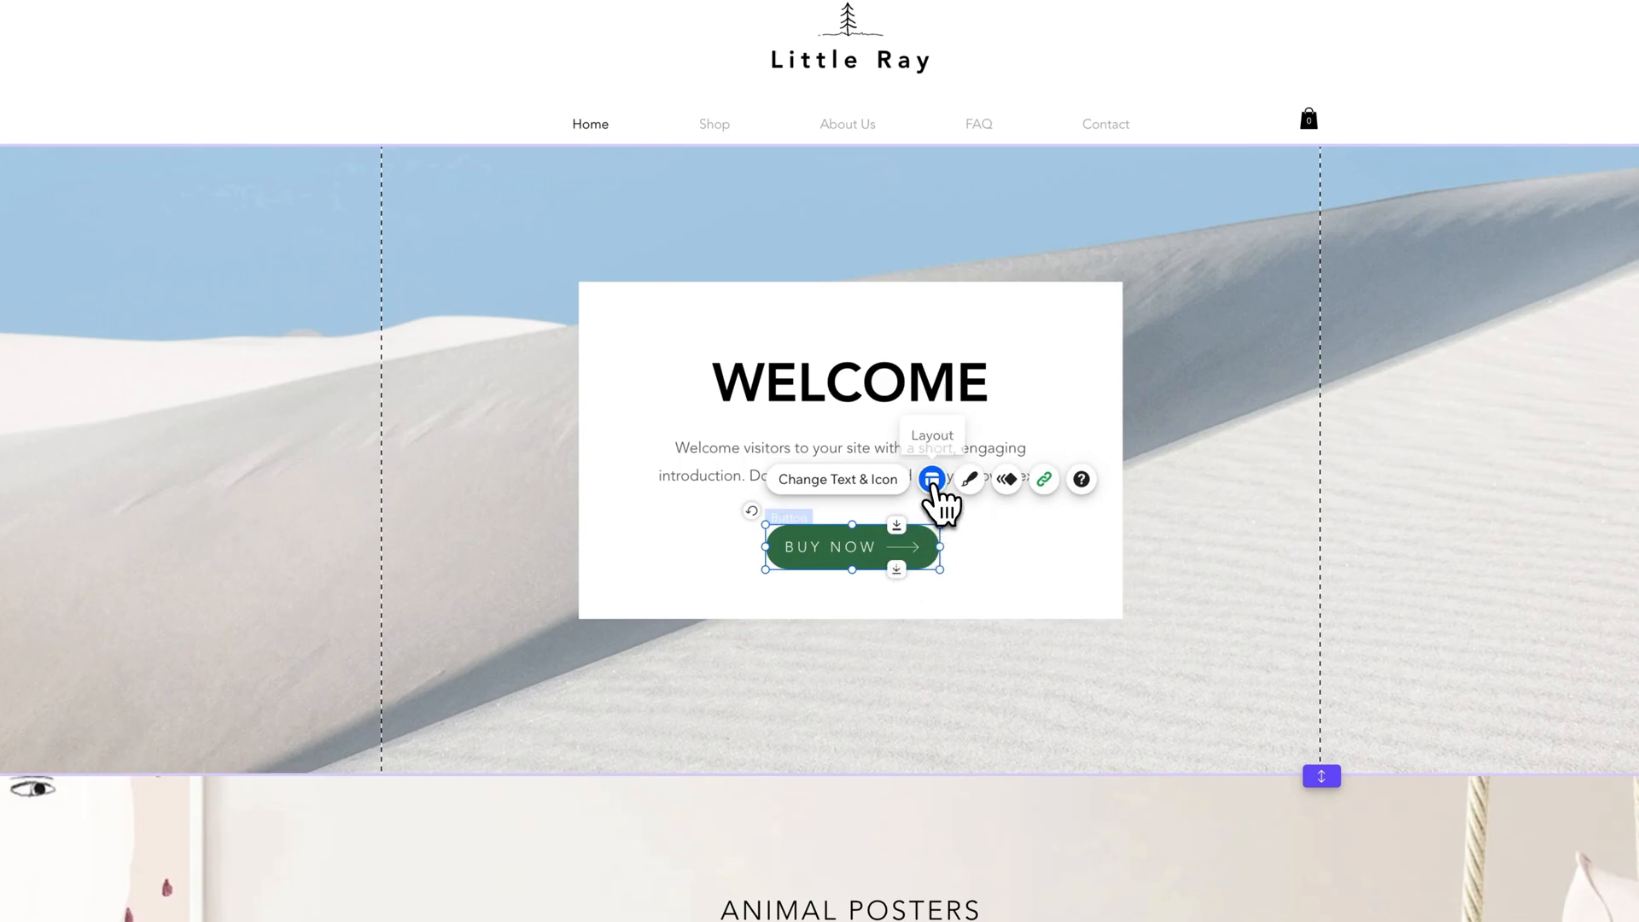
# - Try the display and icon-position options, ending with text and icon, arrow after the text
pyautogui.click(931, 478)
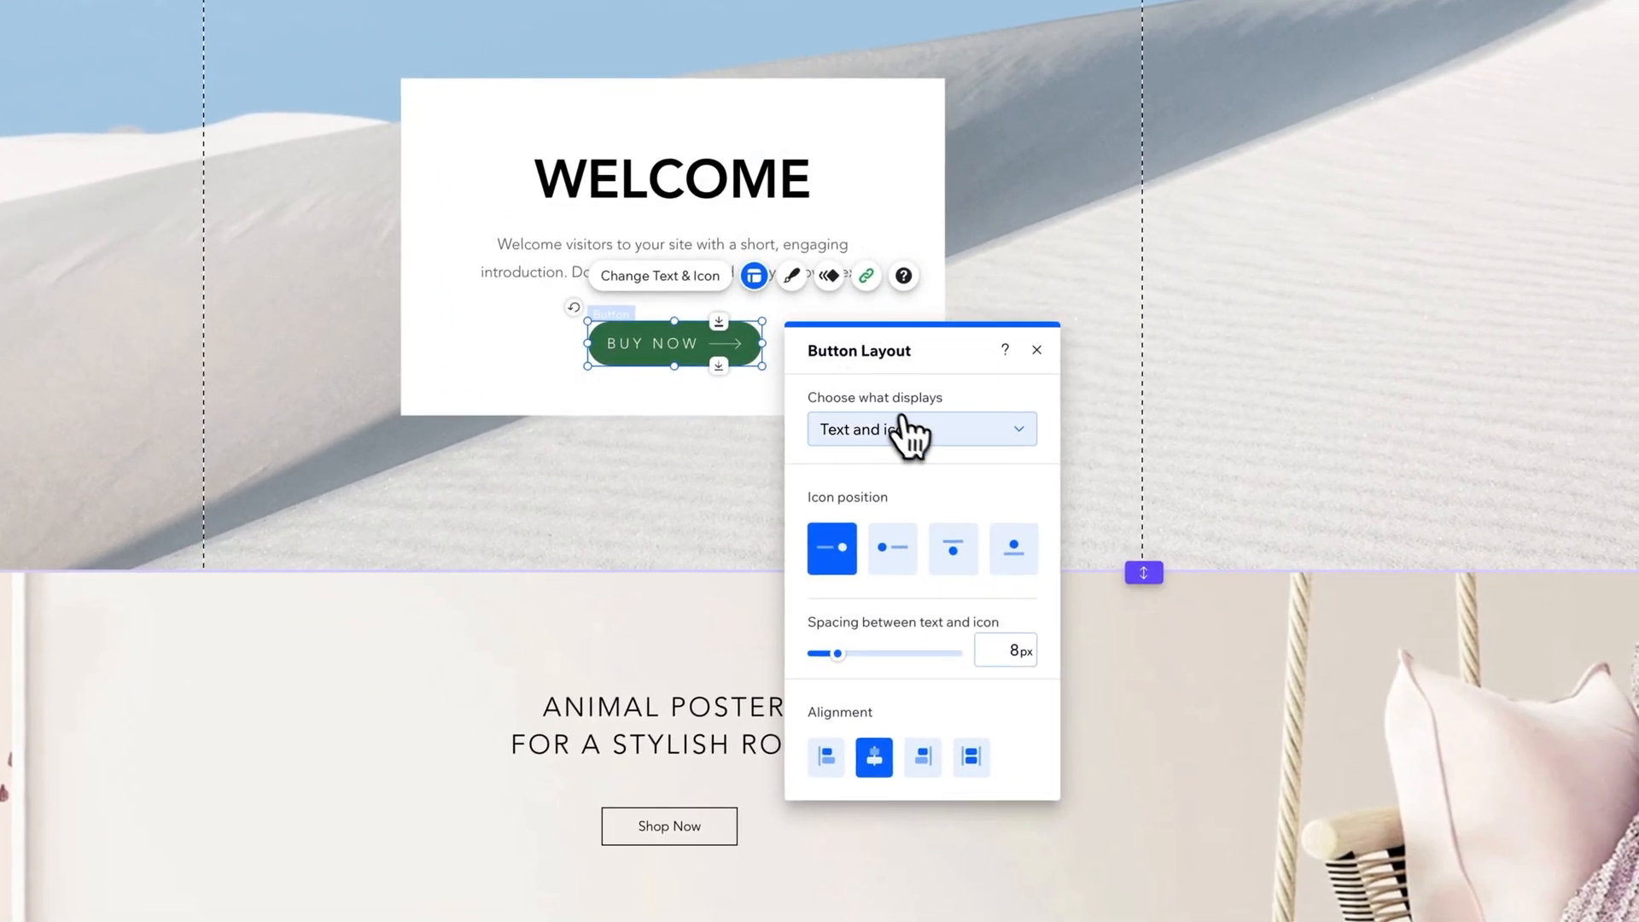
pyautogui.click(920, 429)
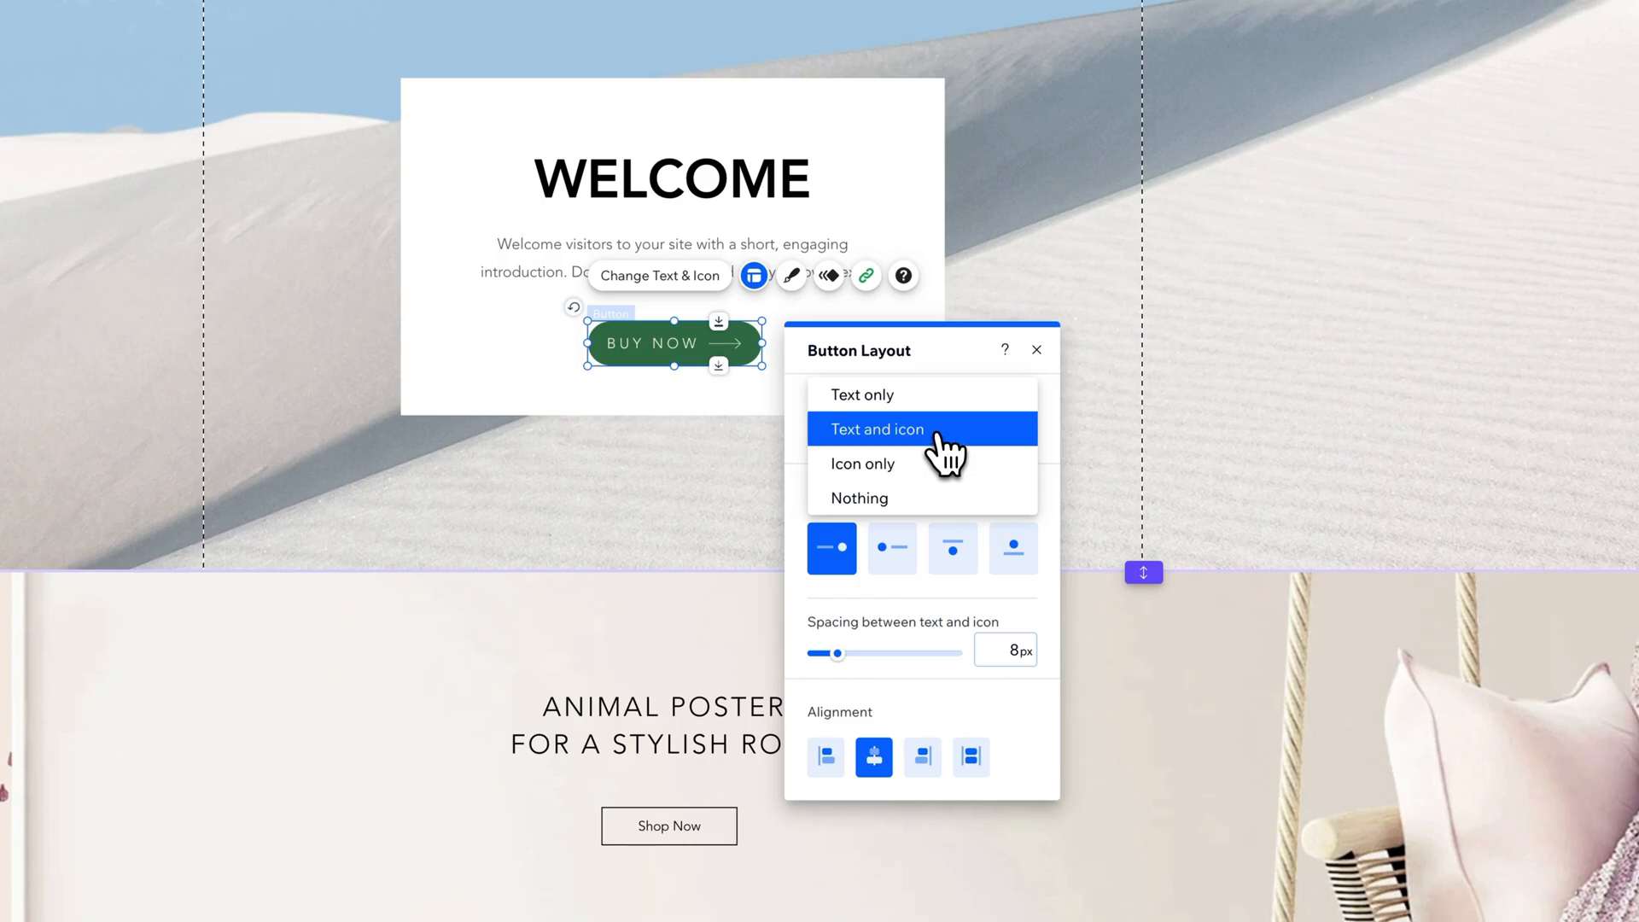
pyautogui.click(862, 429)
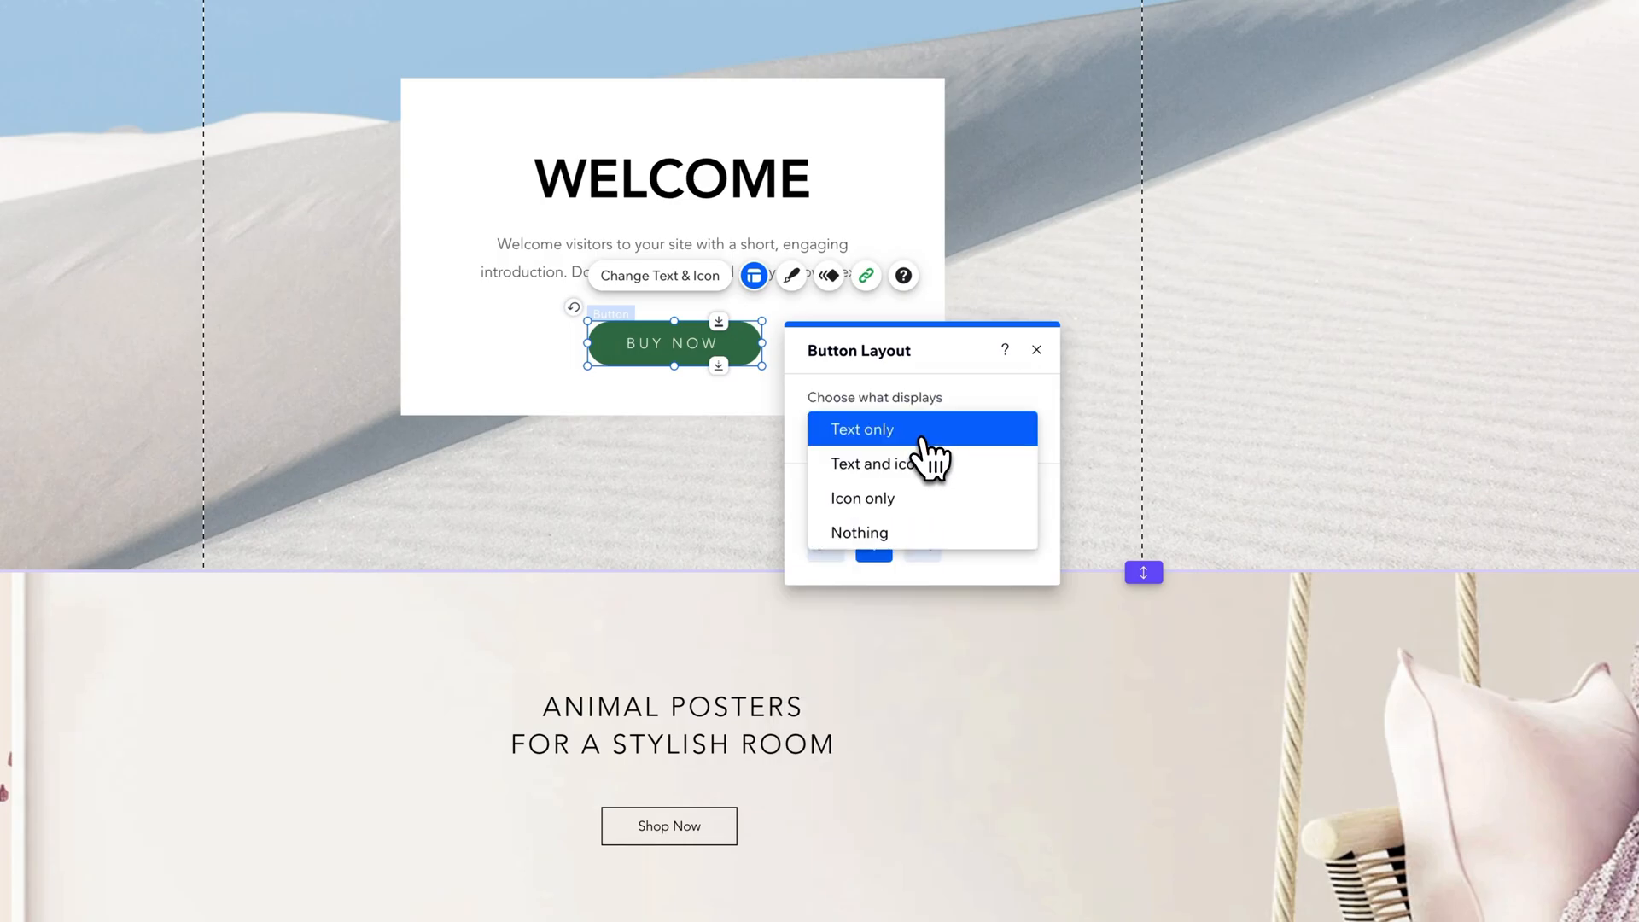
pyautogui.click(862, 429)
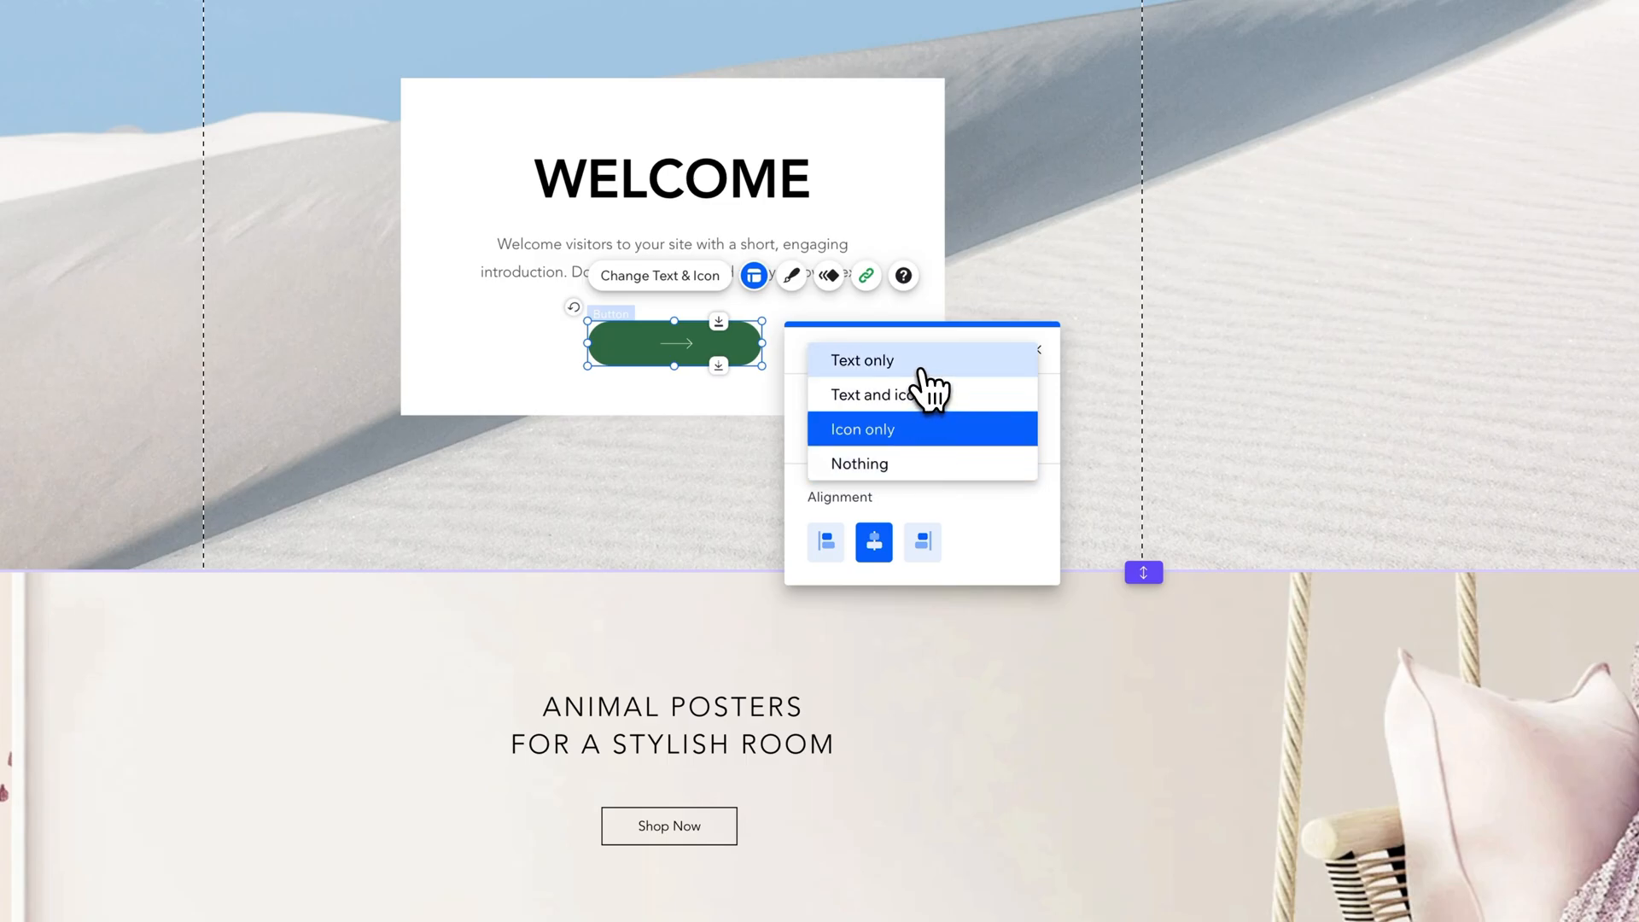
pyautogui.click(869, 394)
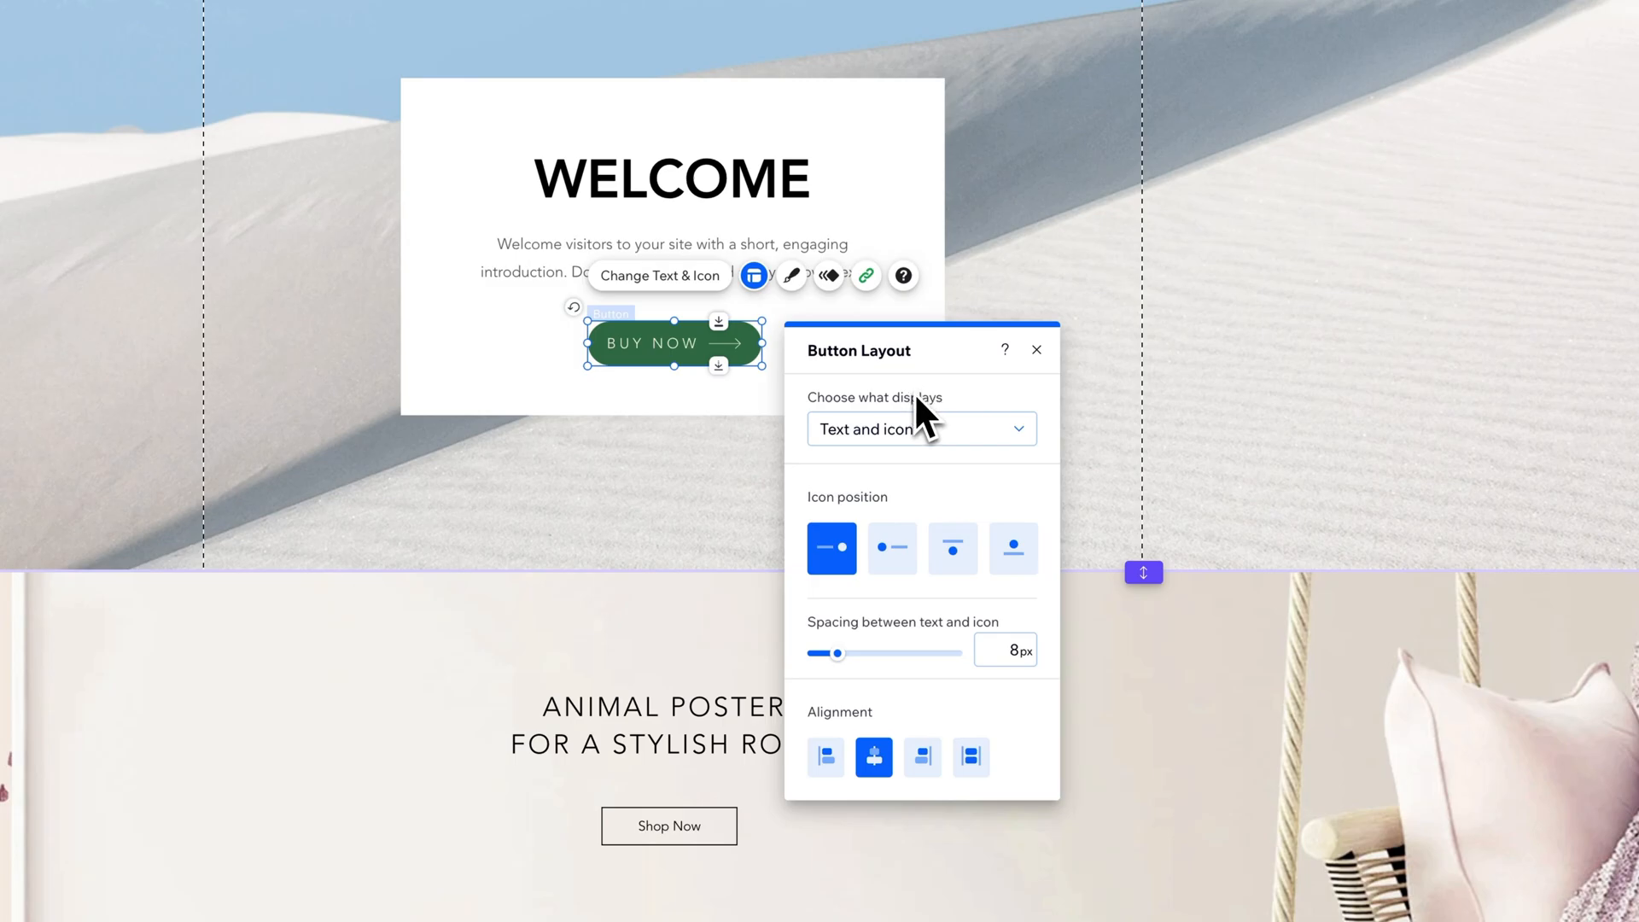
pyautogui.click(893, 548)
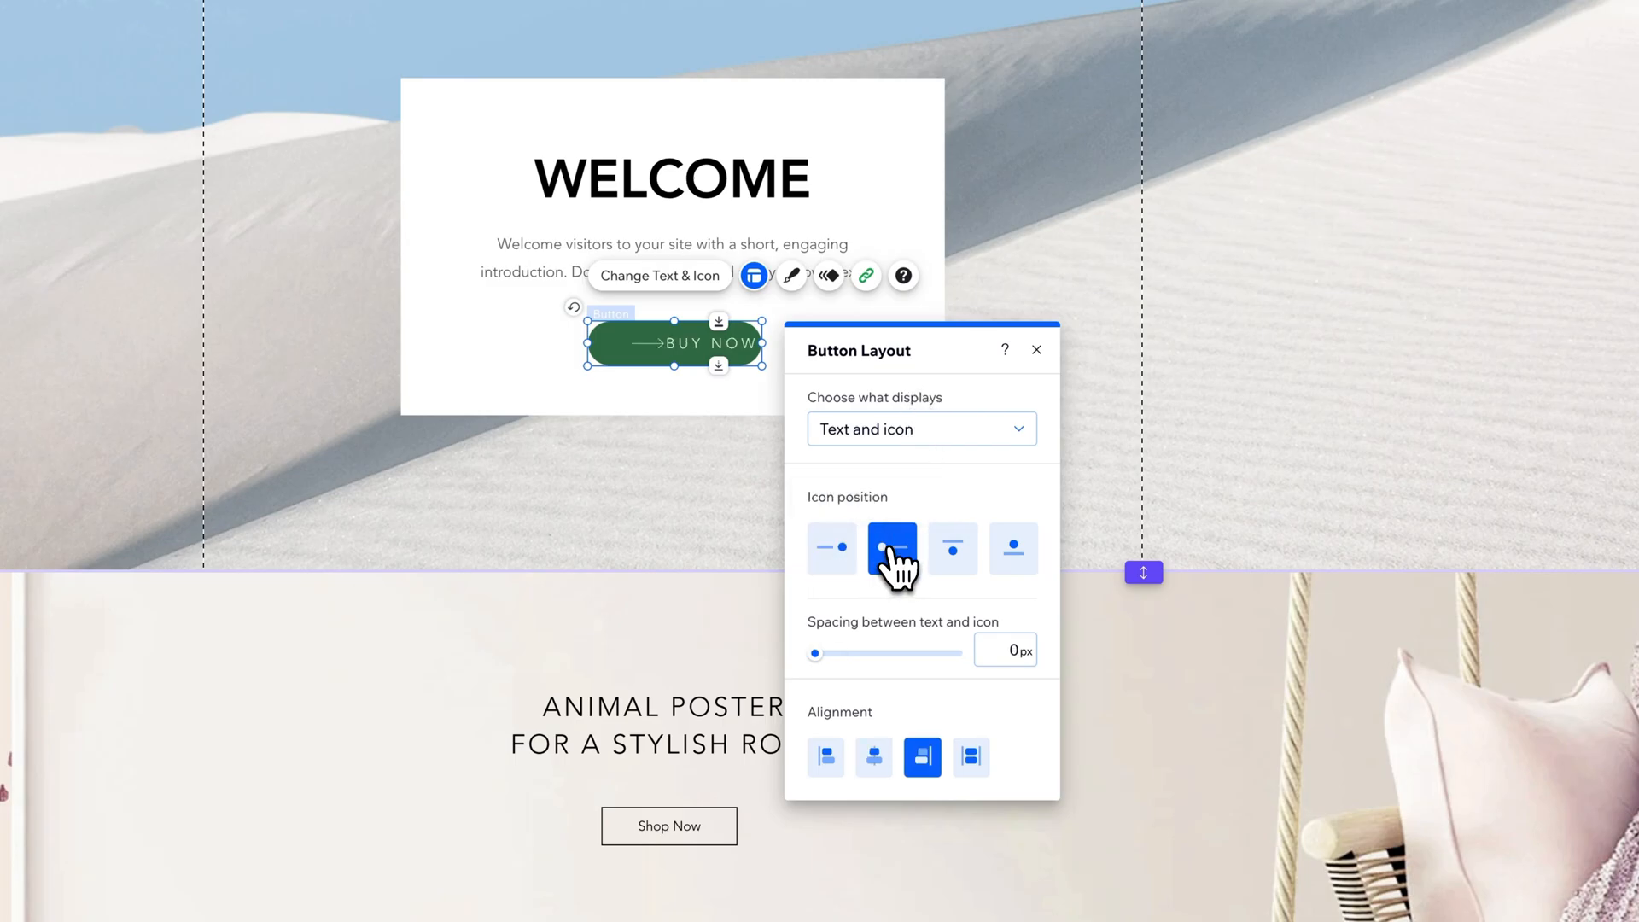
pyautogui.click(1013, 548)
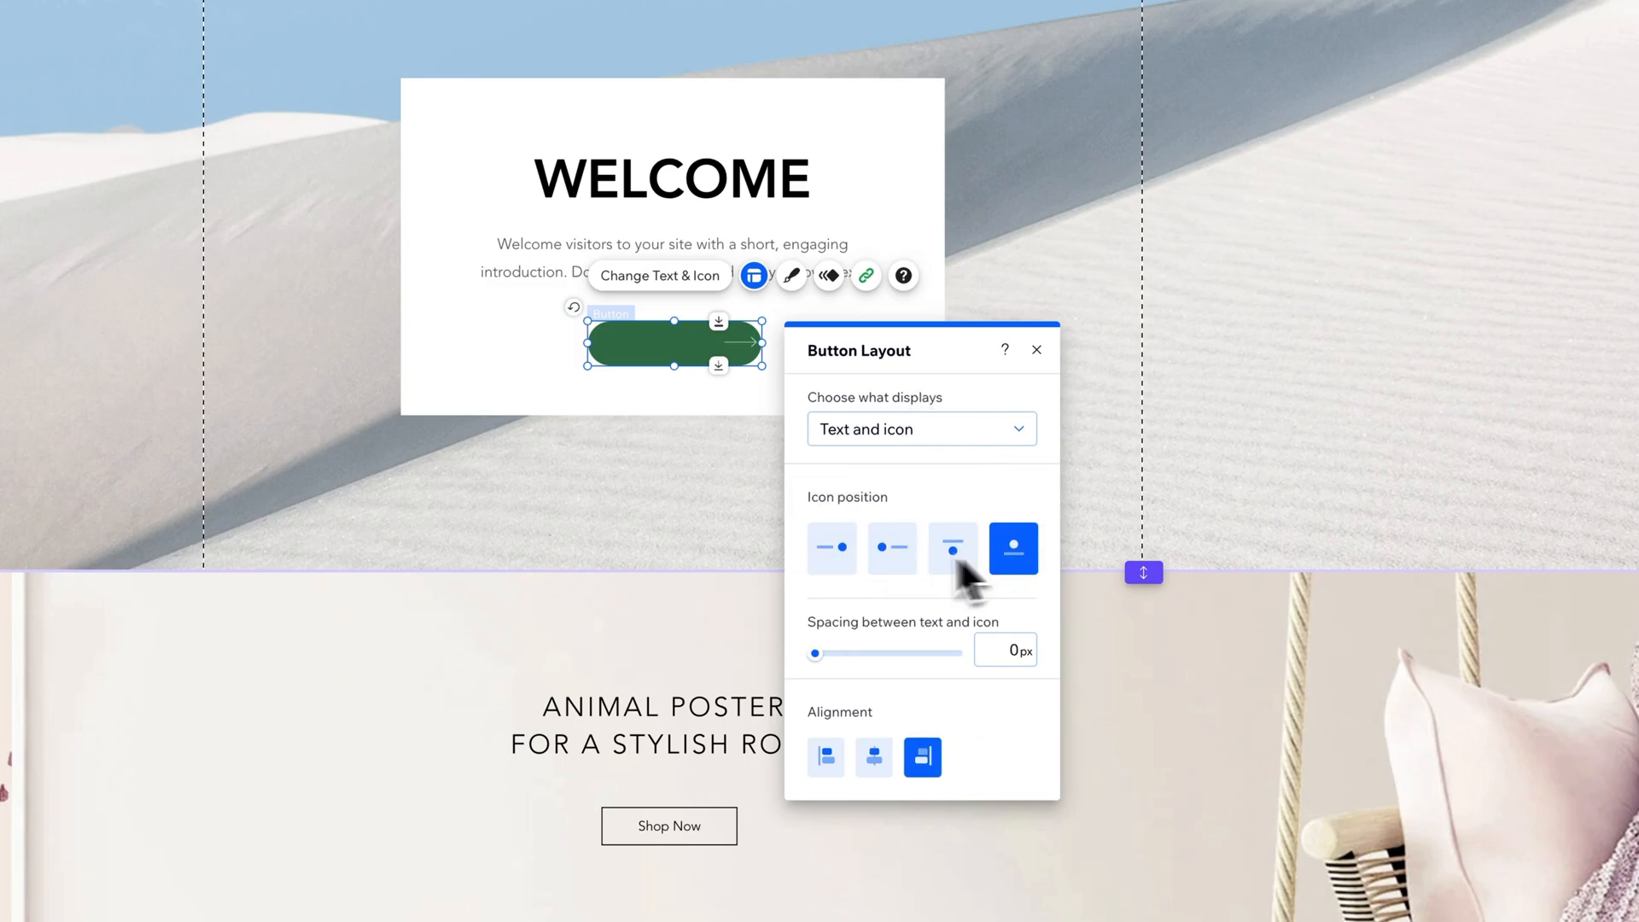
pyautogui.click(831, 548)
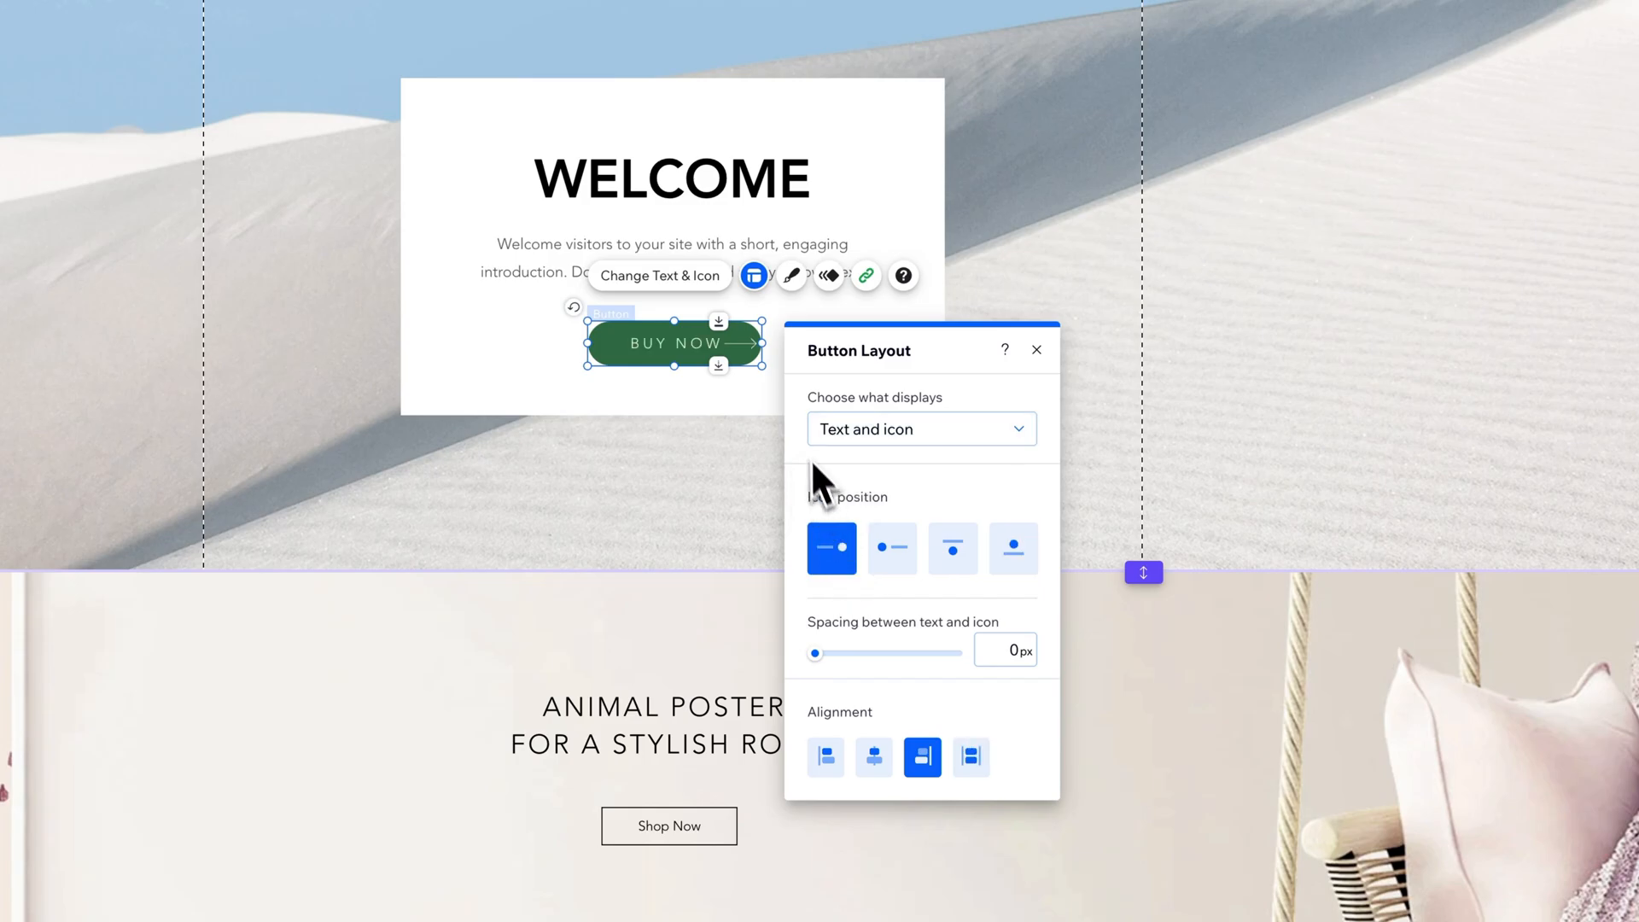
# - Set the text-to-icon spacing to 12px with centre-aligned content, then close Layout
pyautogui.moveTo(814, 652); pyautogui.dragTo(826, 652)
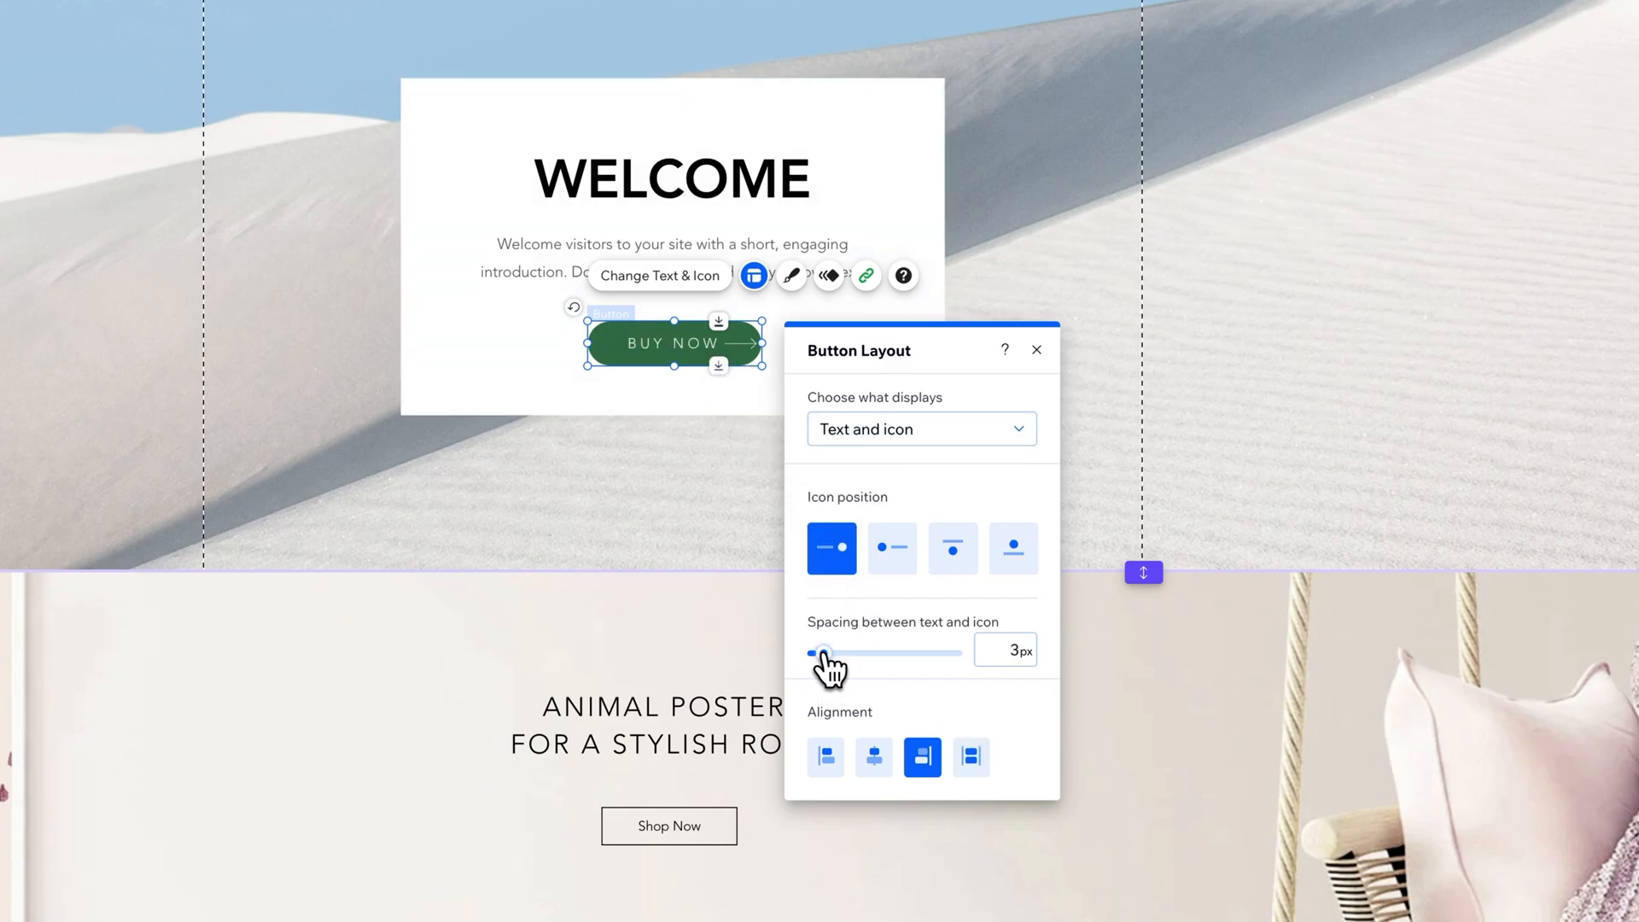
pyautogui.moveTo(813, 652); pyautogui.dragTo(878, 652)
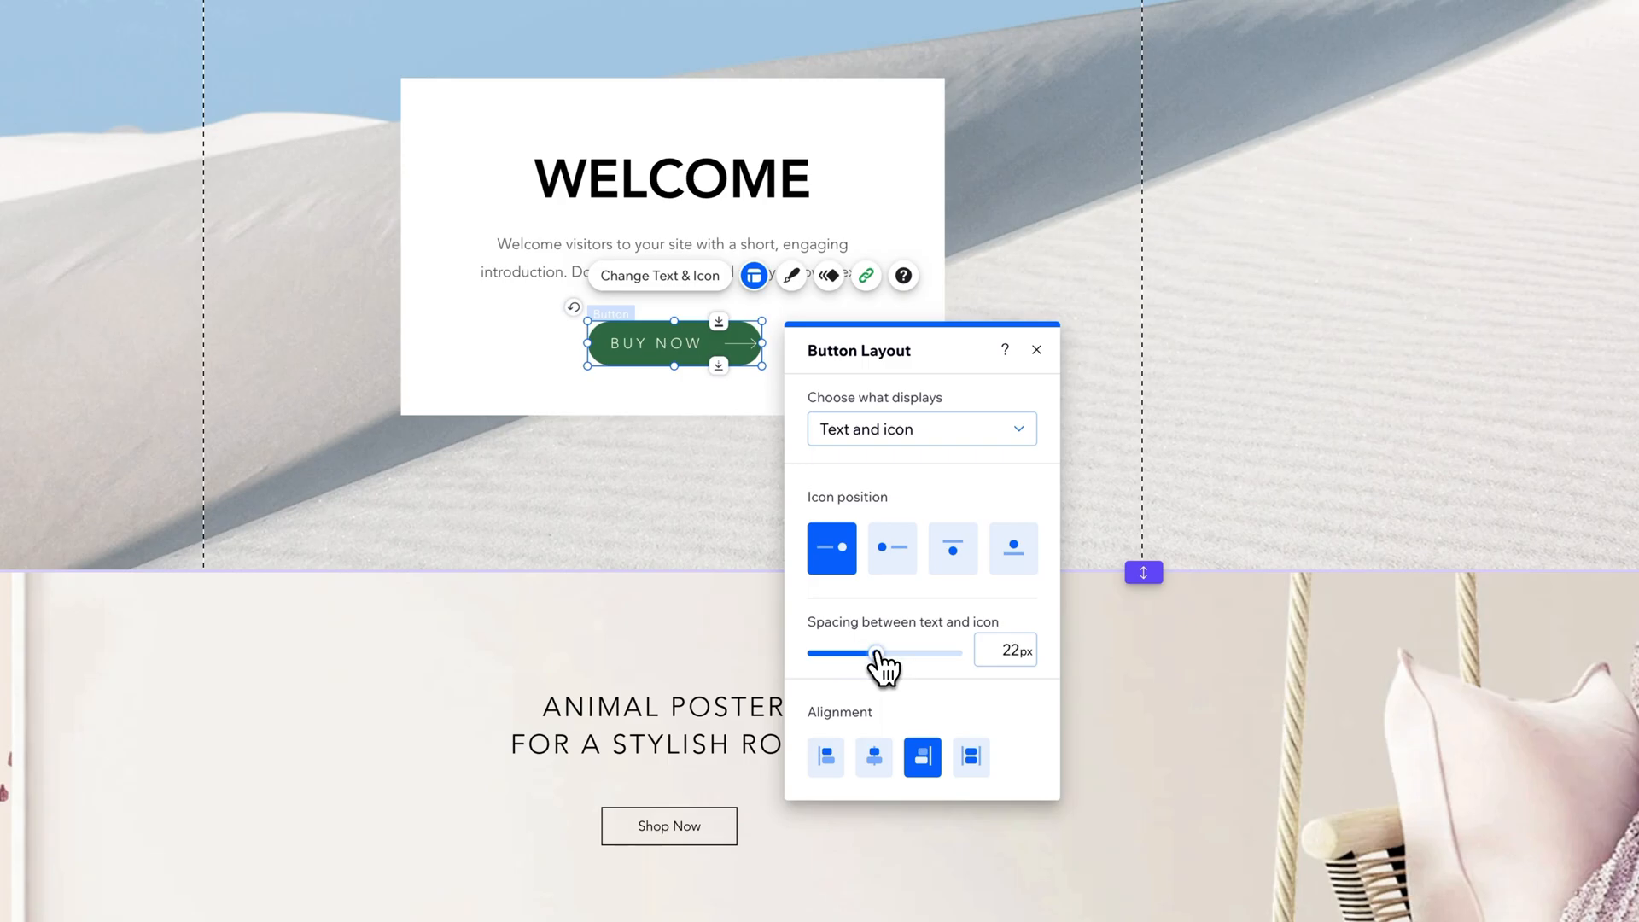
pyautogui.moveTo(876, 652); pyautogui.dragTo(847, 652)
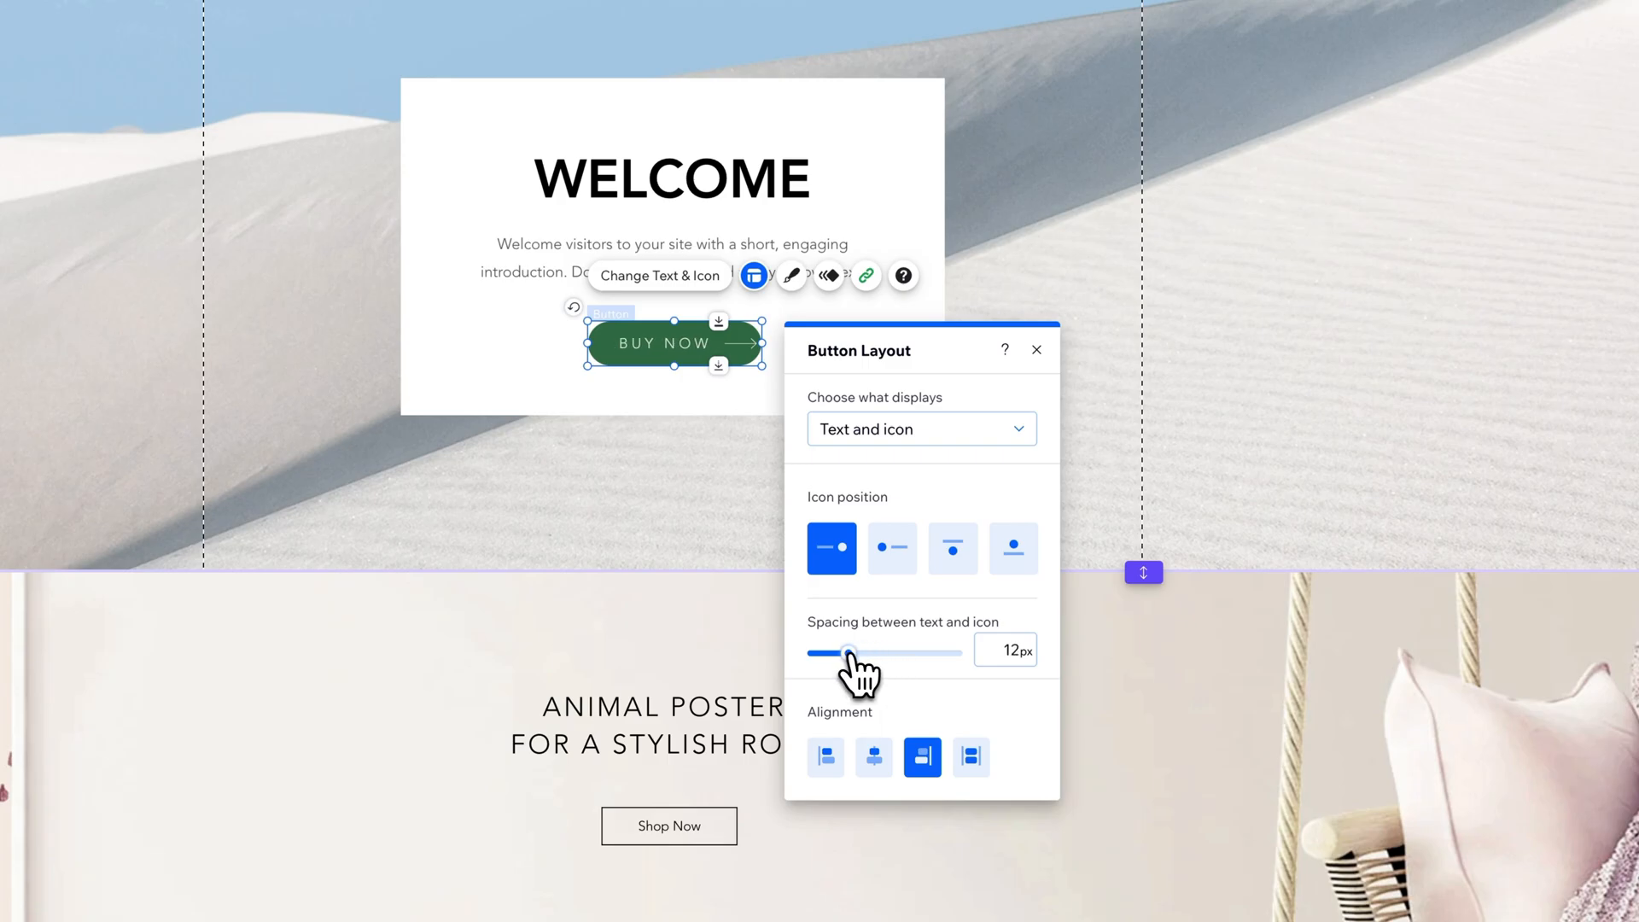
pyautogui.click(874, 757)
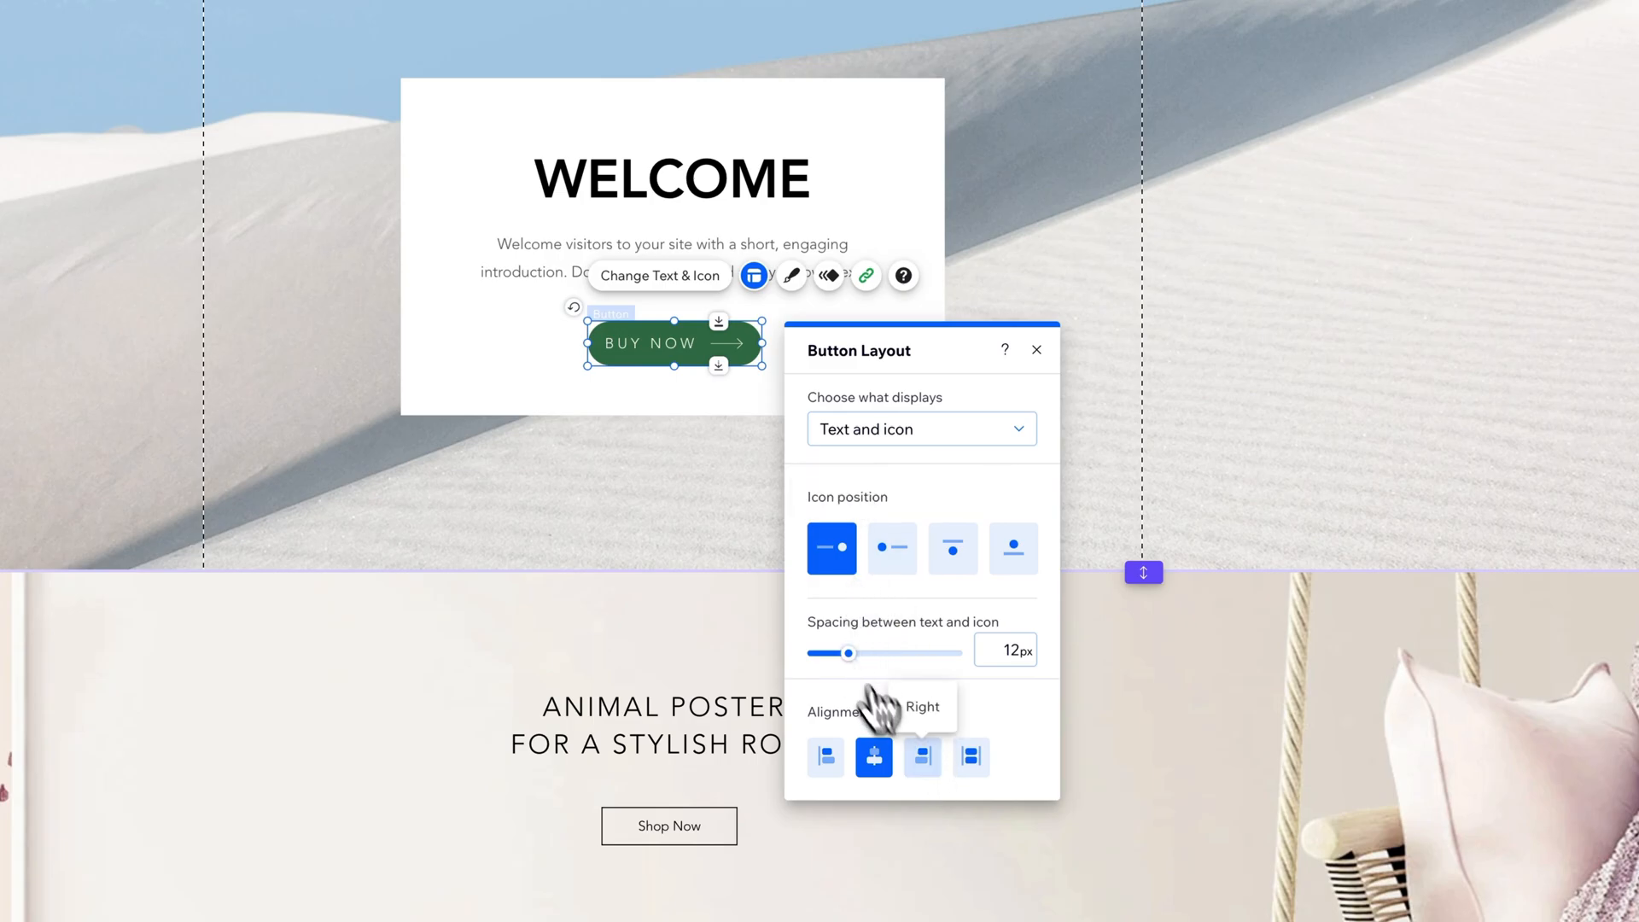
pyautogui.click(921, 757)
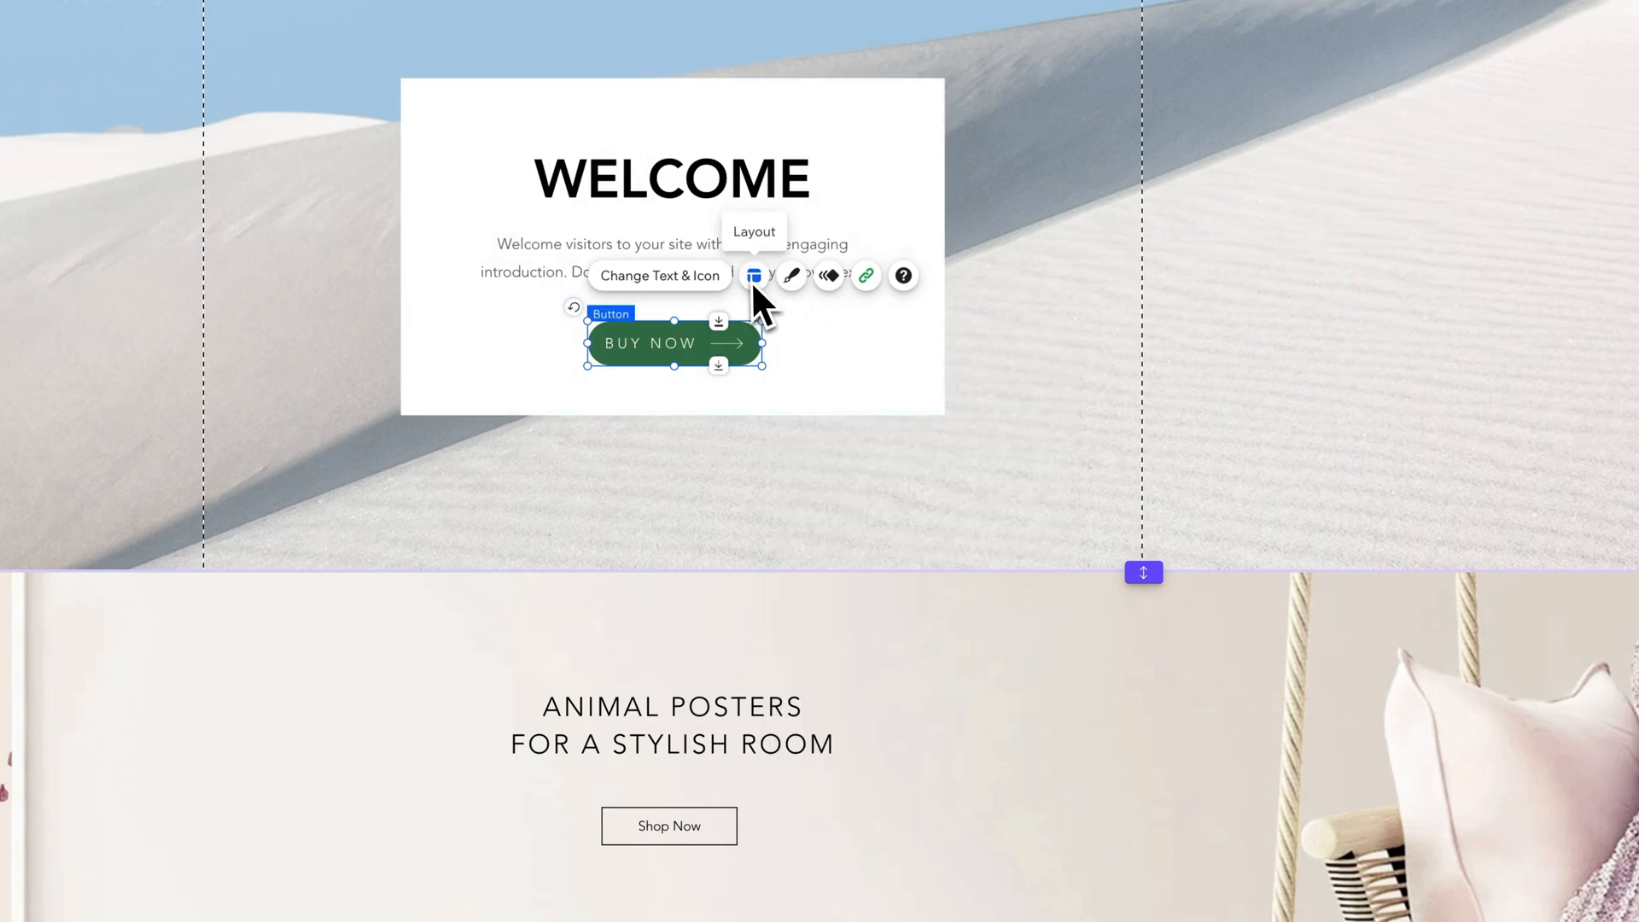
# - In Customize Design > Background fills, switch the button fill to a linear gradient
pyautogui.click(792, 275)
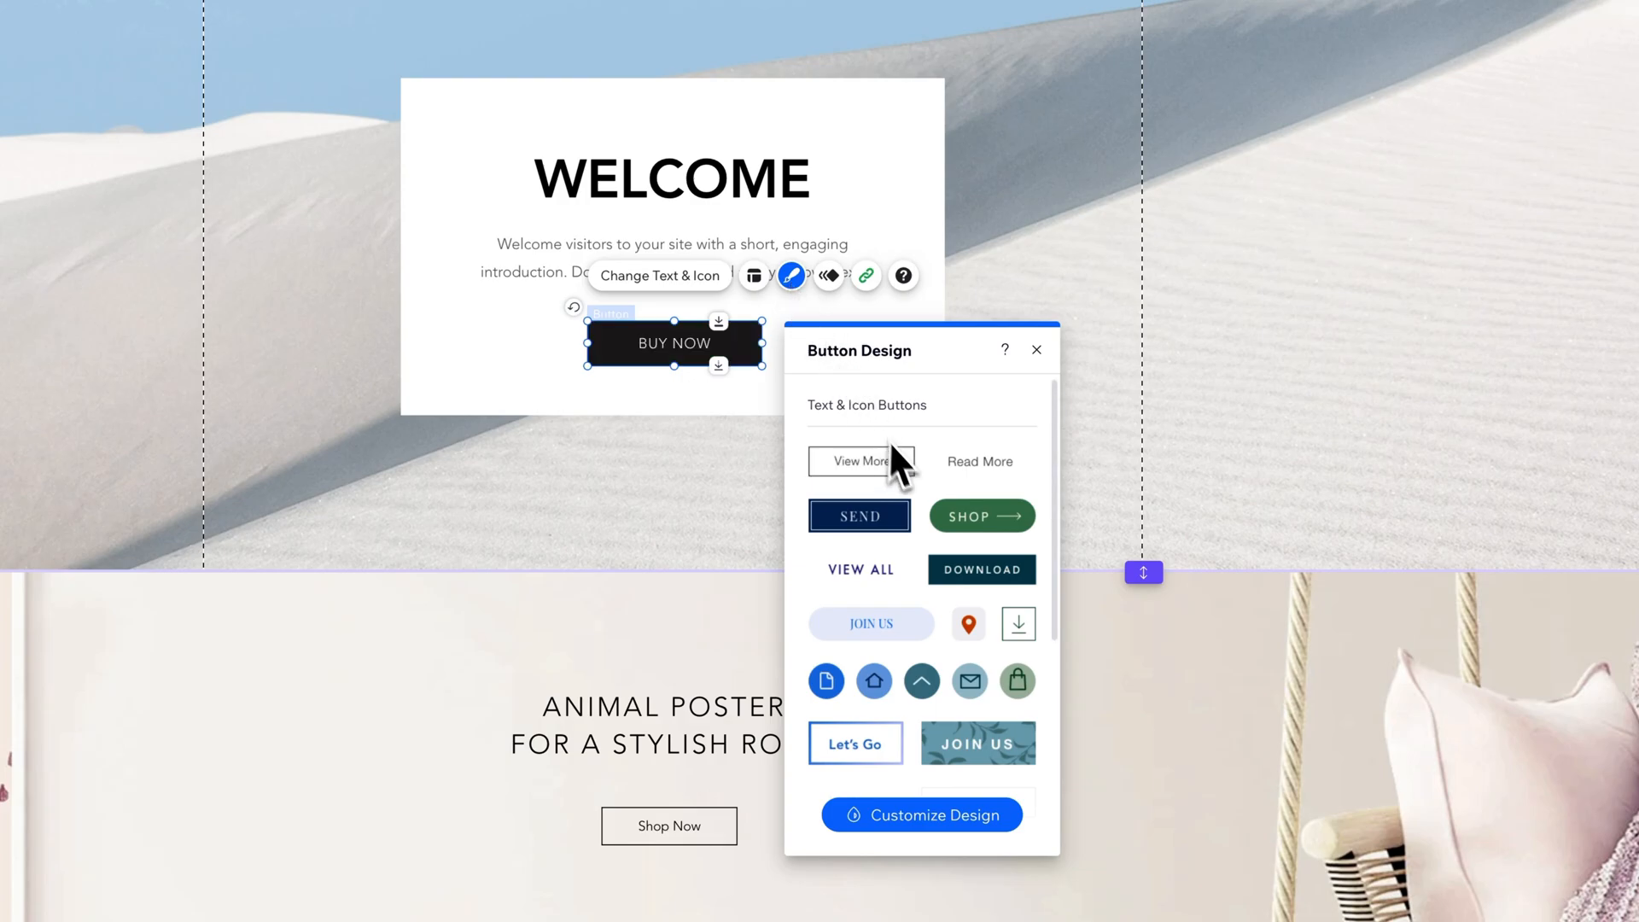
pyautogui.scroll(-3)
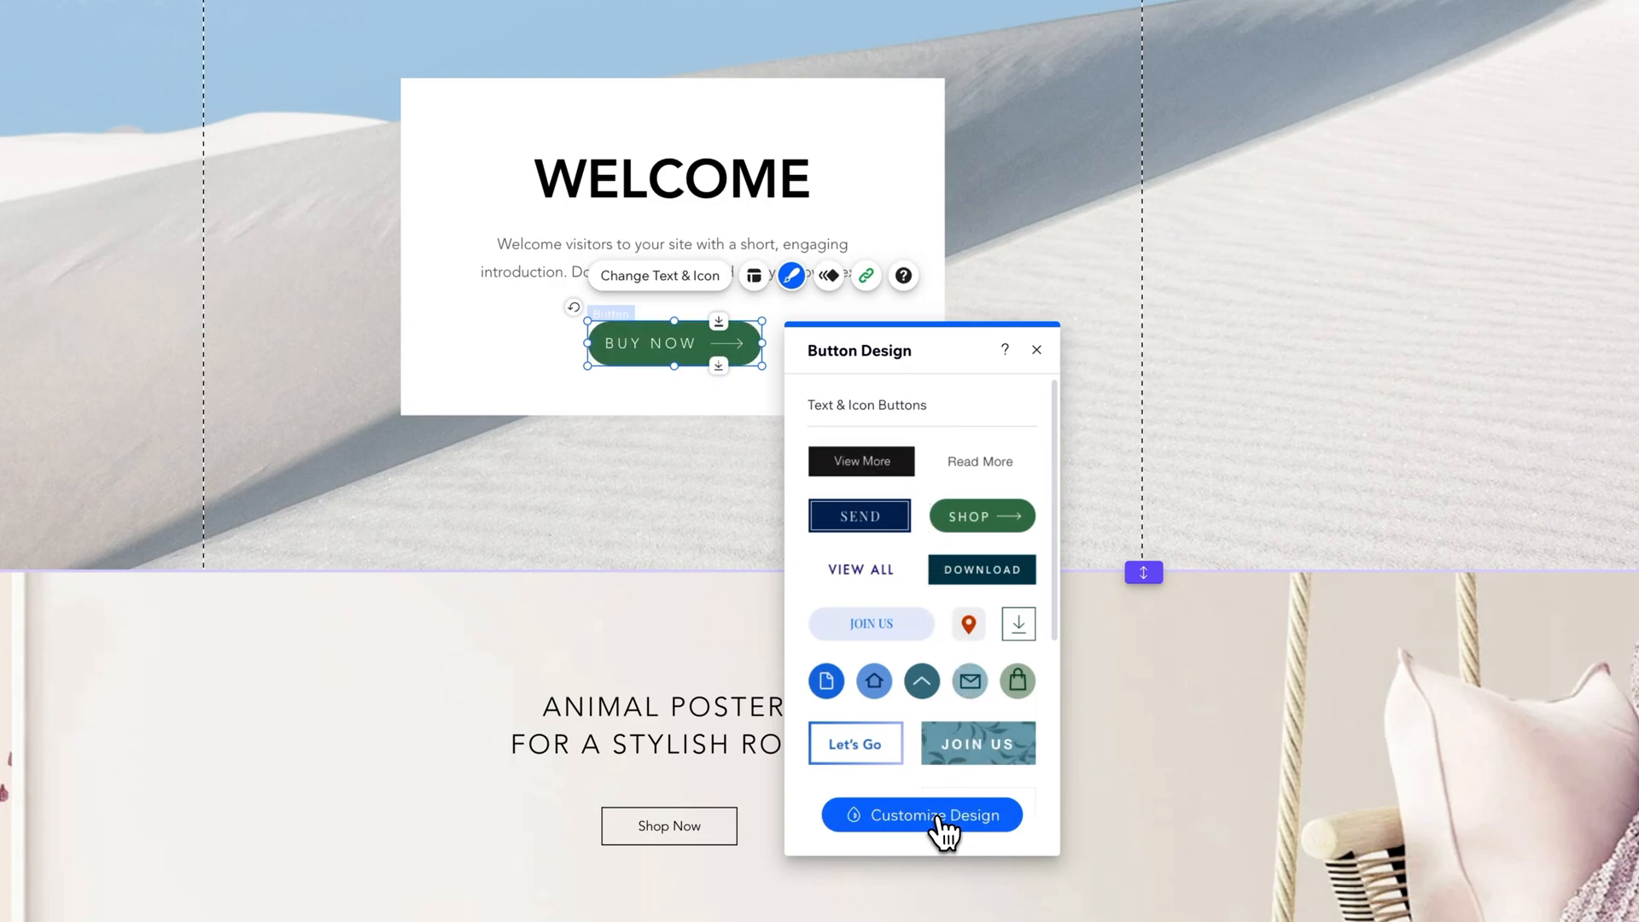
pyautogui.click(920, 816)
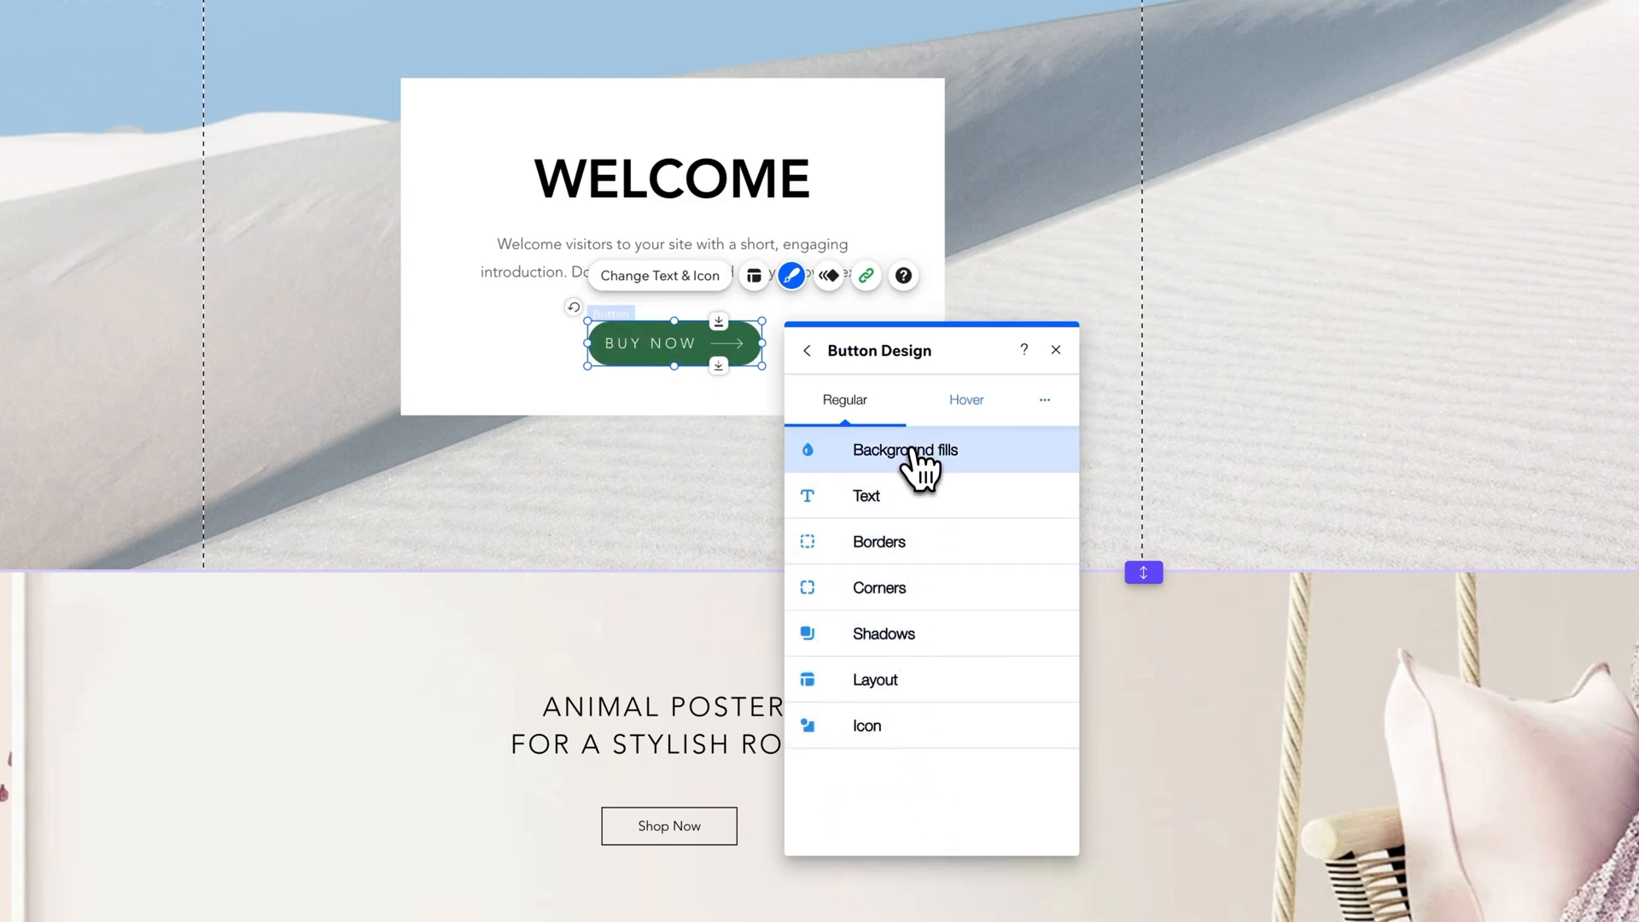
pyautogui.click(905, 451)
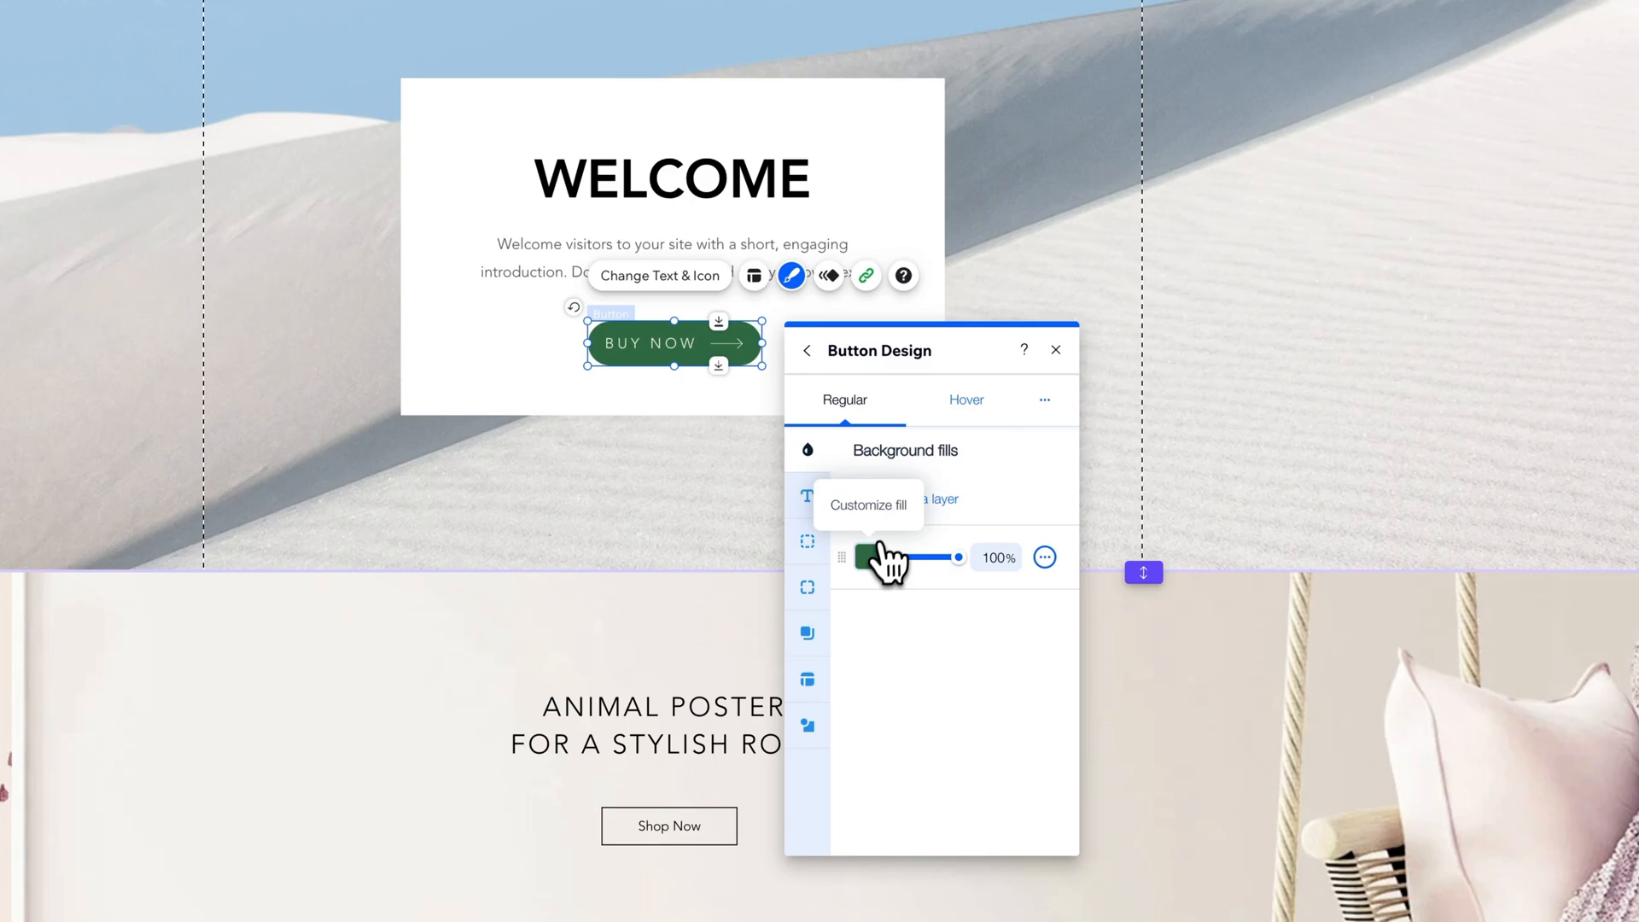
pyautogui.click(868, 506)
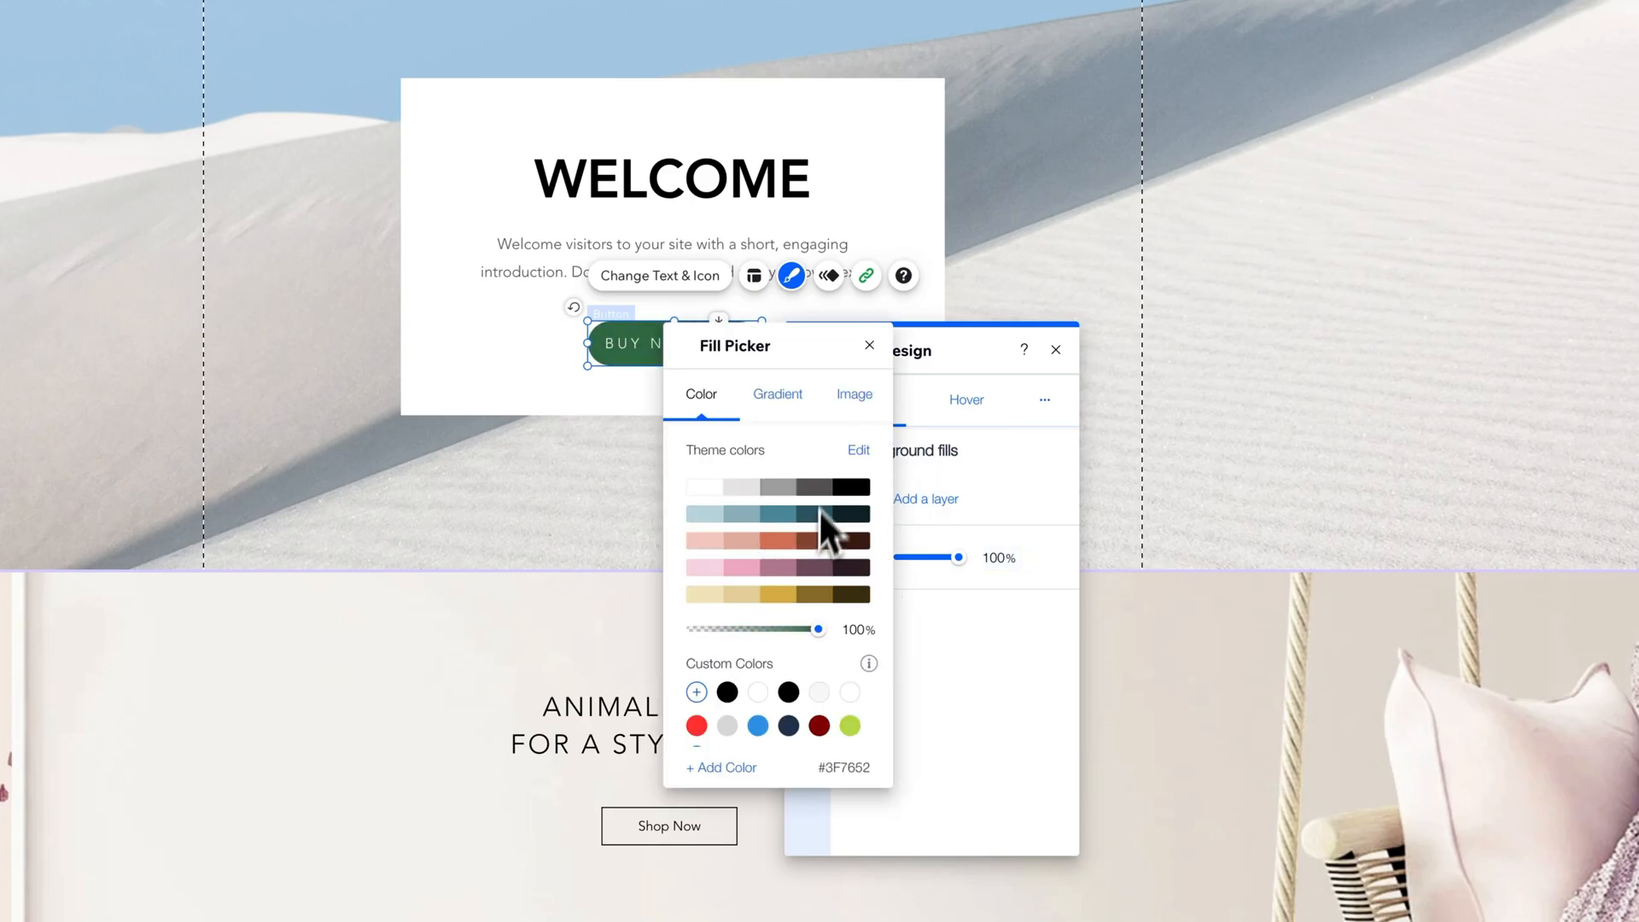
pyautogui.moveTo(798, 413)
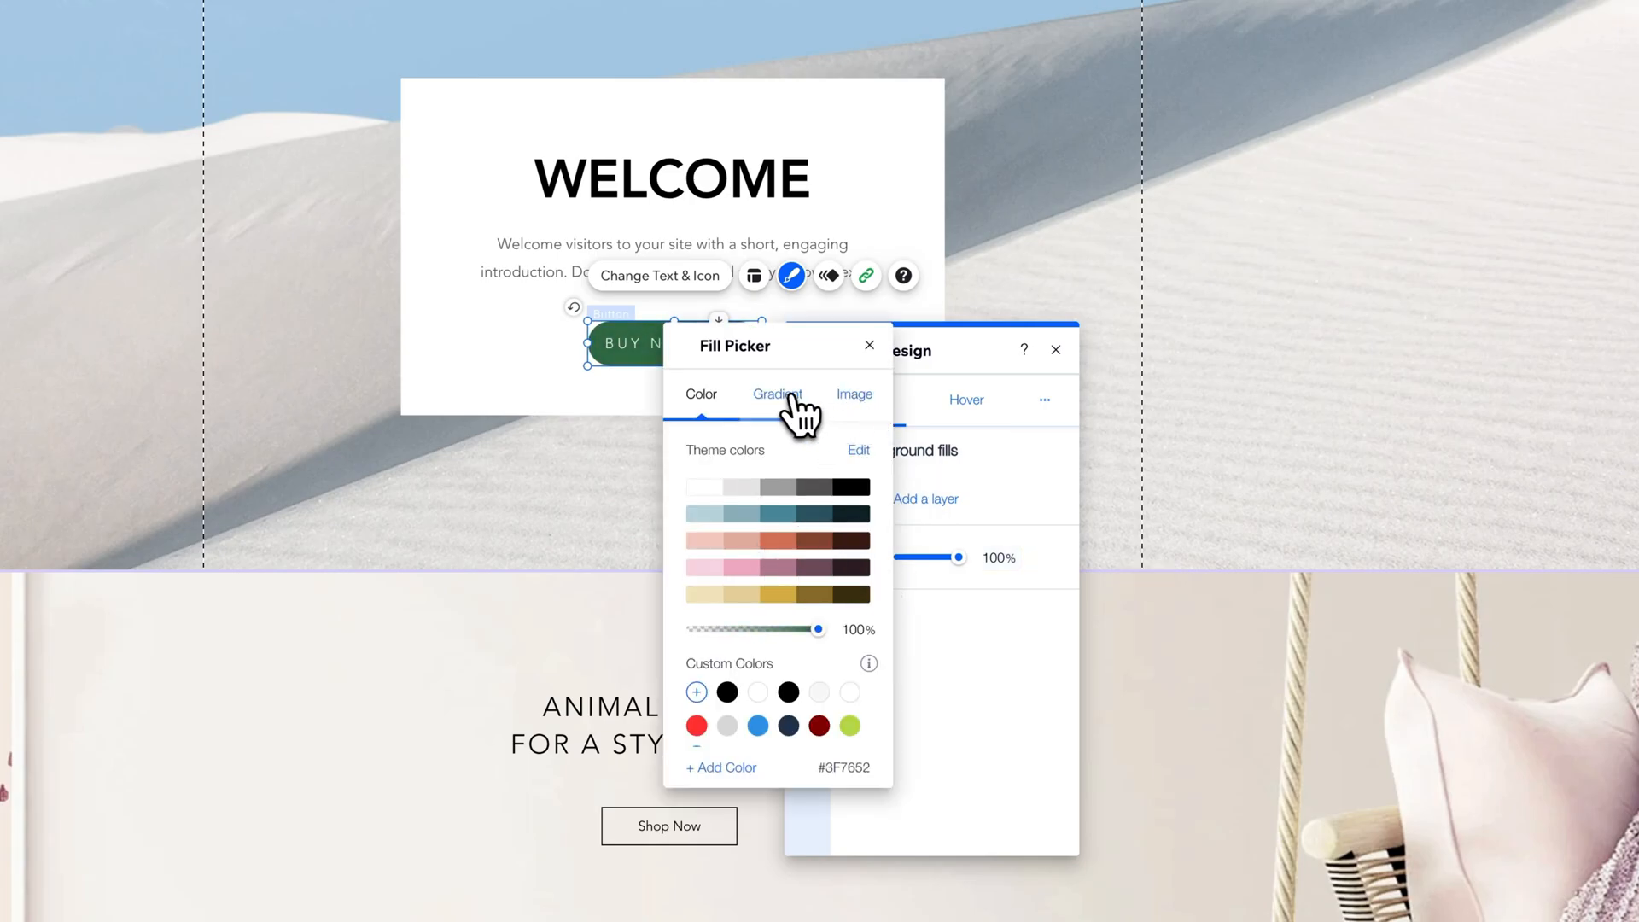
pyautogui.click(777, 394)
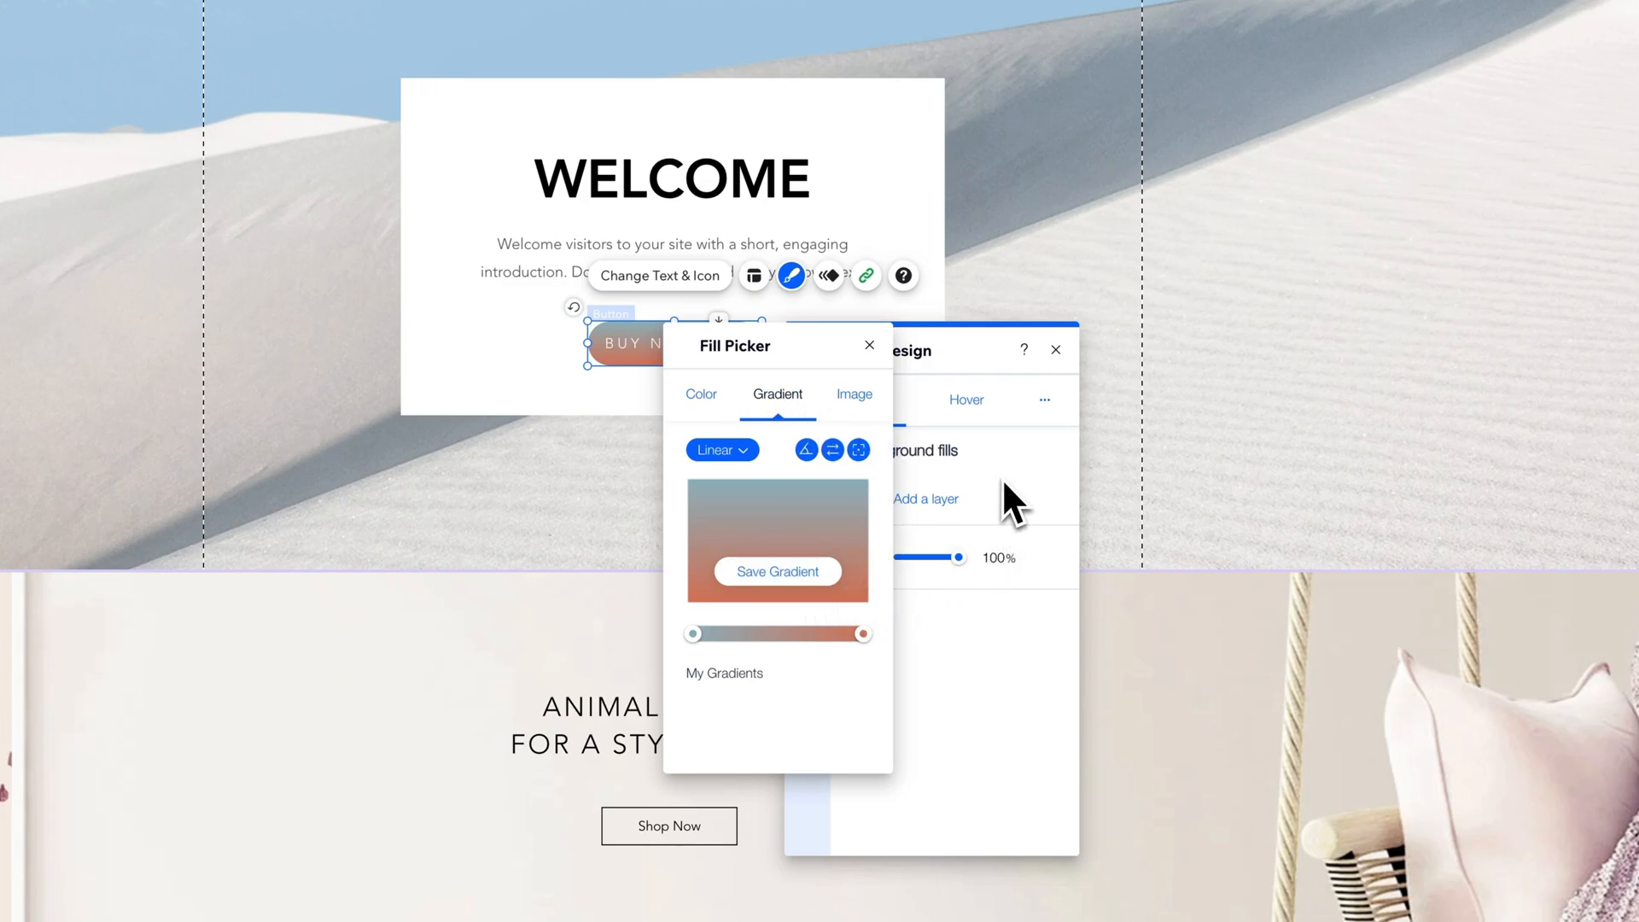
pyautogui.click(867, 345)
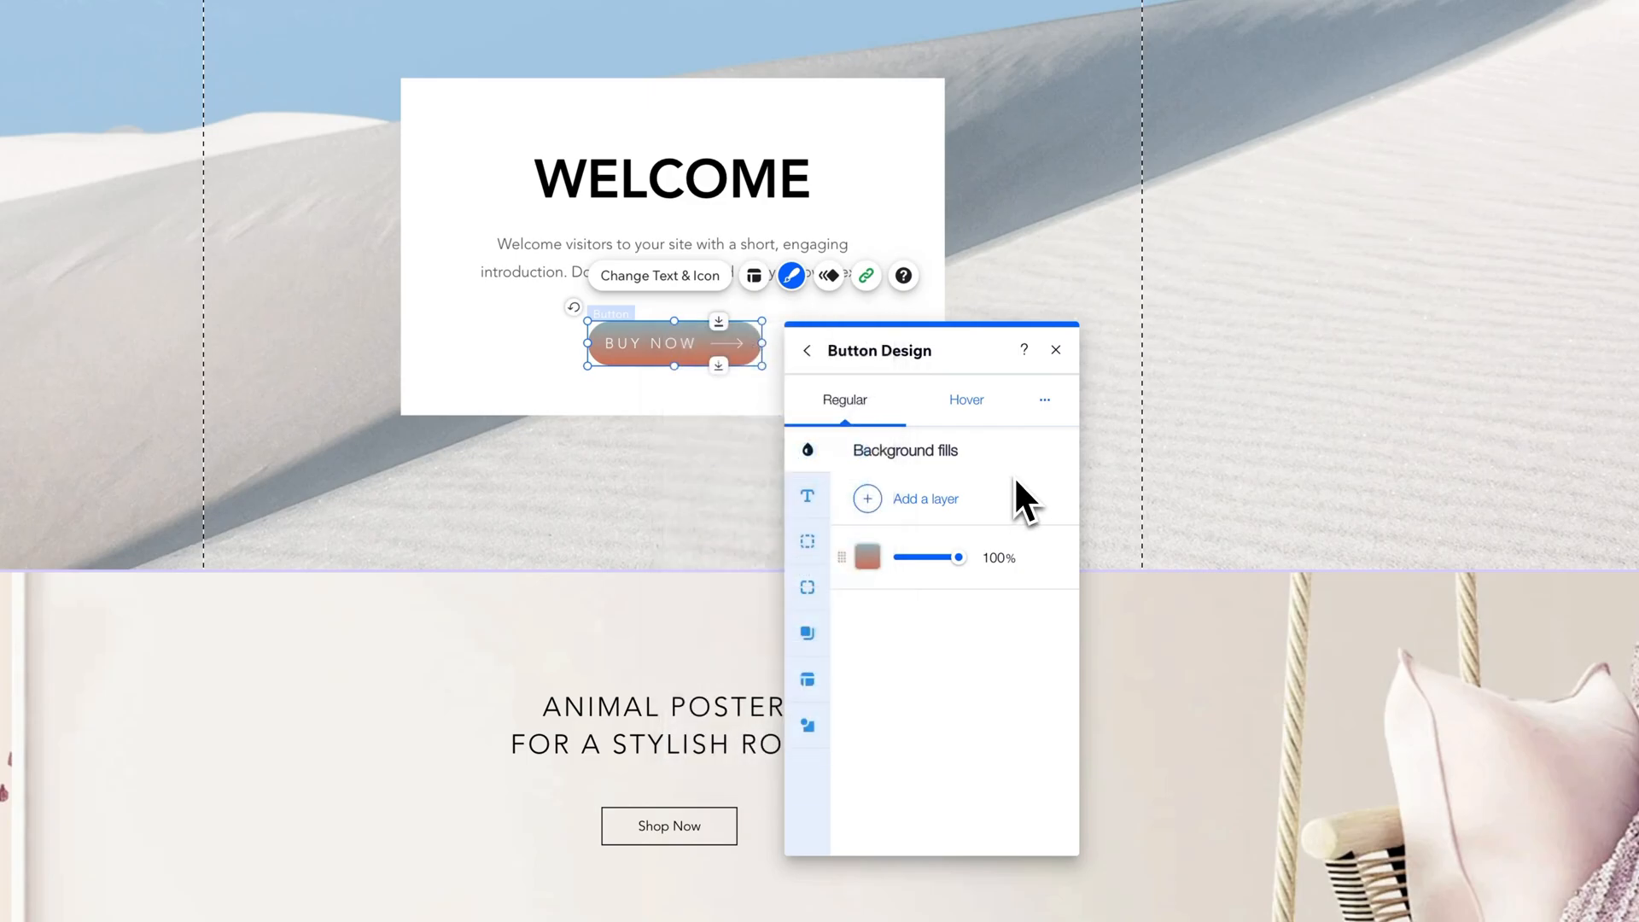
# - Give the button text the Heading 1 theme, Arial Black font and 13px size
pyautogui.click(806, 496)
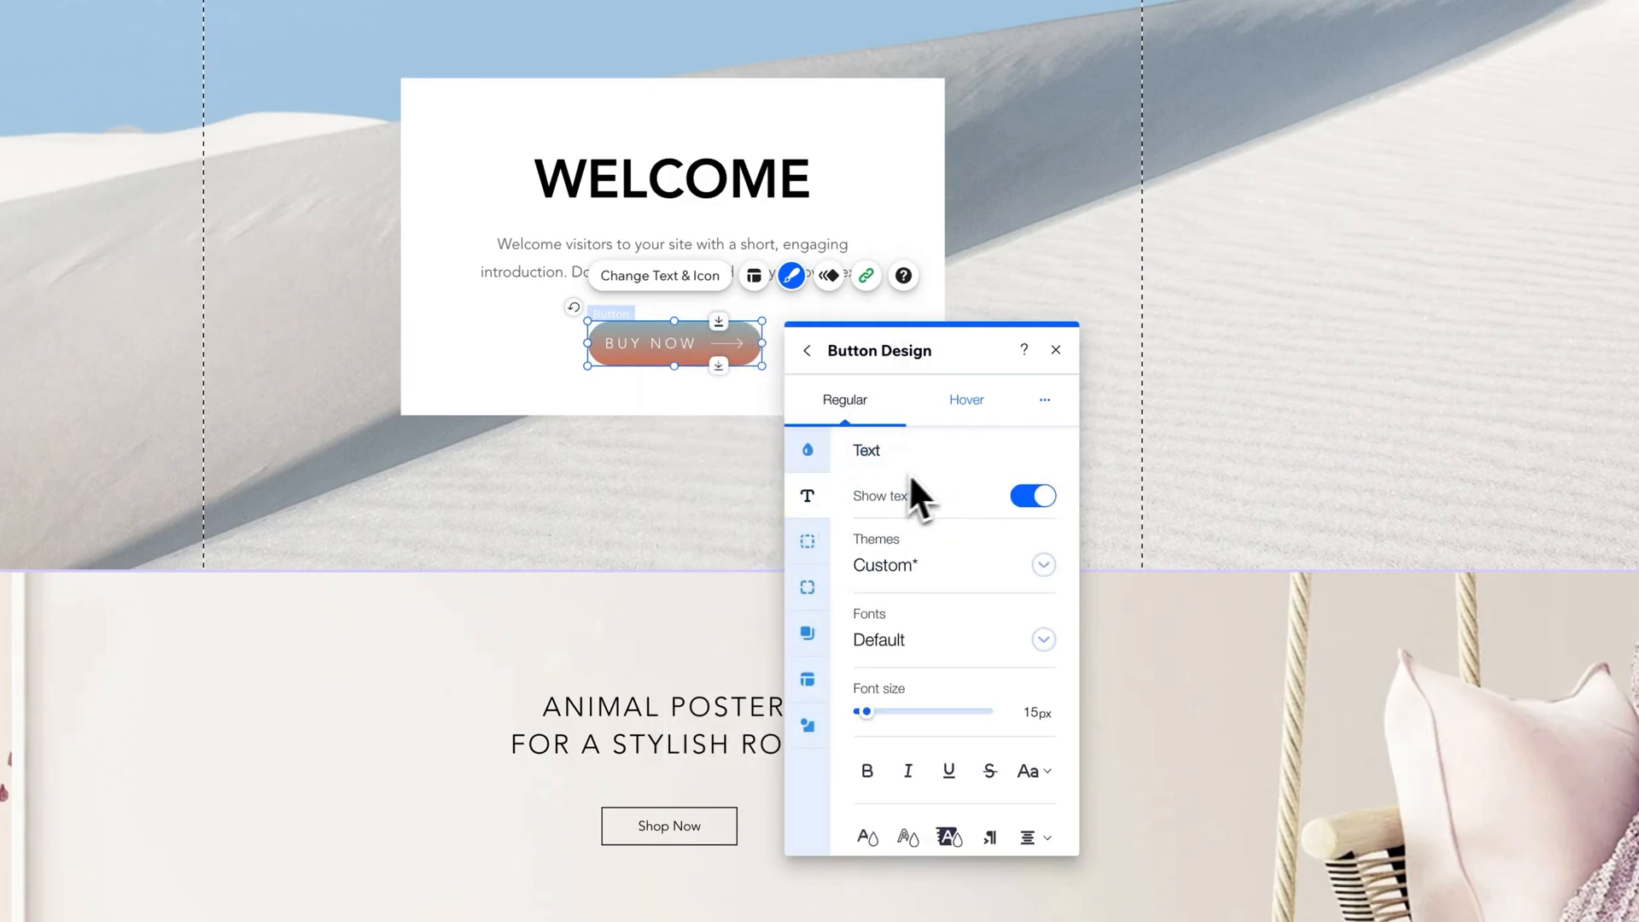
pyautogui.moveTo(931, 543)
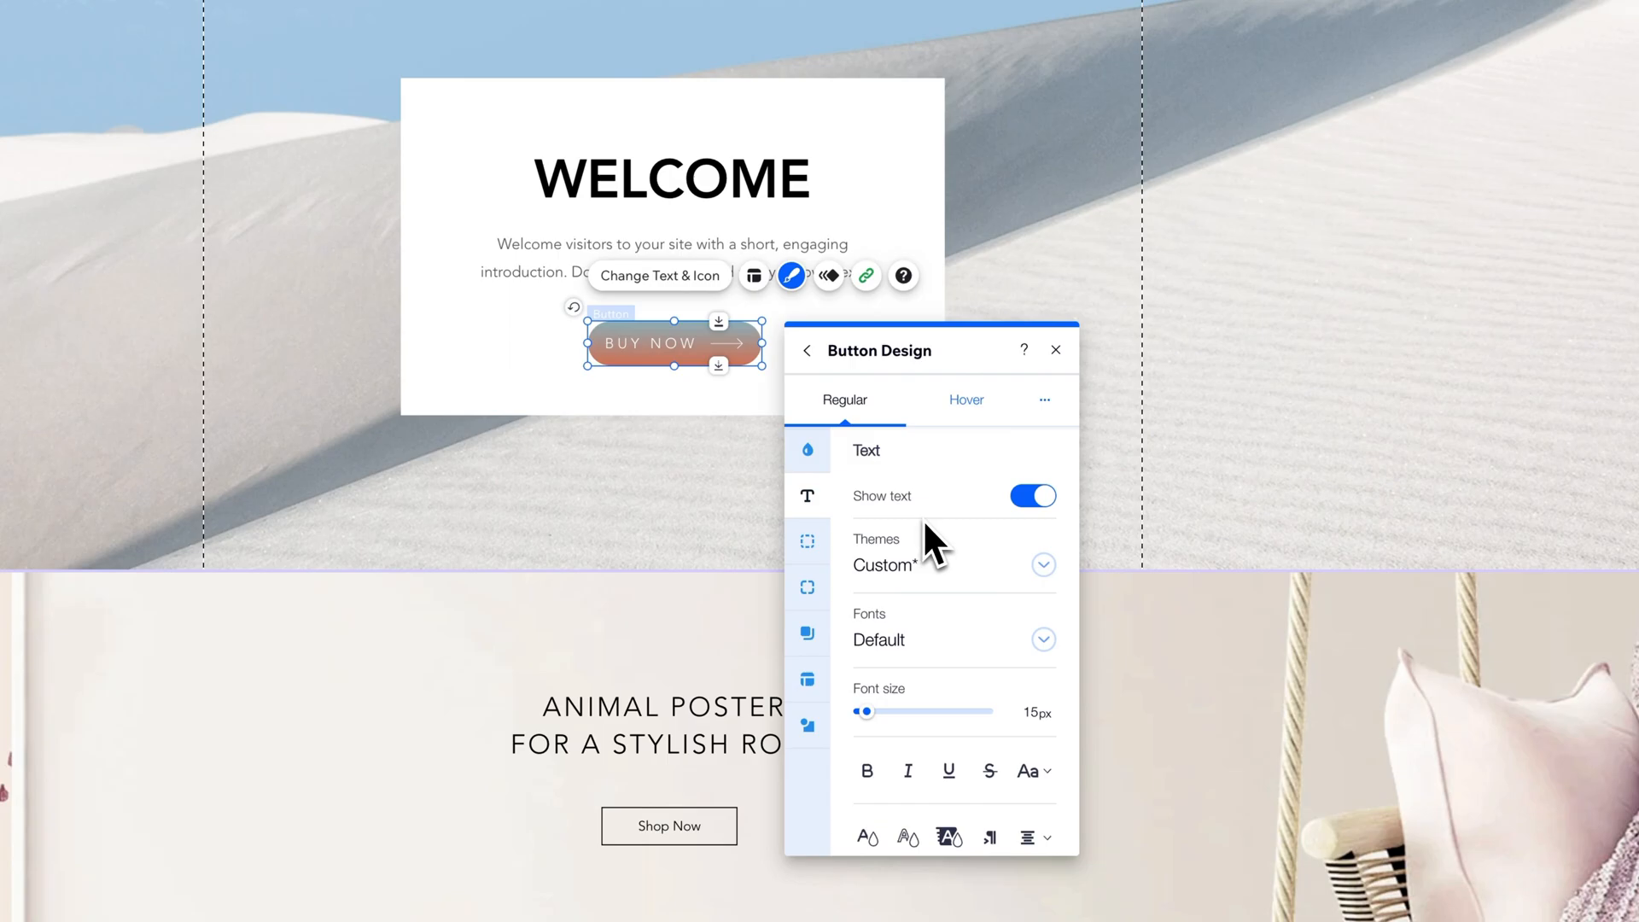
pyautogui.click(1040, 565)
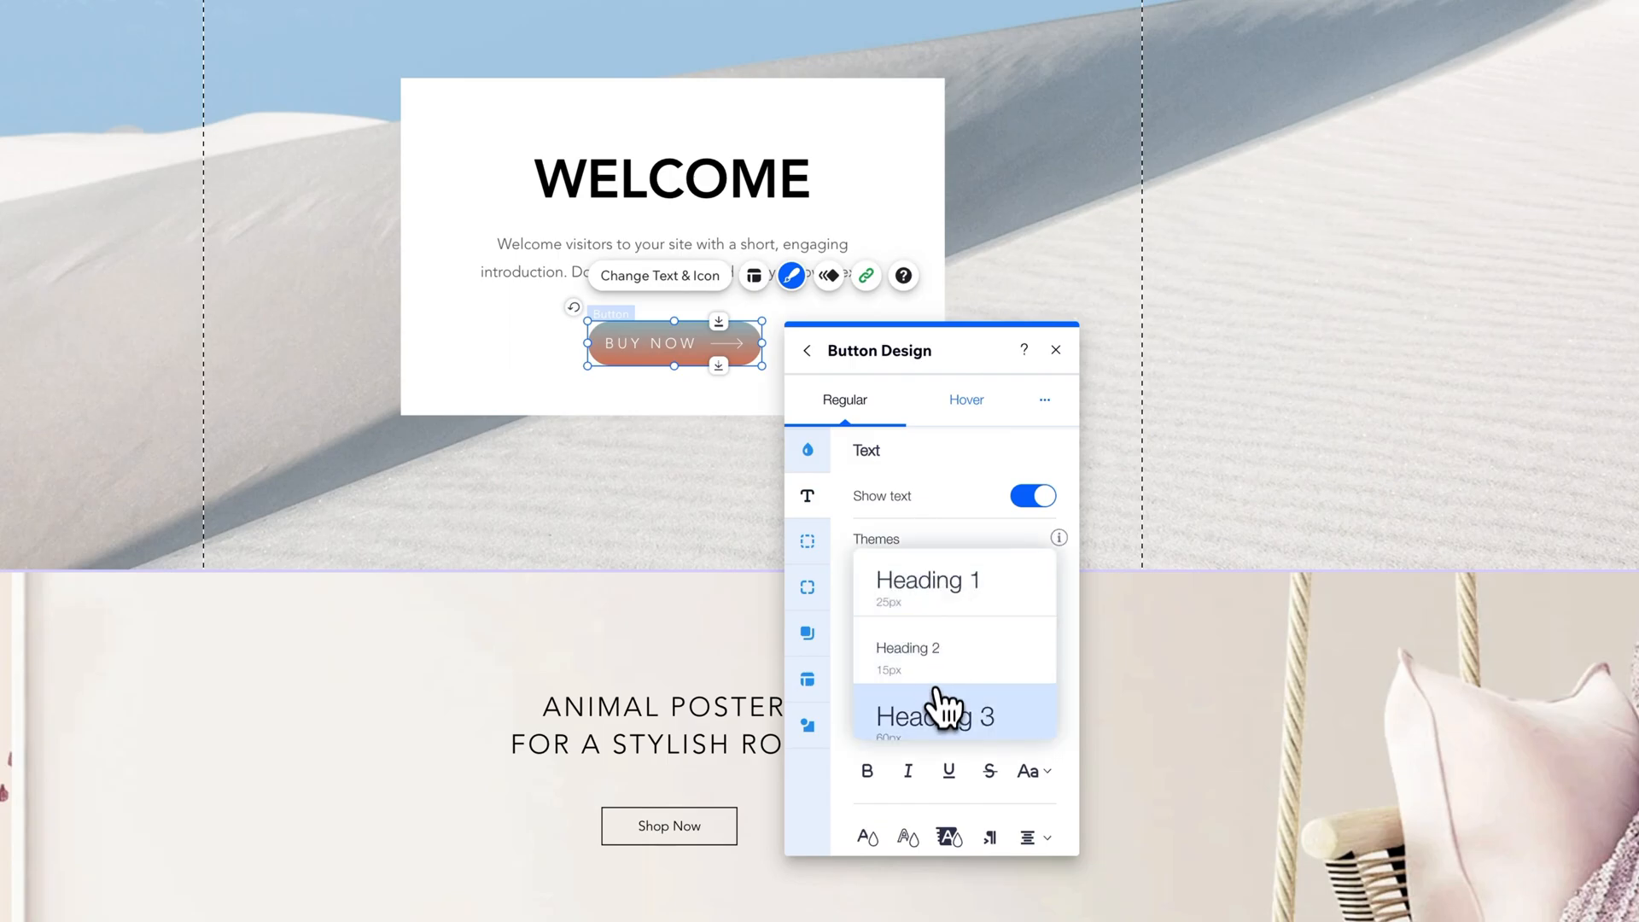
pyautogui.click(938, 715)
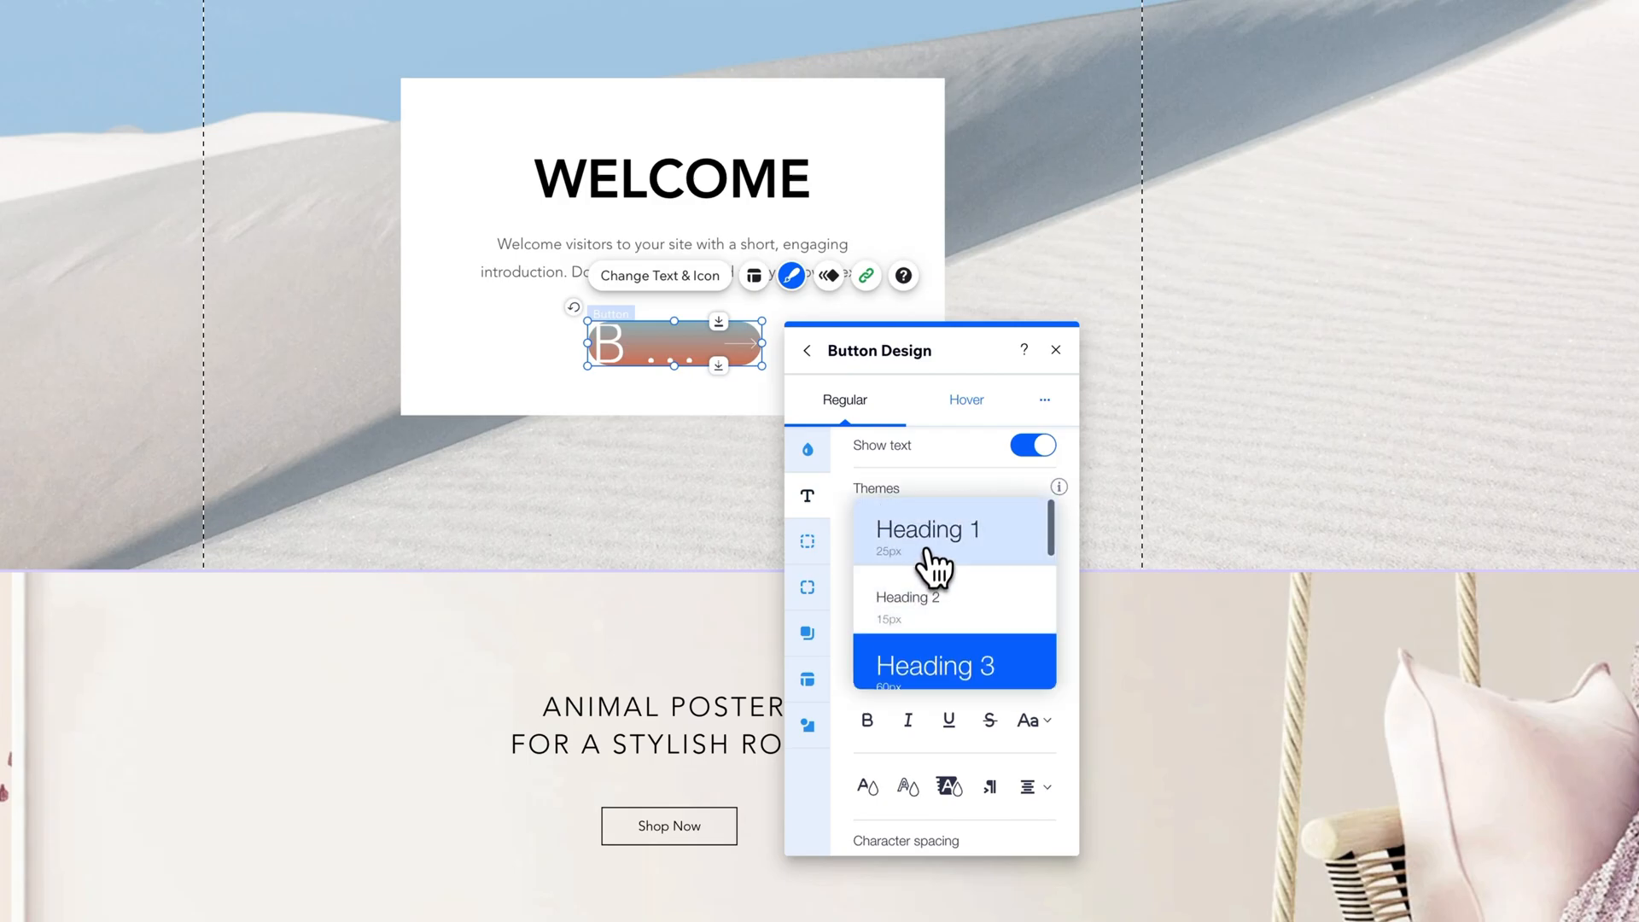
pyautogui.click(929, 529)
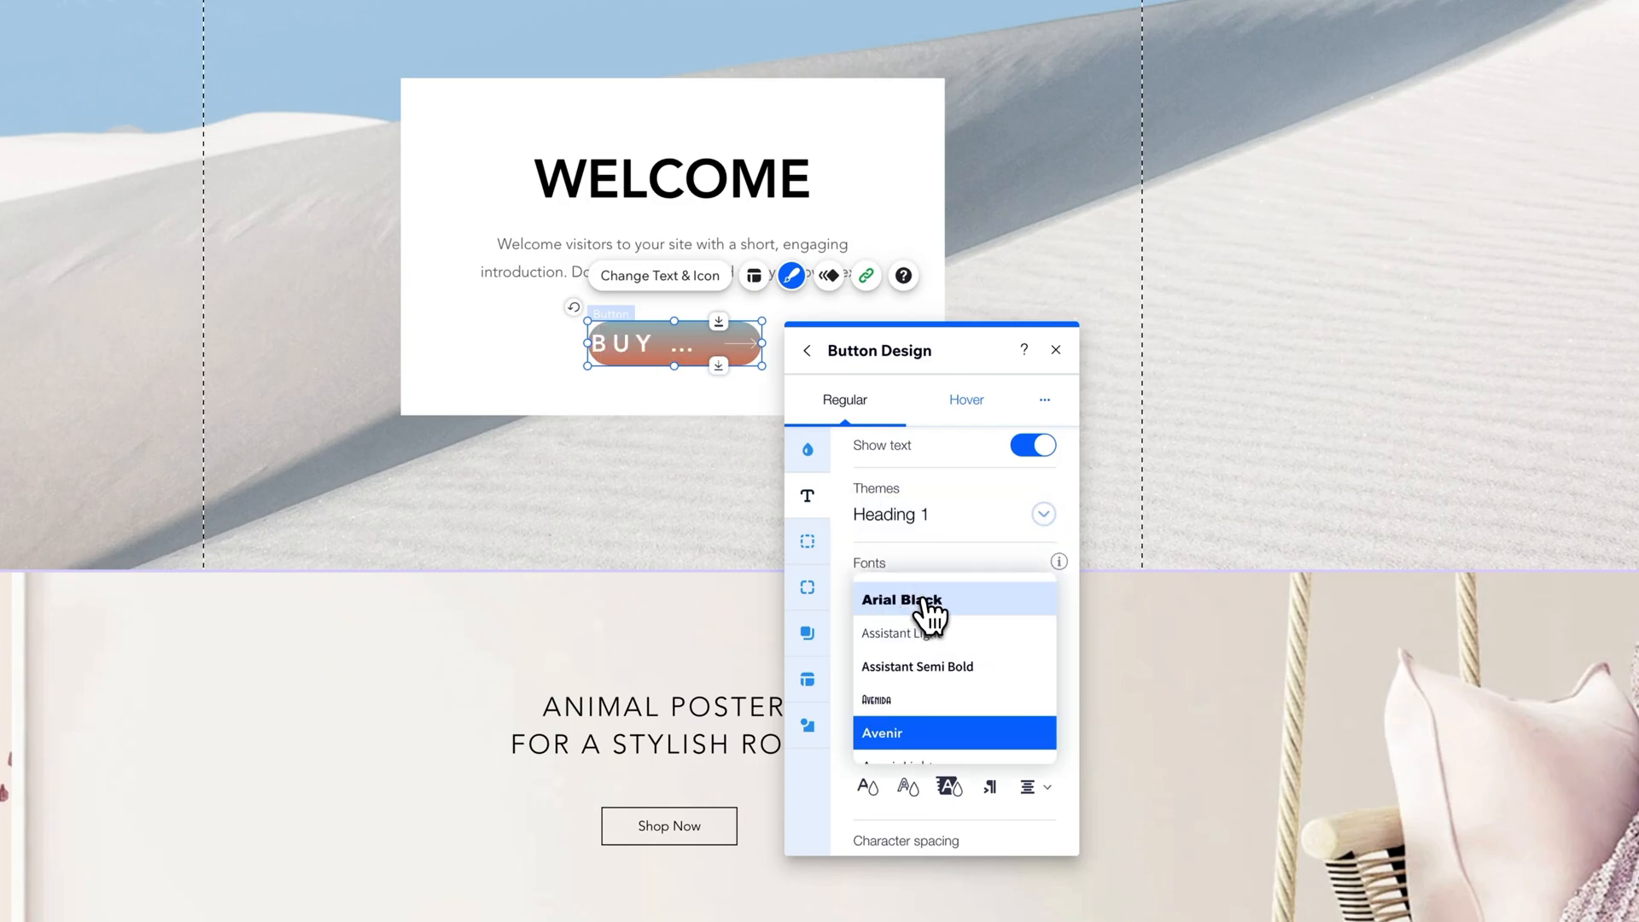
pyautogui.click(902, 599)
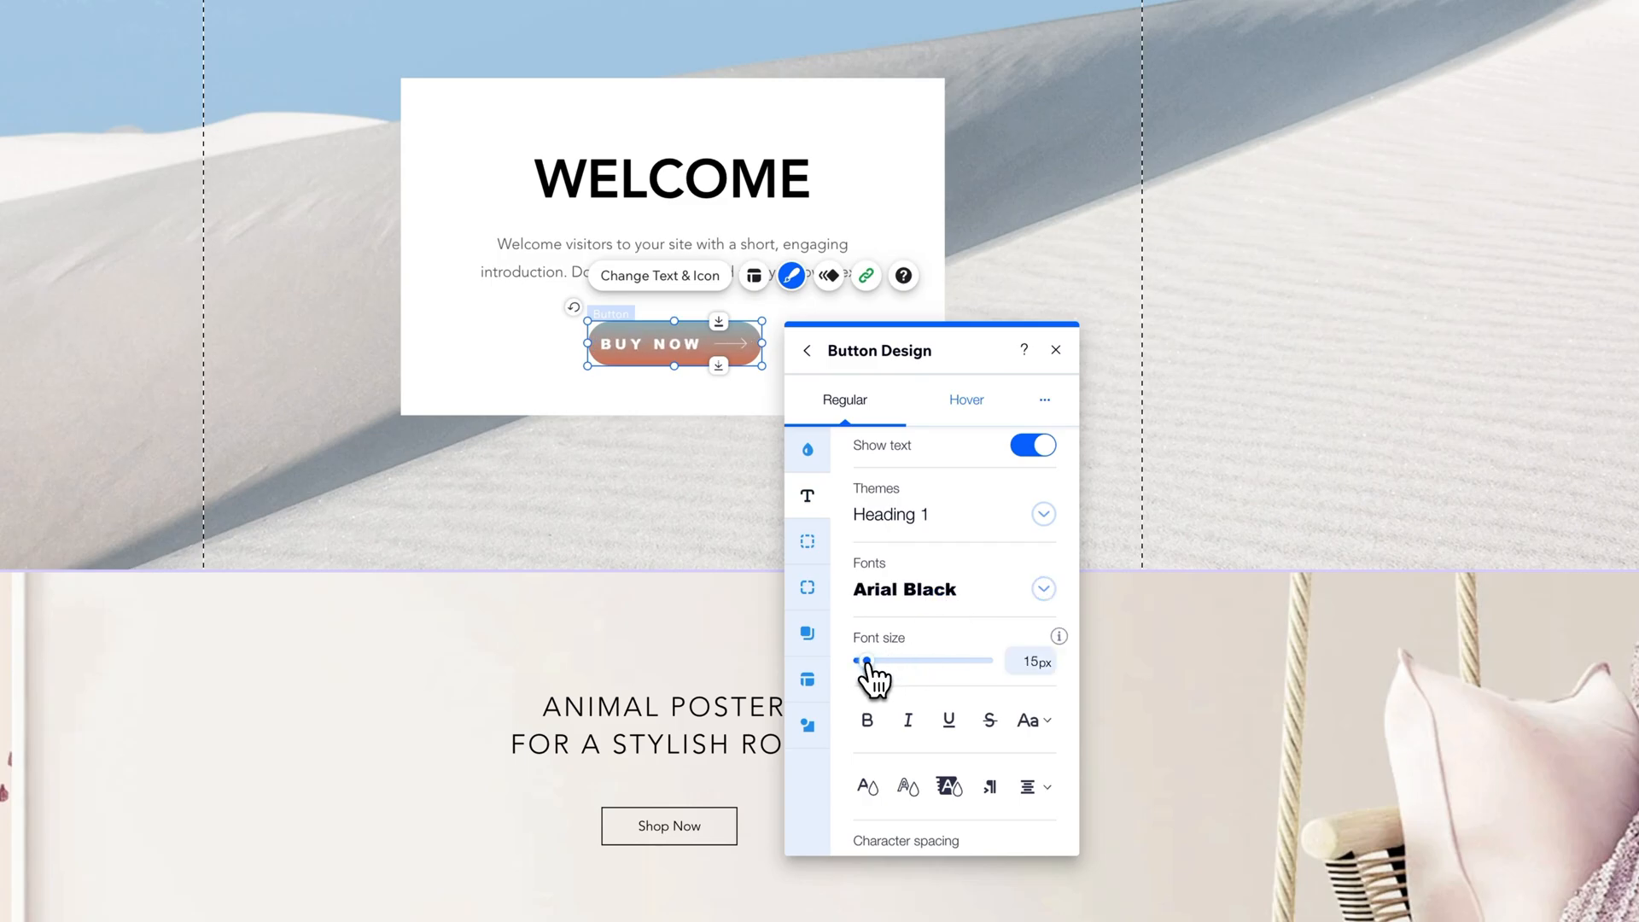
pyautogui.moveTo(868, 660); pyautogui.dragTo(915, 659)
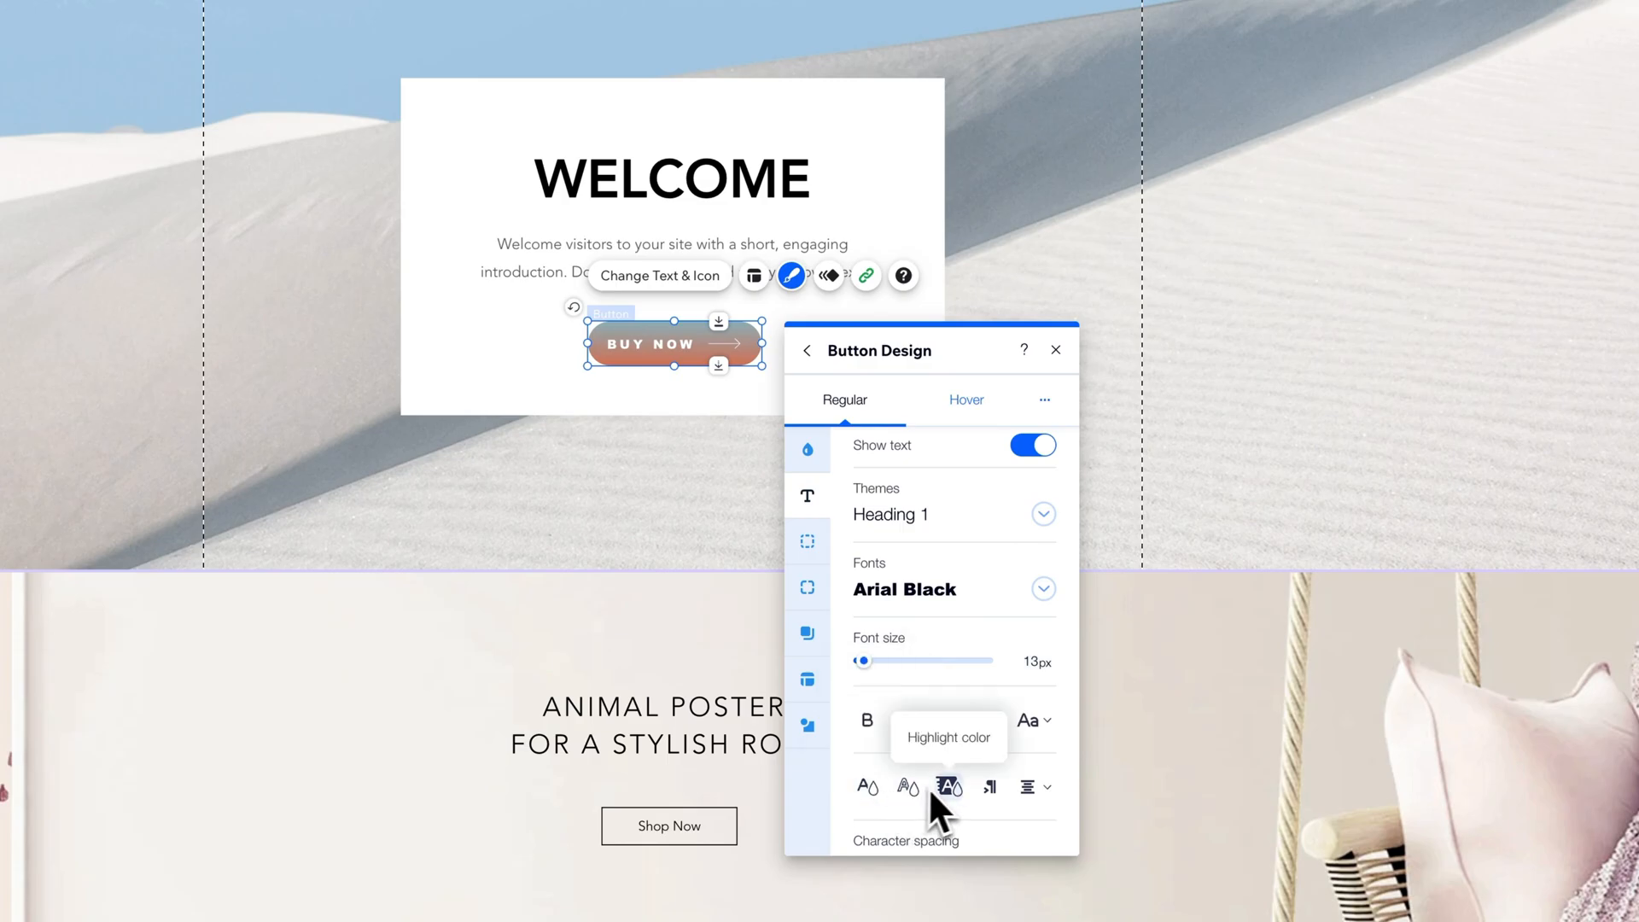
pyautogui.click(807, 541)
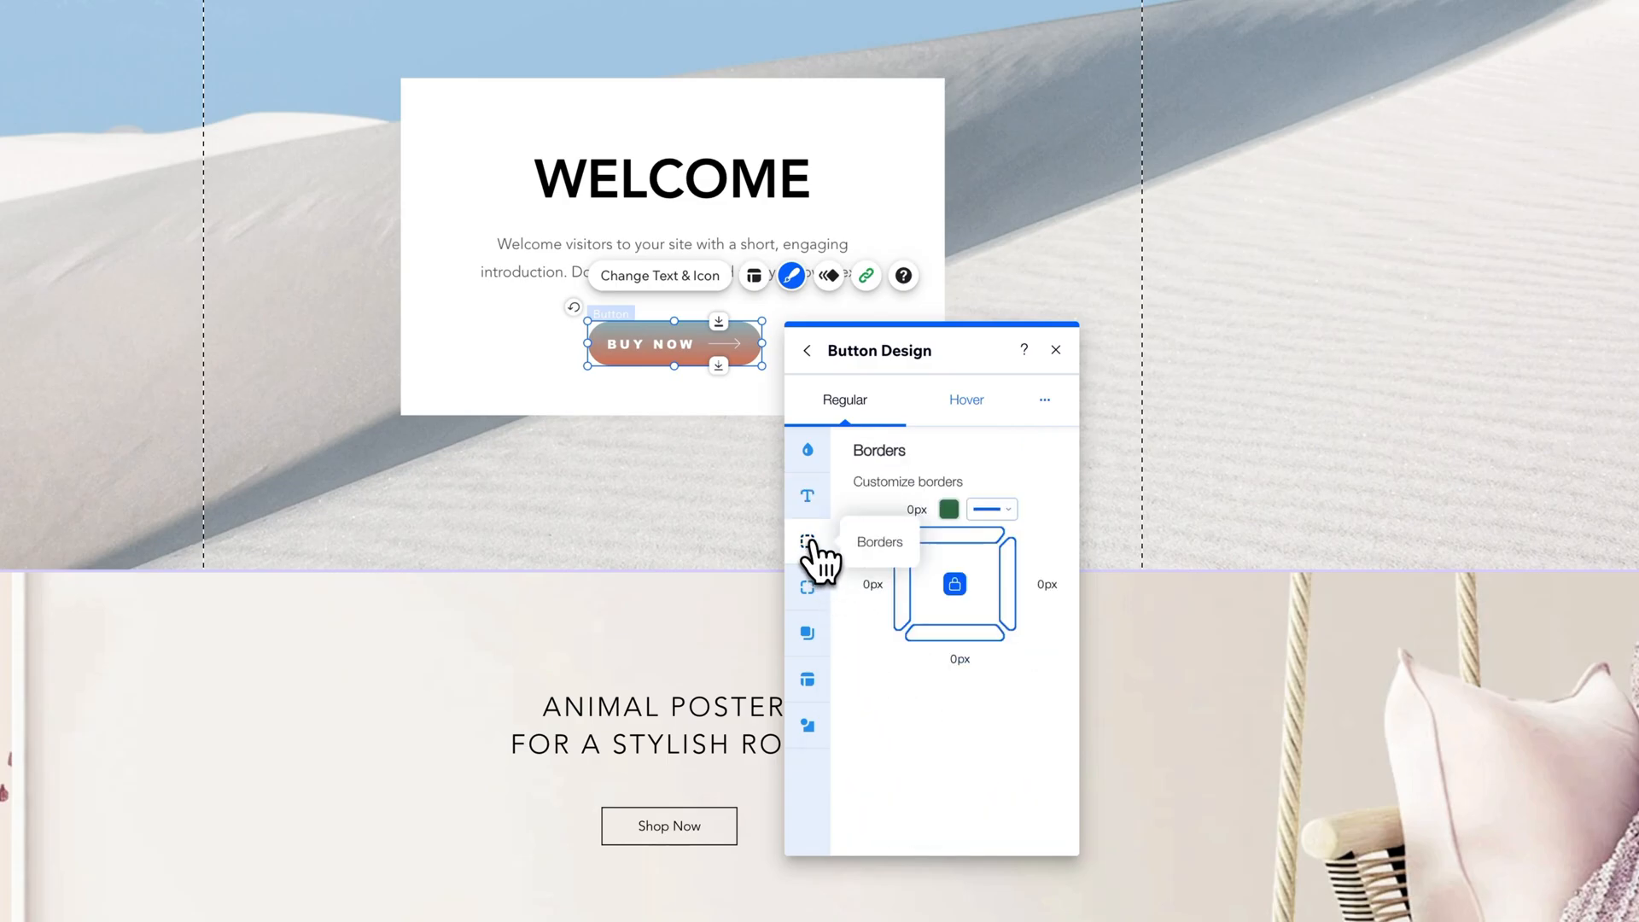
# - Set the button padding to 3px and reach its icon settings in Customize Design
pyautogui.click(807, 585)
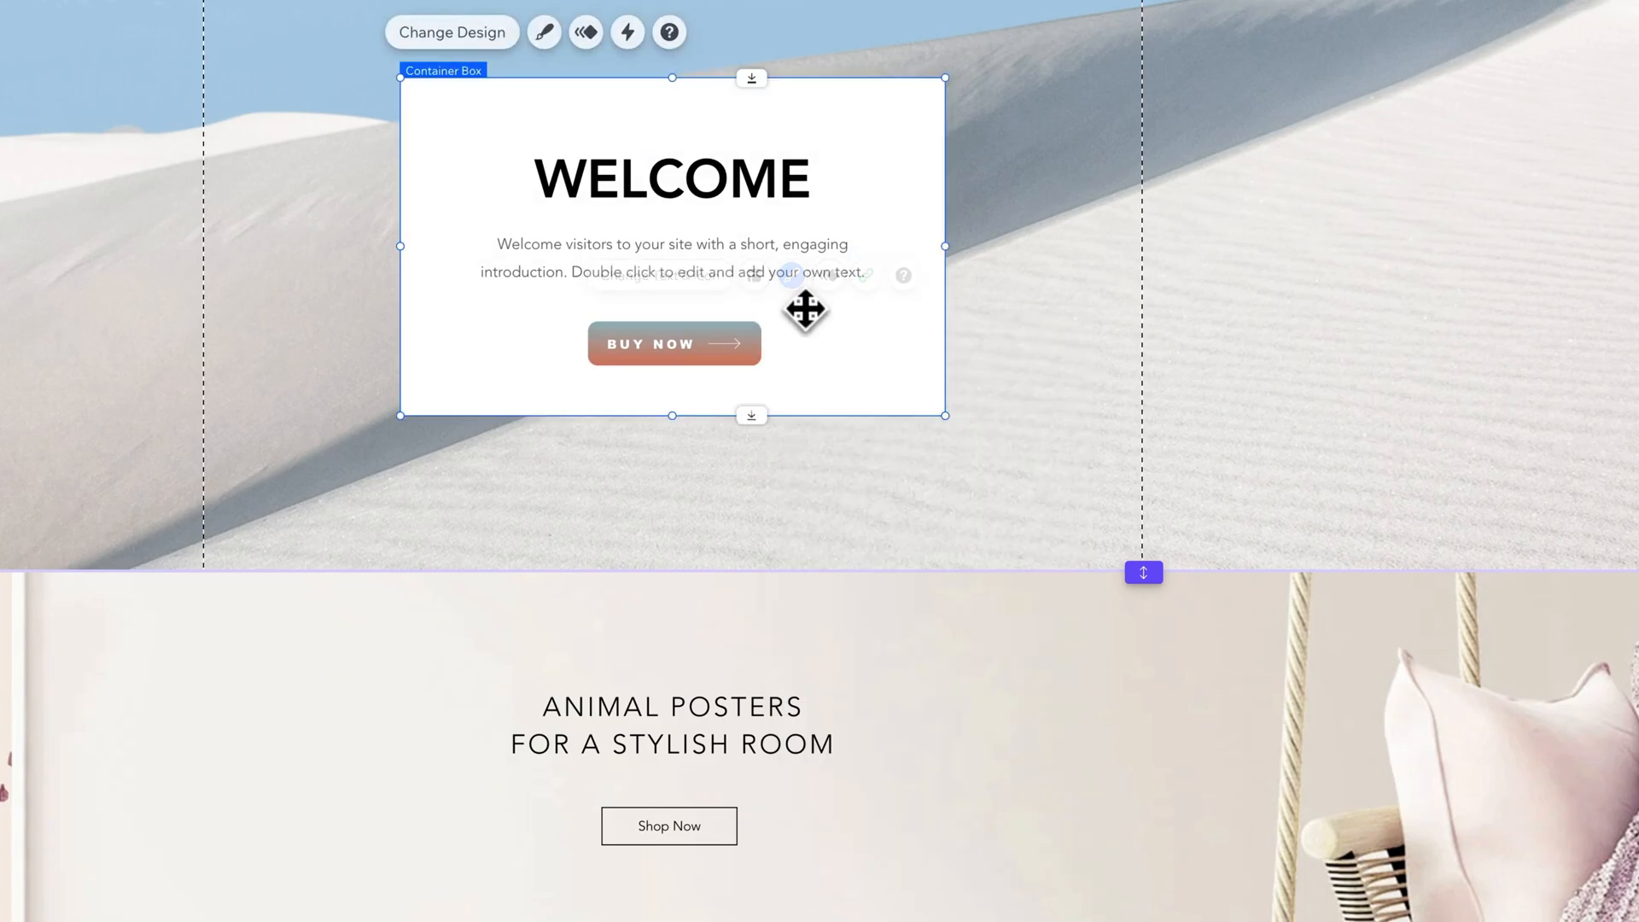
pyautogui.click(675, 343)
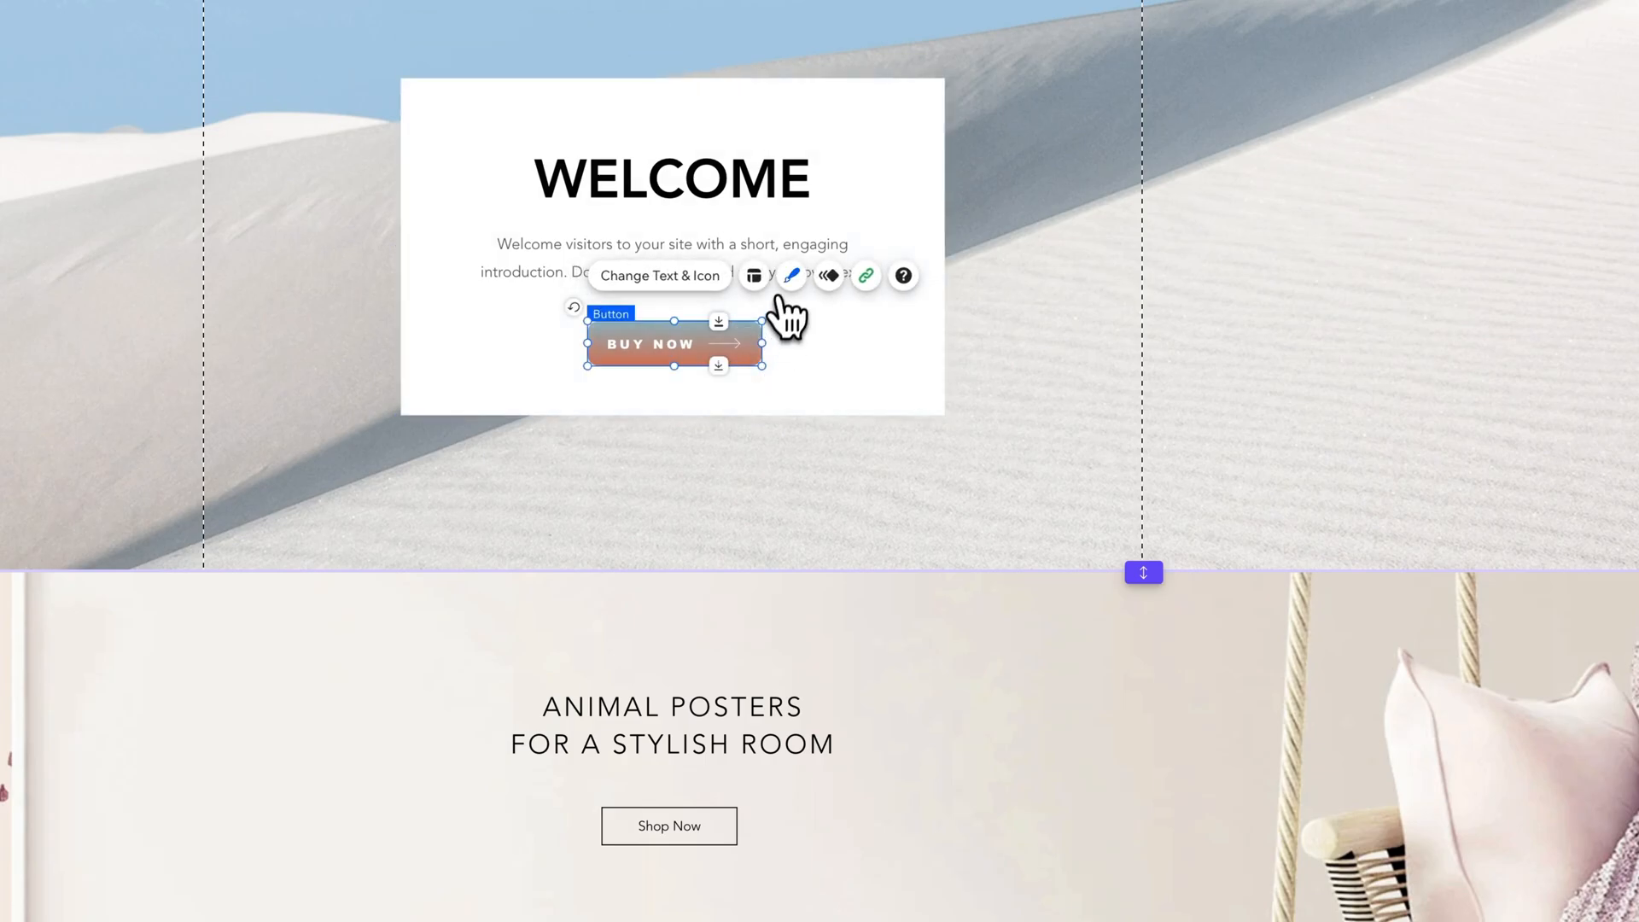
pyautogui.click(790, 275)
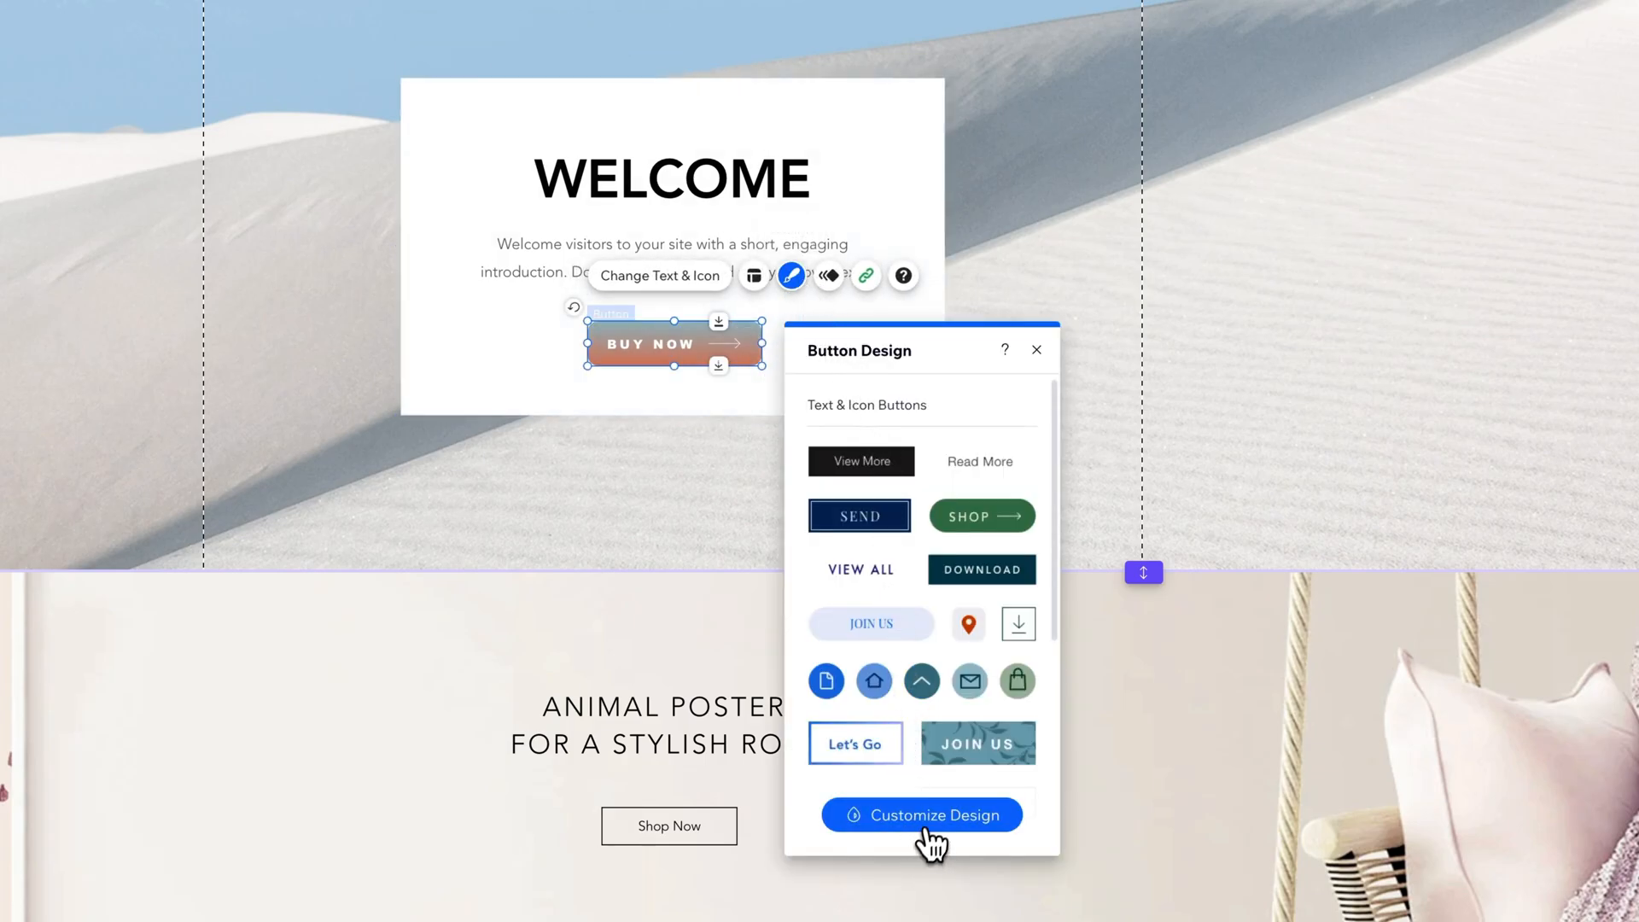
pyautogui.click(920, 815)
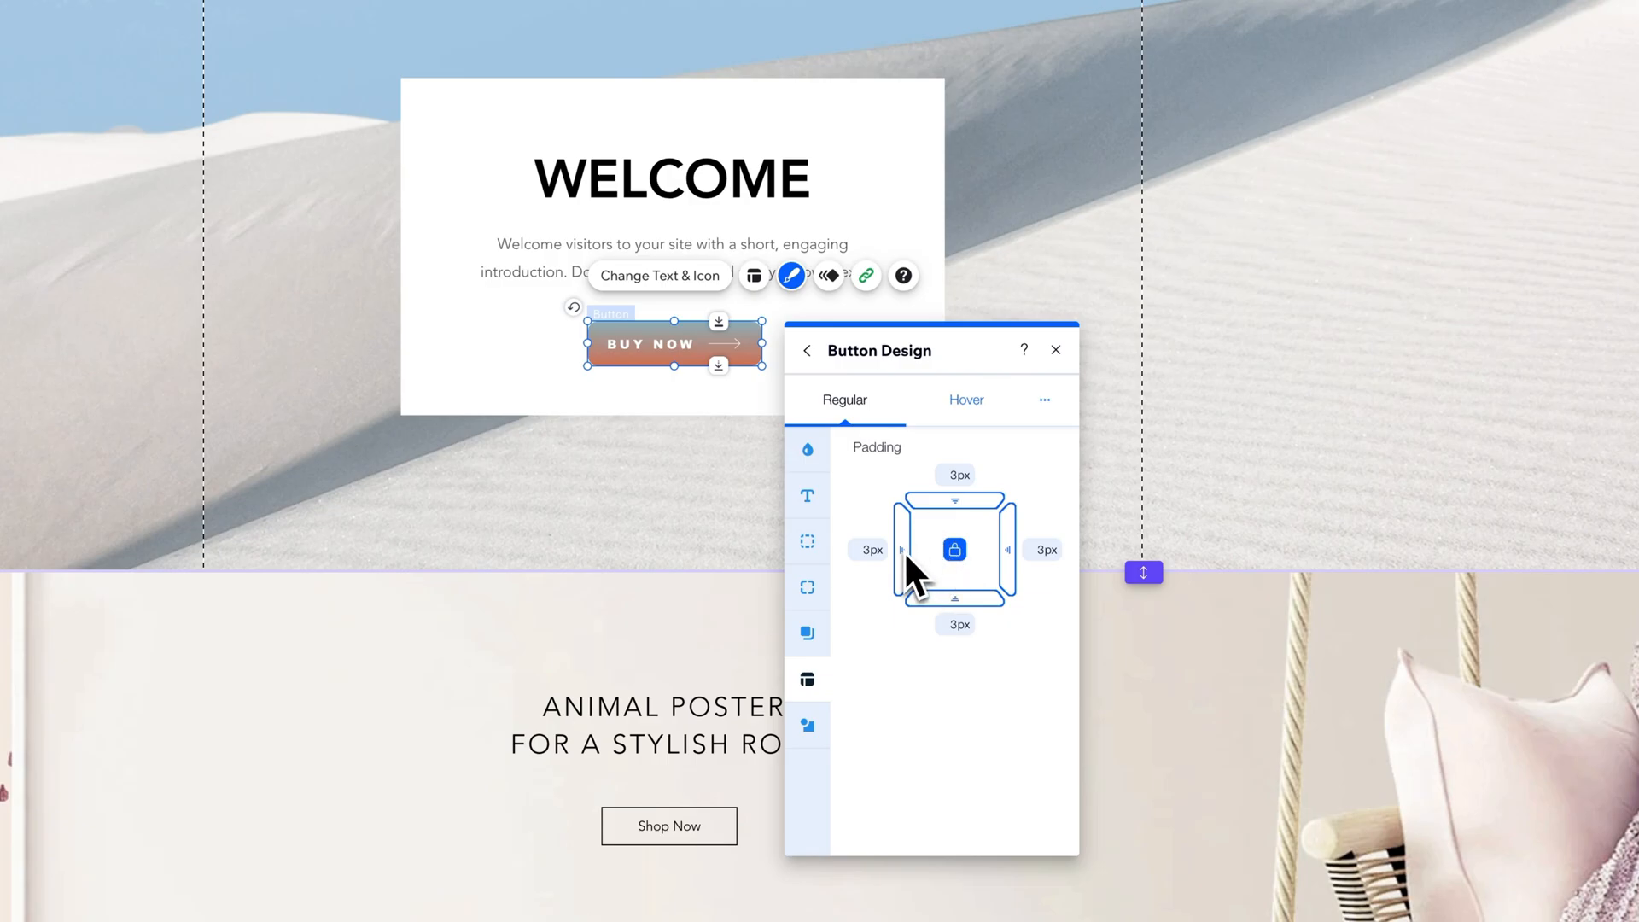
pyautogui.click(808, 724)
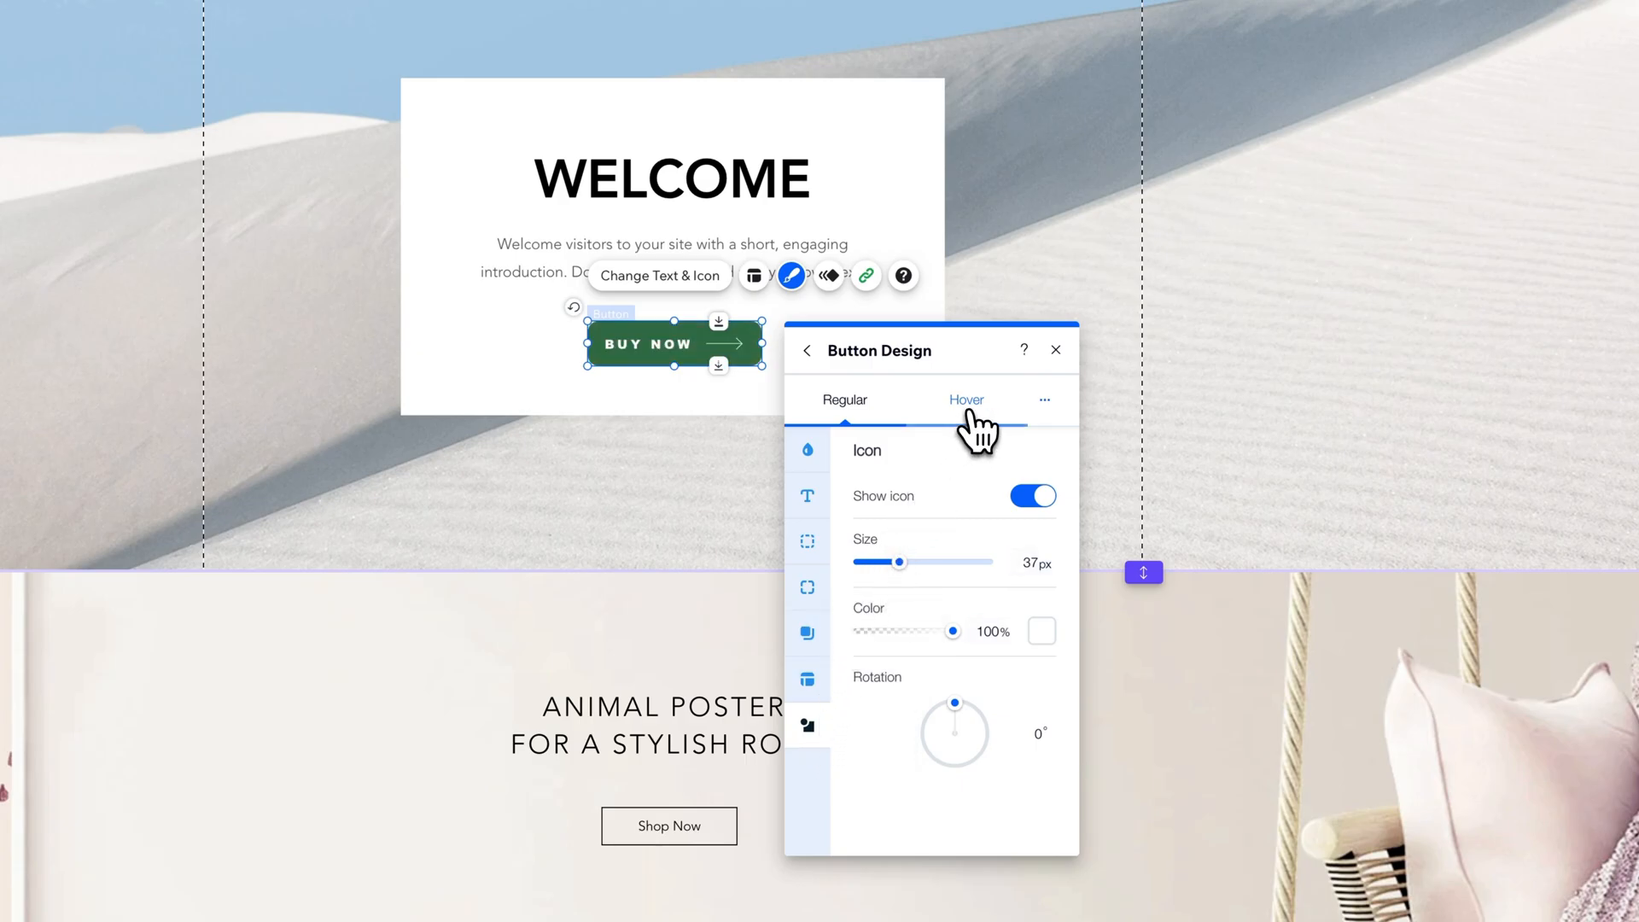
# - Toggle between the Regular gradient state and the green Hover state to compare them
pyautogui.click(965, 399)
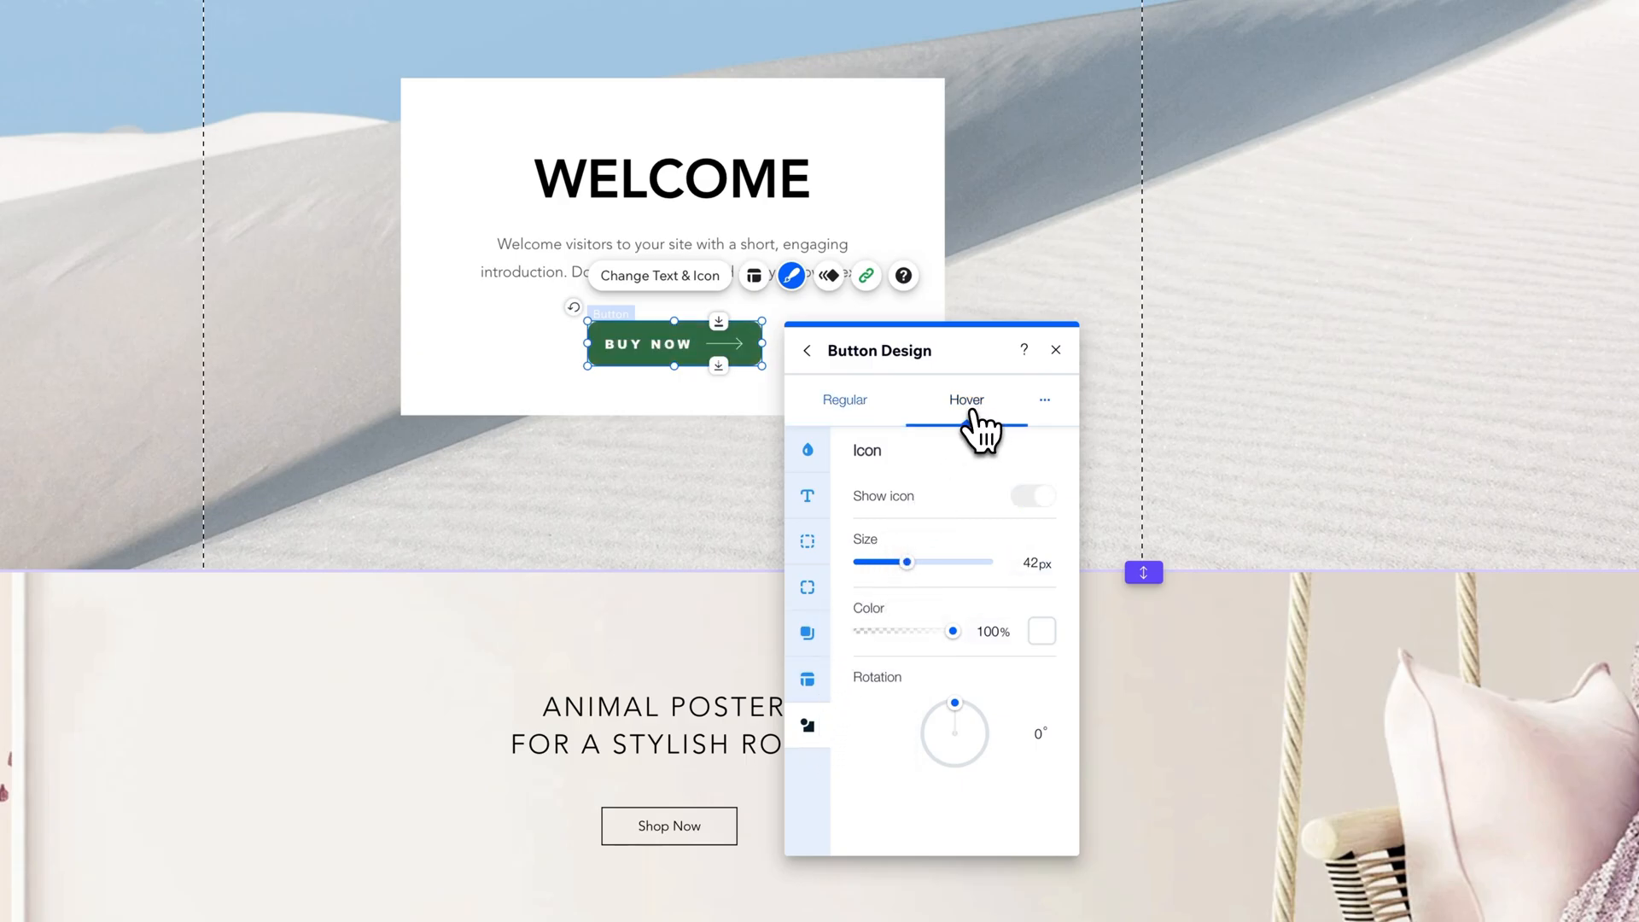
pyautogui.click(843, 400)
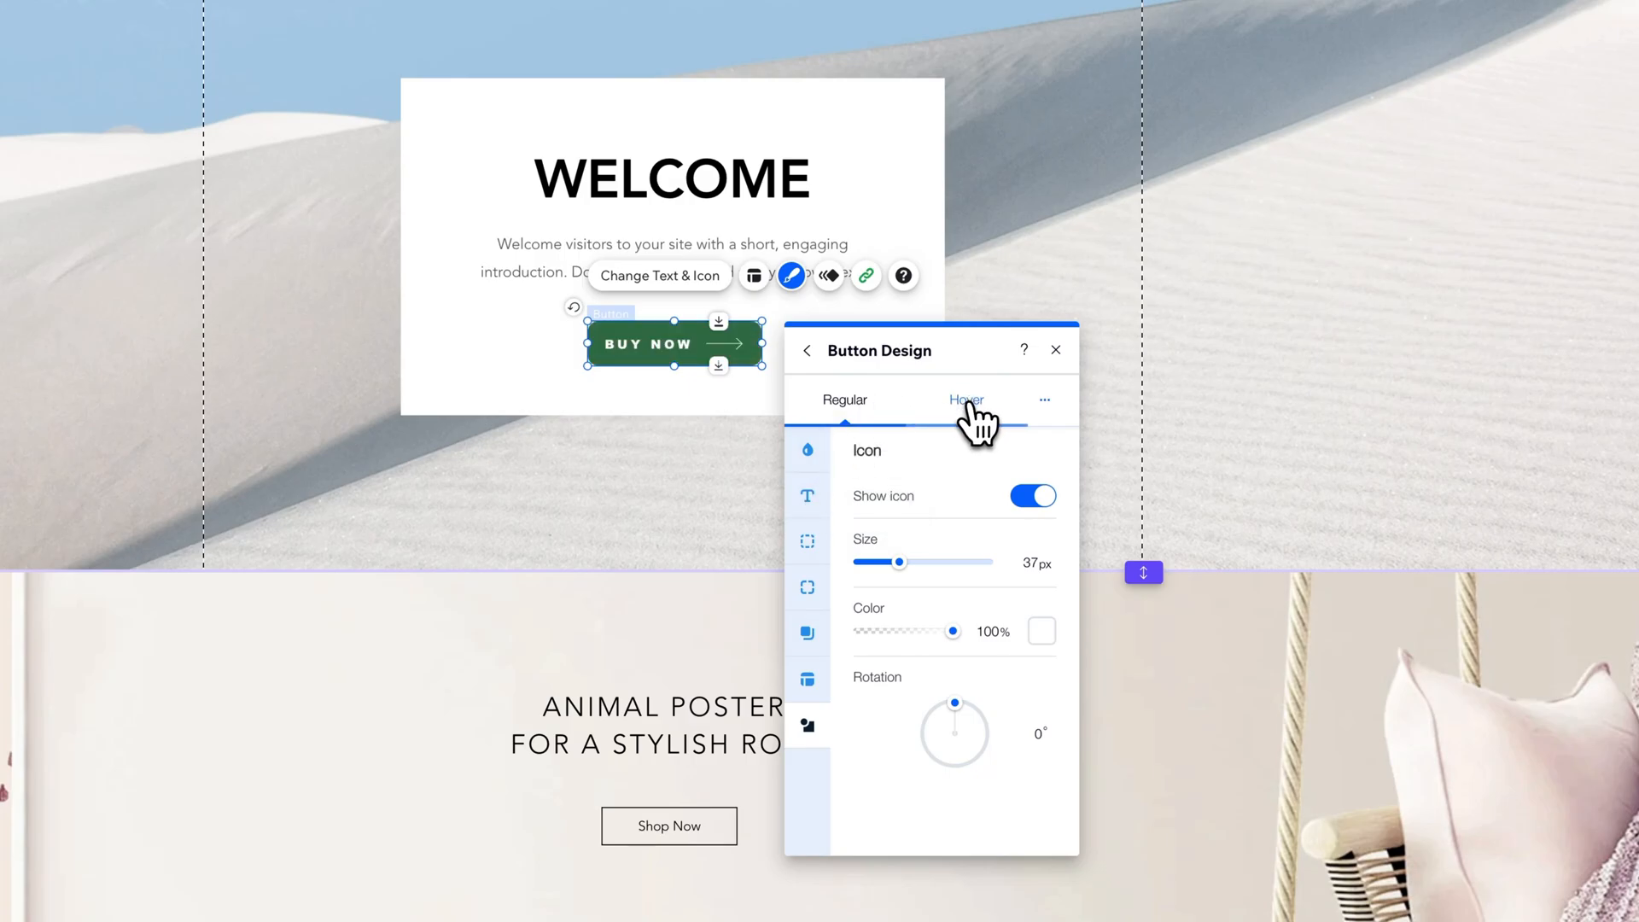
pyautogui.click(966, 399)
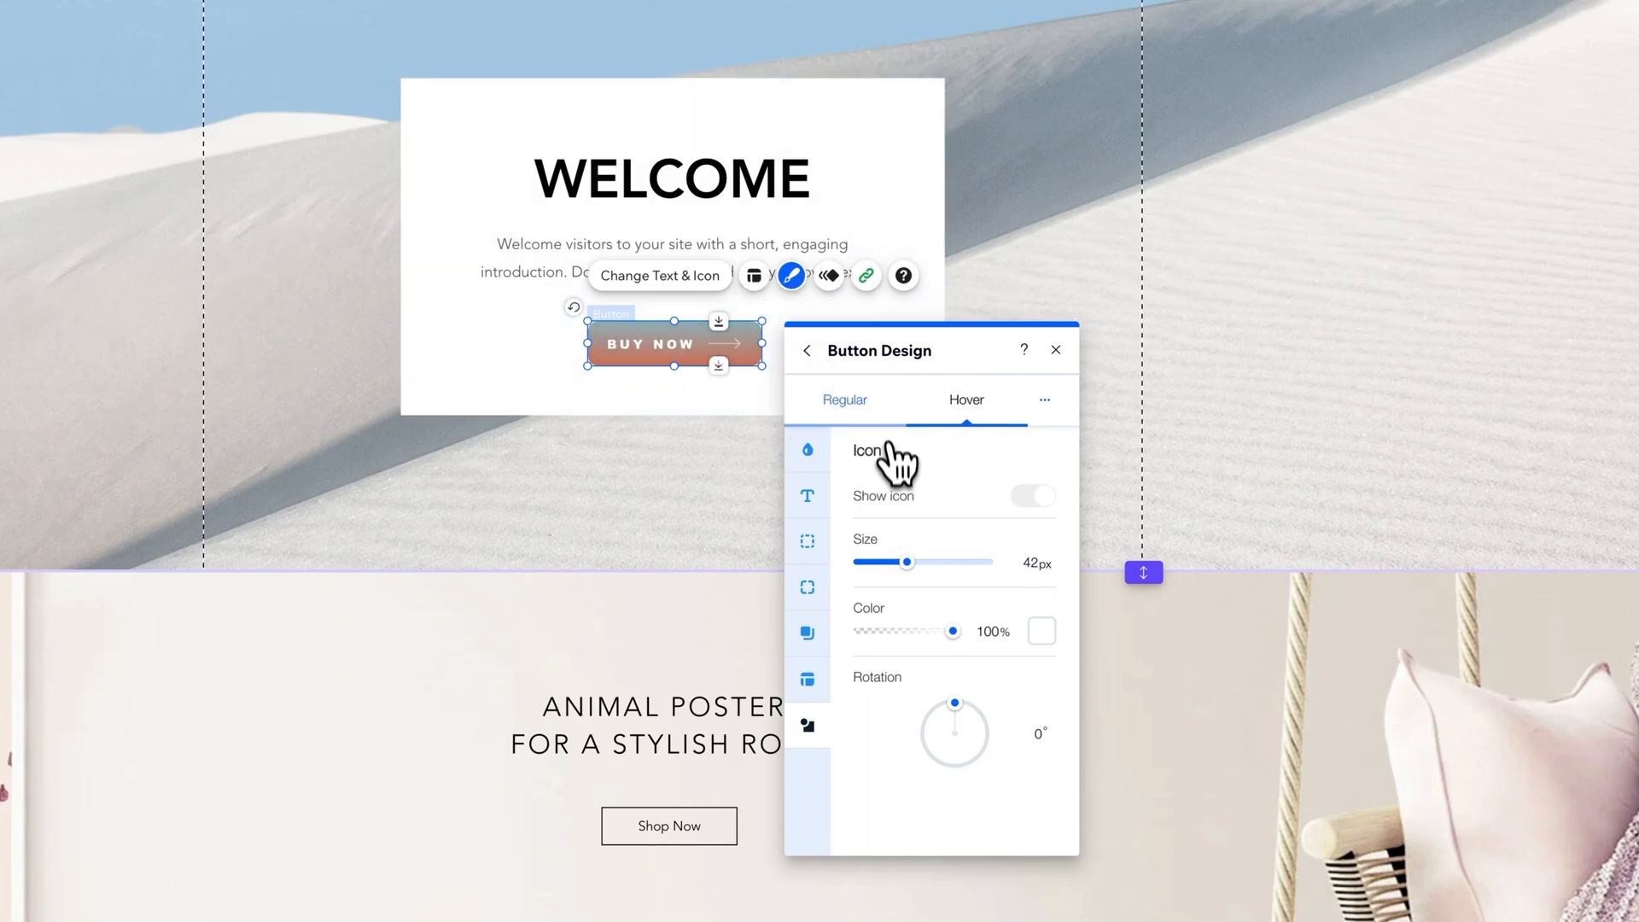
pyautogui.click(843, 400)
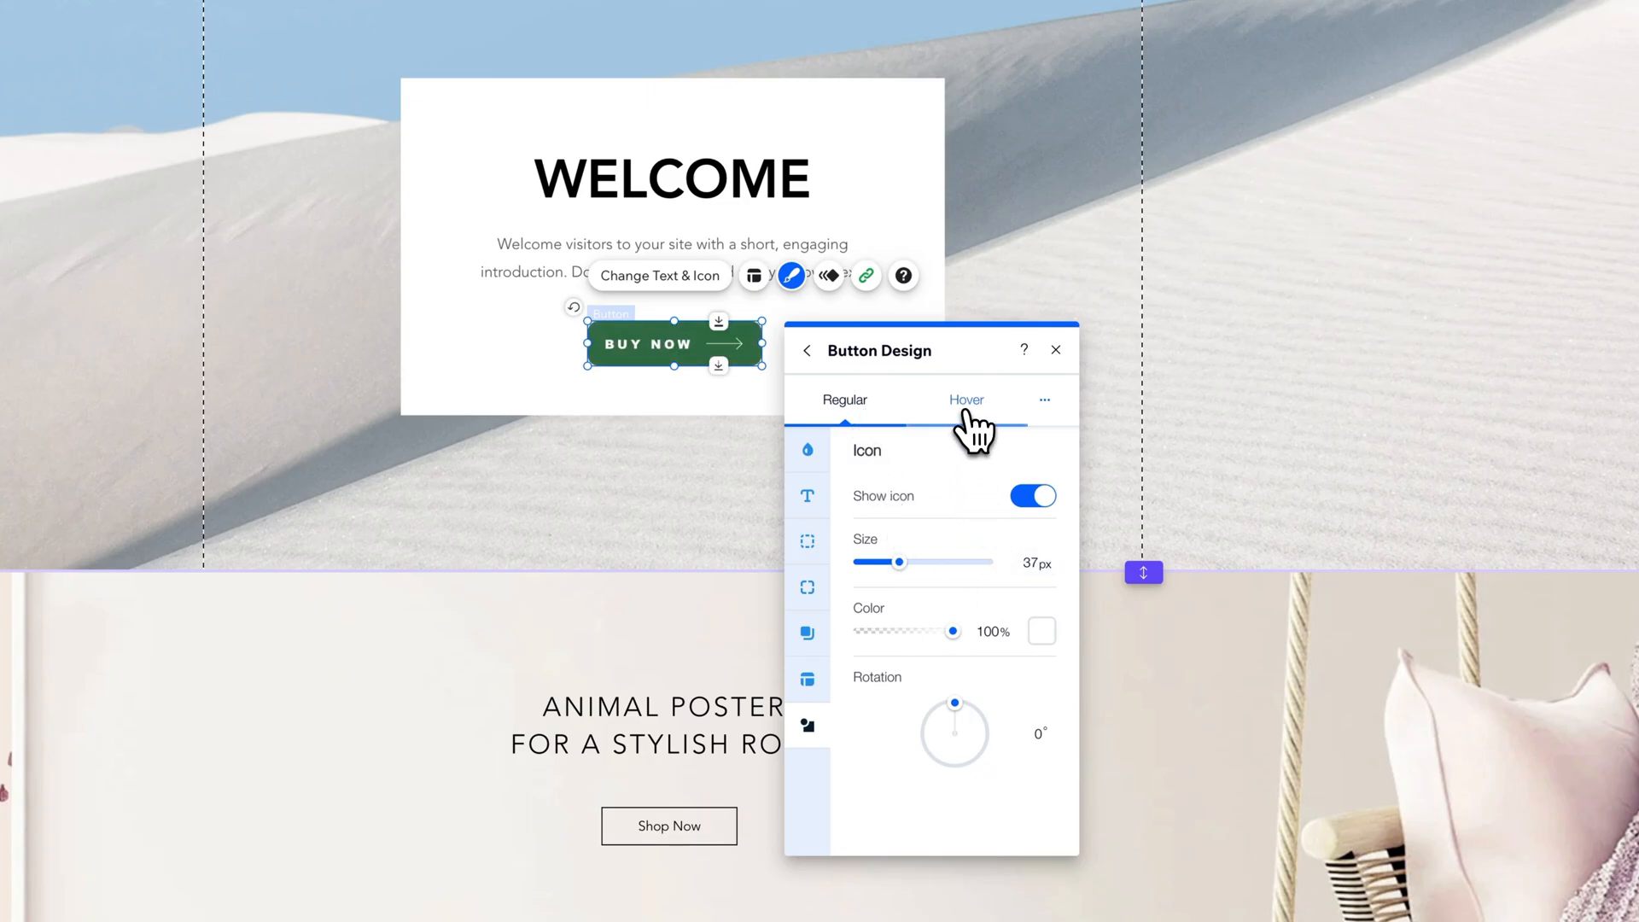
pyautogui.click(966, 400)
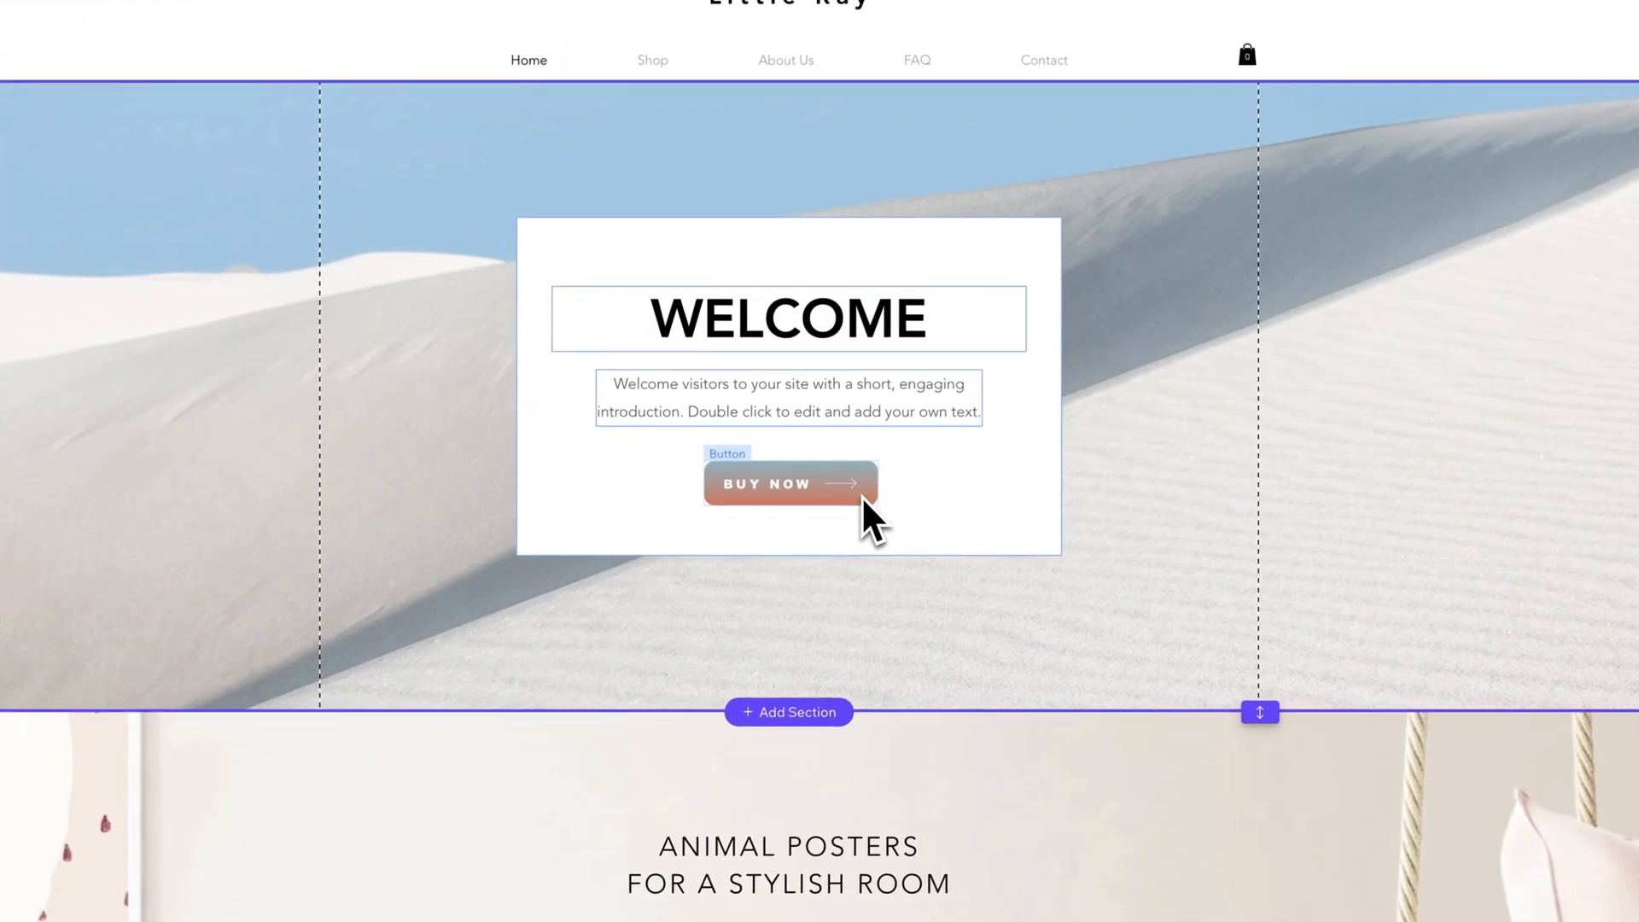
# - Preview the Glide in entrance animation on BUY NOW, set it back to None, and check its link
pyautogui.click(789, 481)
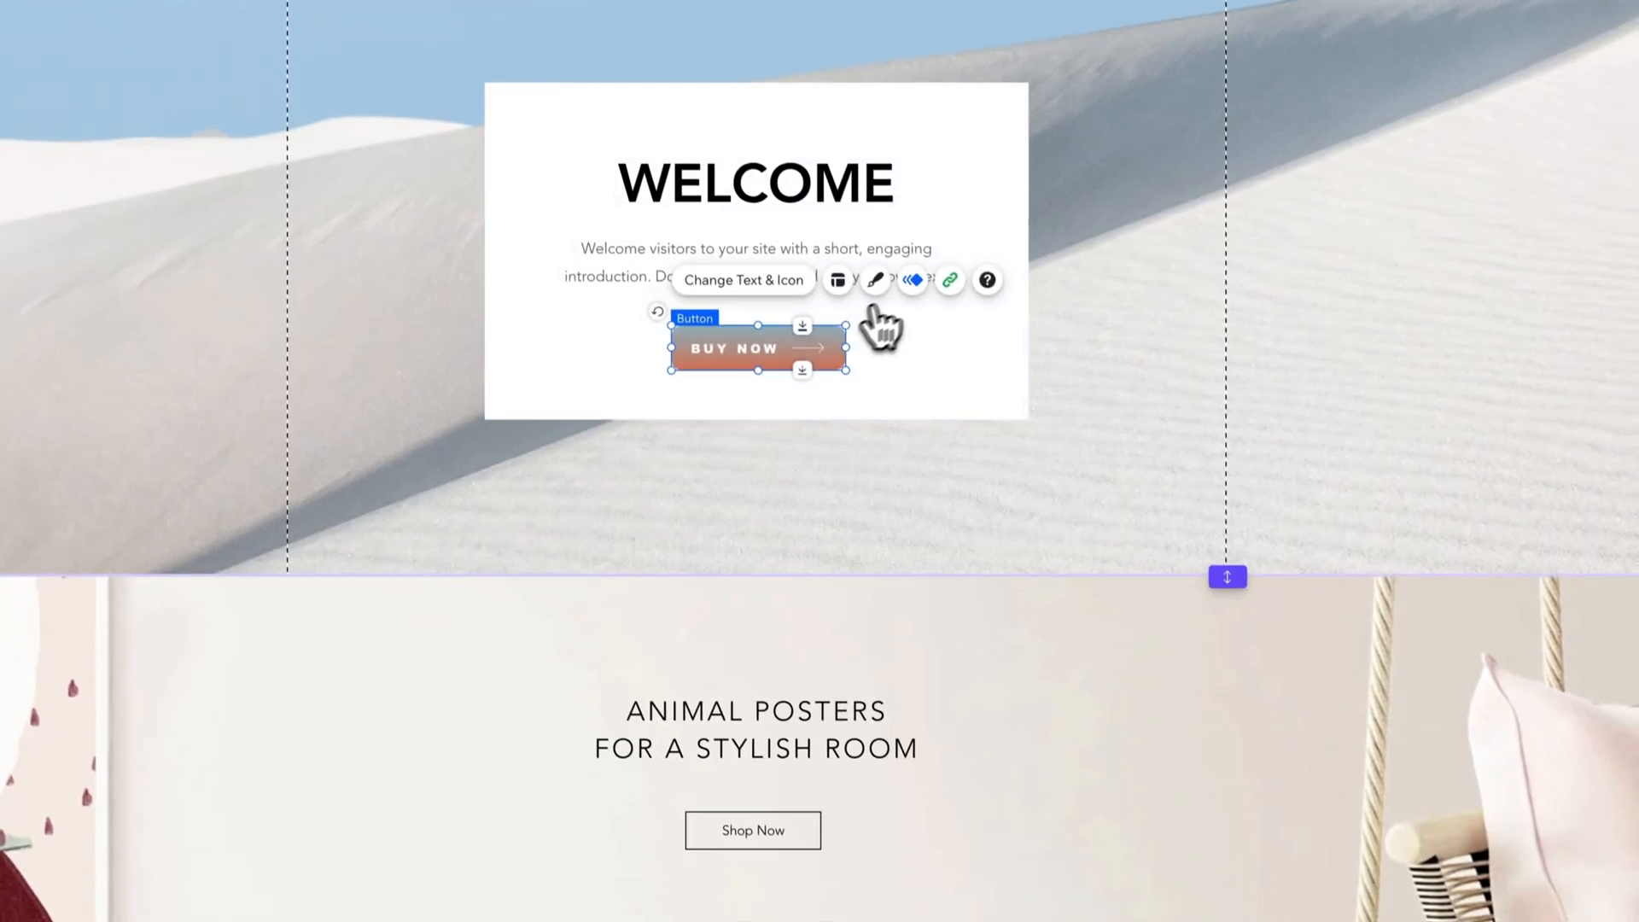
pyautogui.click(912, 279)
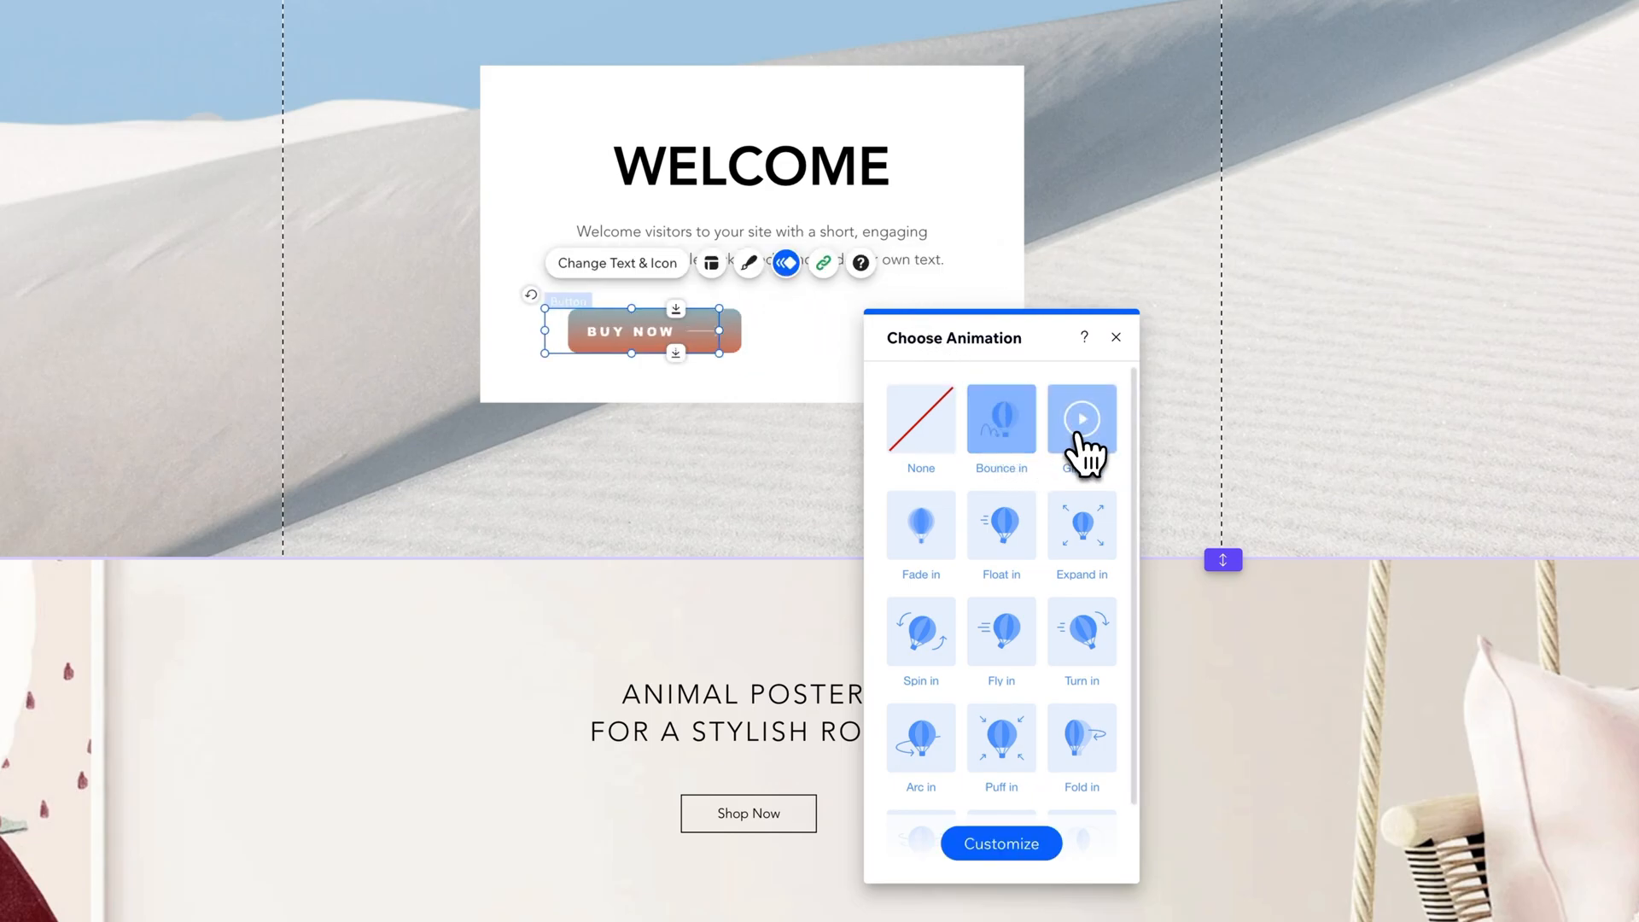
pyautogui.click(1083, 418)
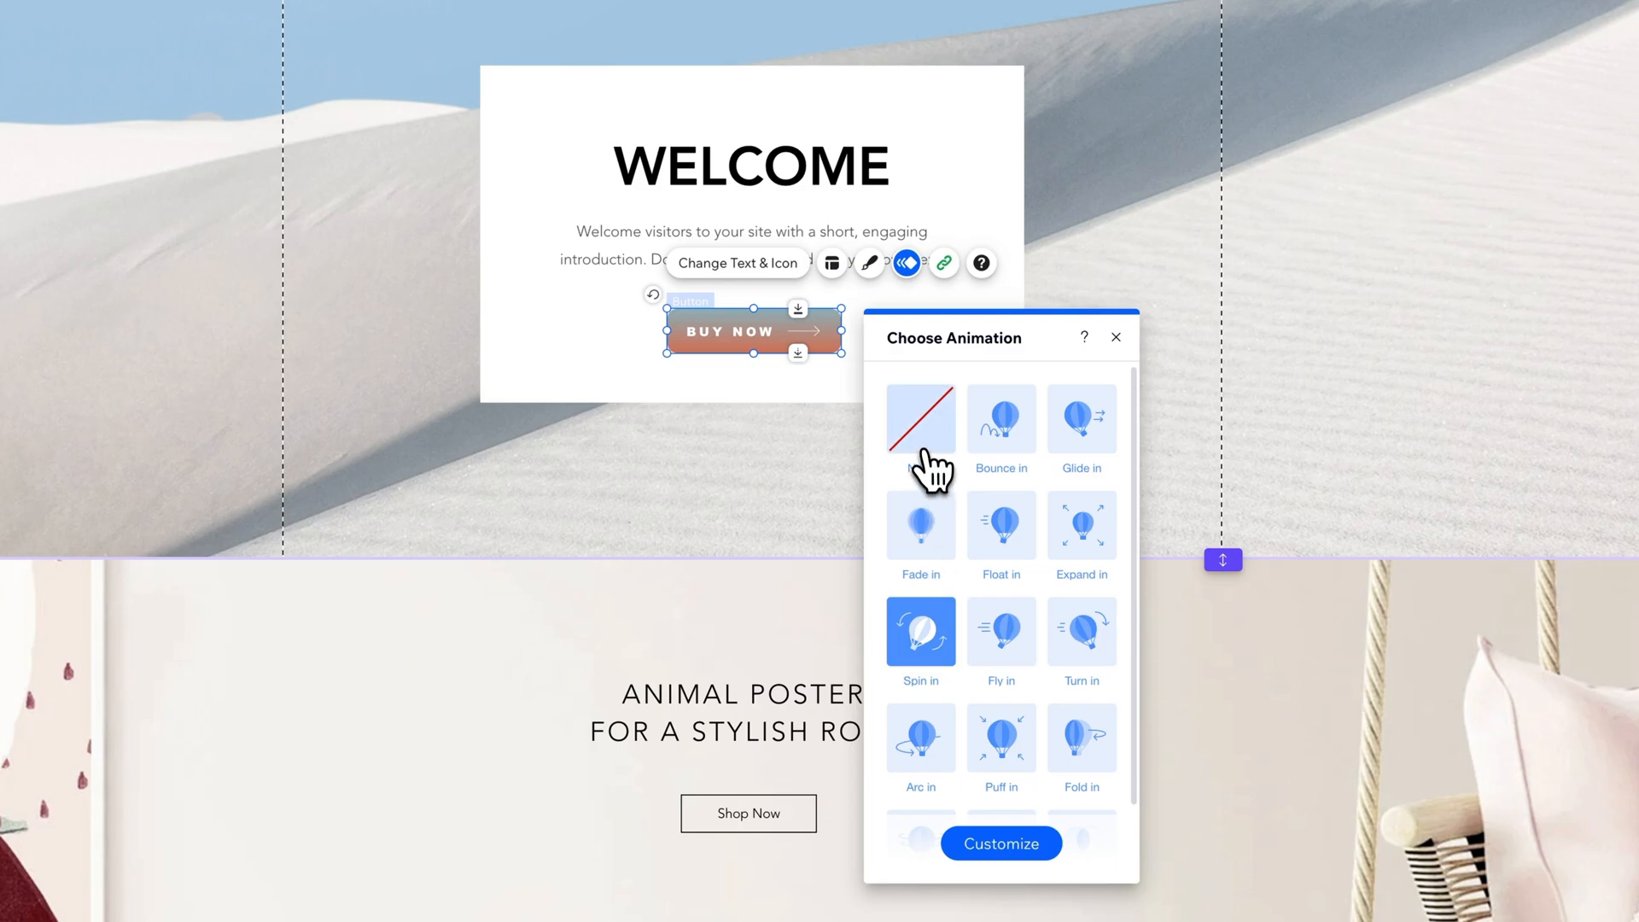
pyautogui.click(920, 418)
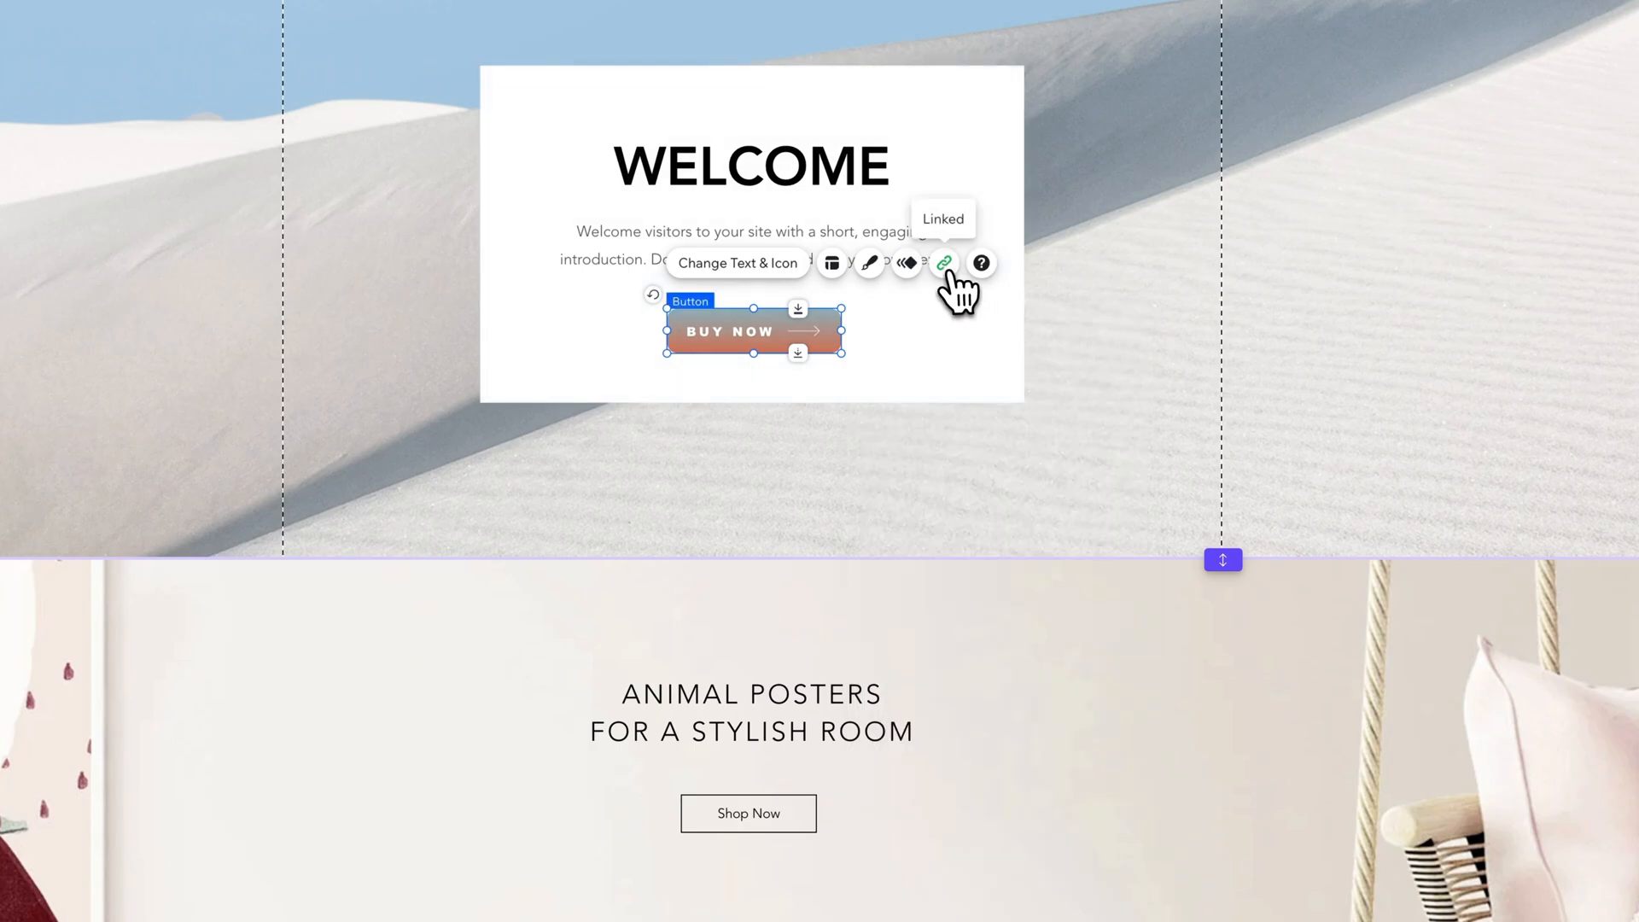
pyautogui.click(944, 263)
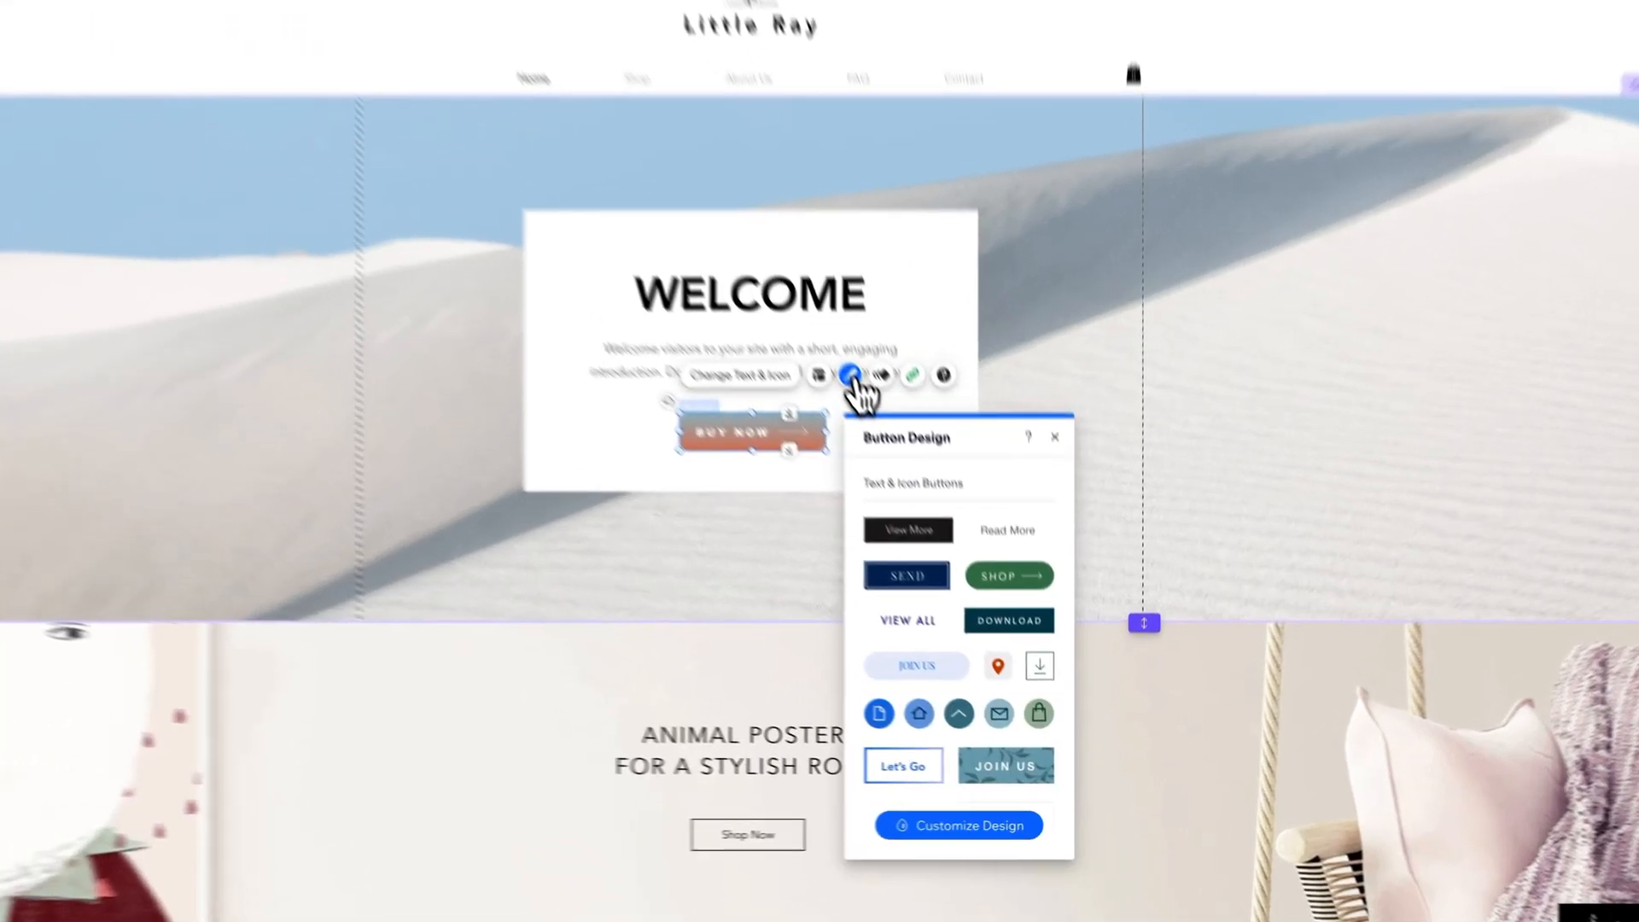
# - Preview the live site and test the BUY NOW button's green hover state and click response
pyautogui.click(958, 825)
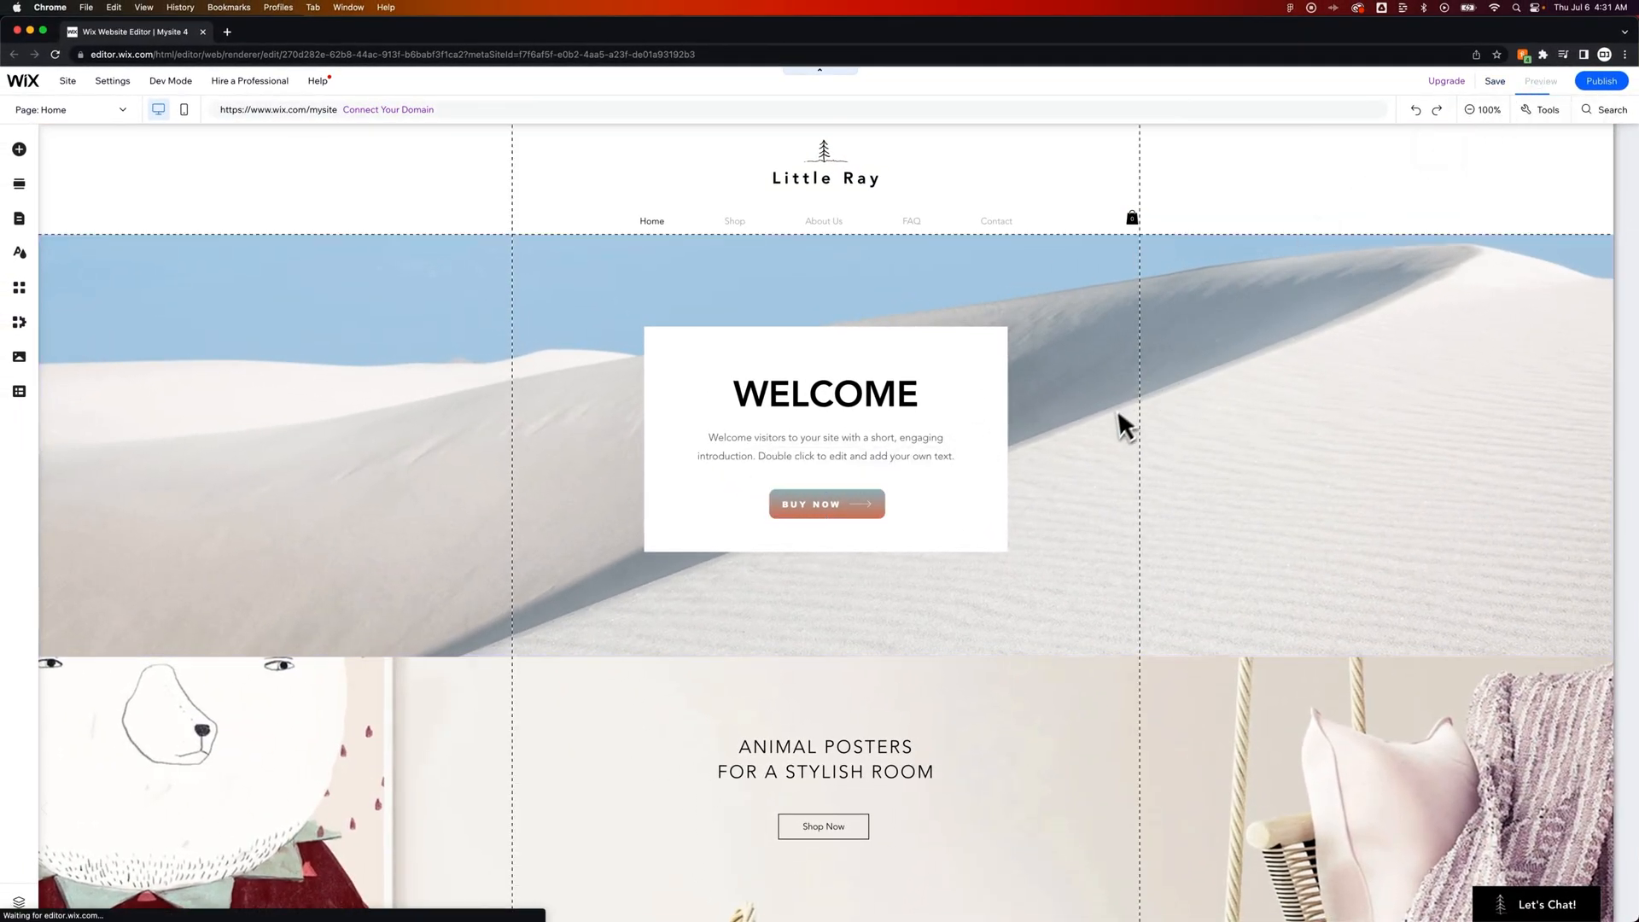
pyautogui.click(1540, 80)
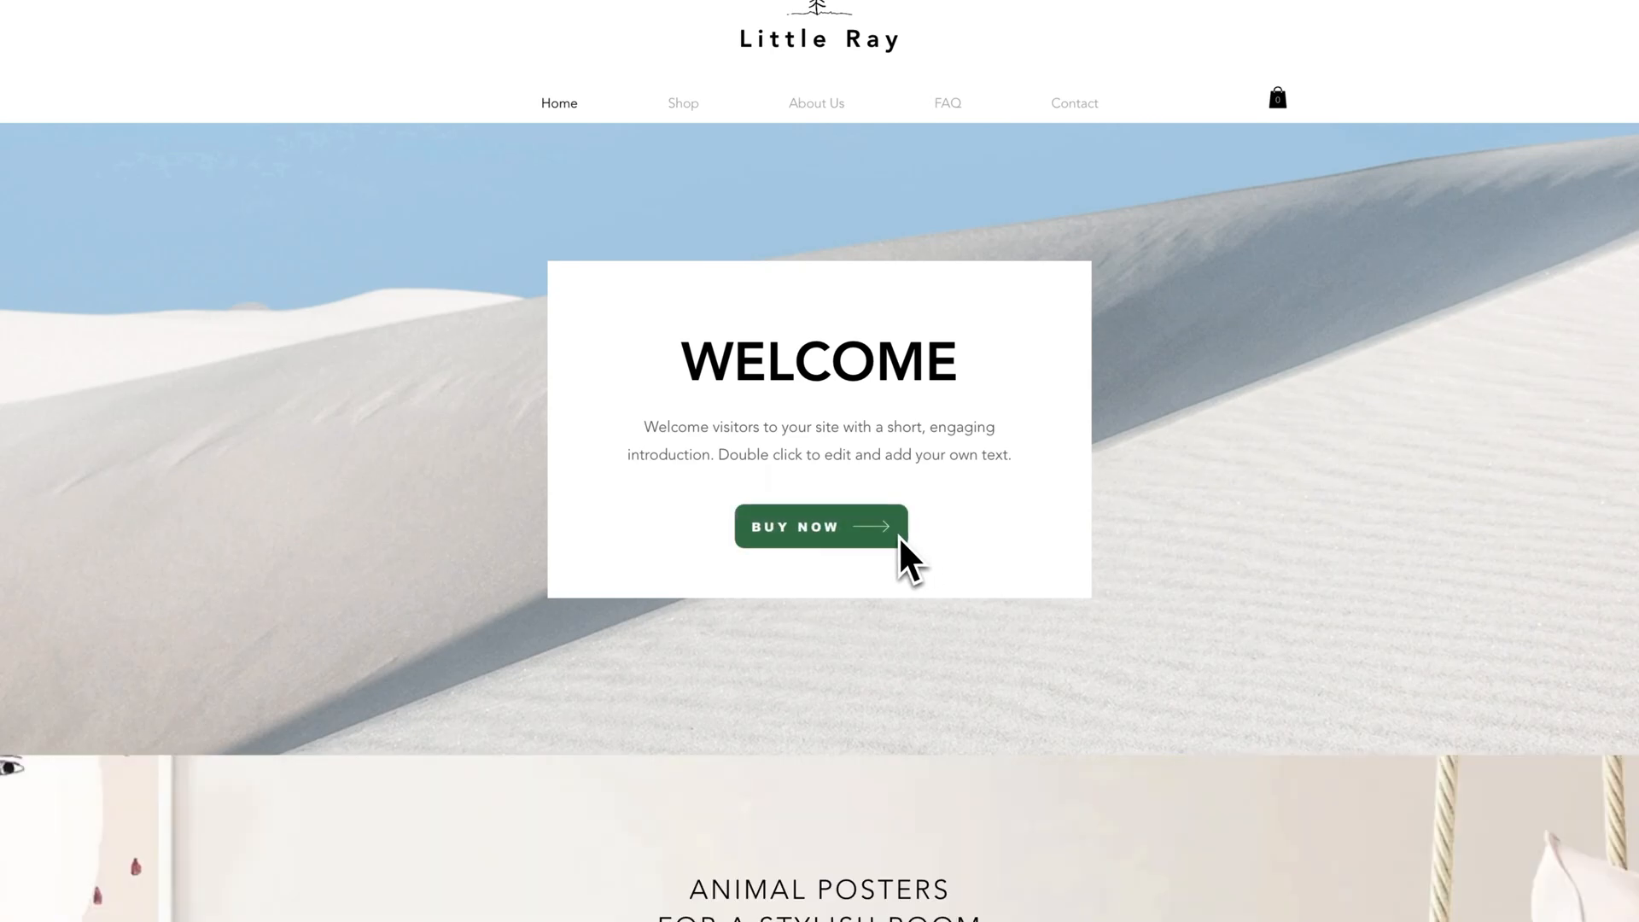
pyautogui.moveTo(906, 566)
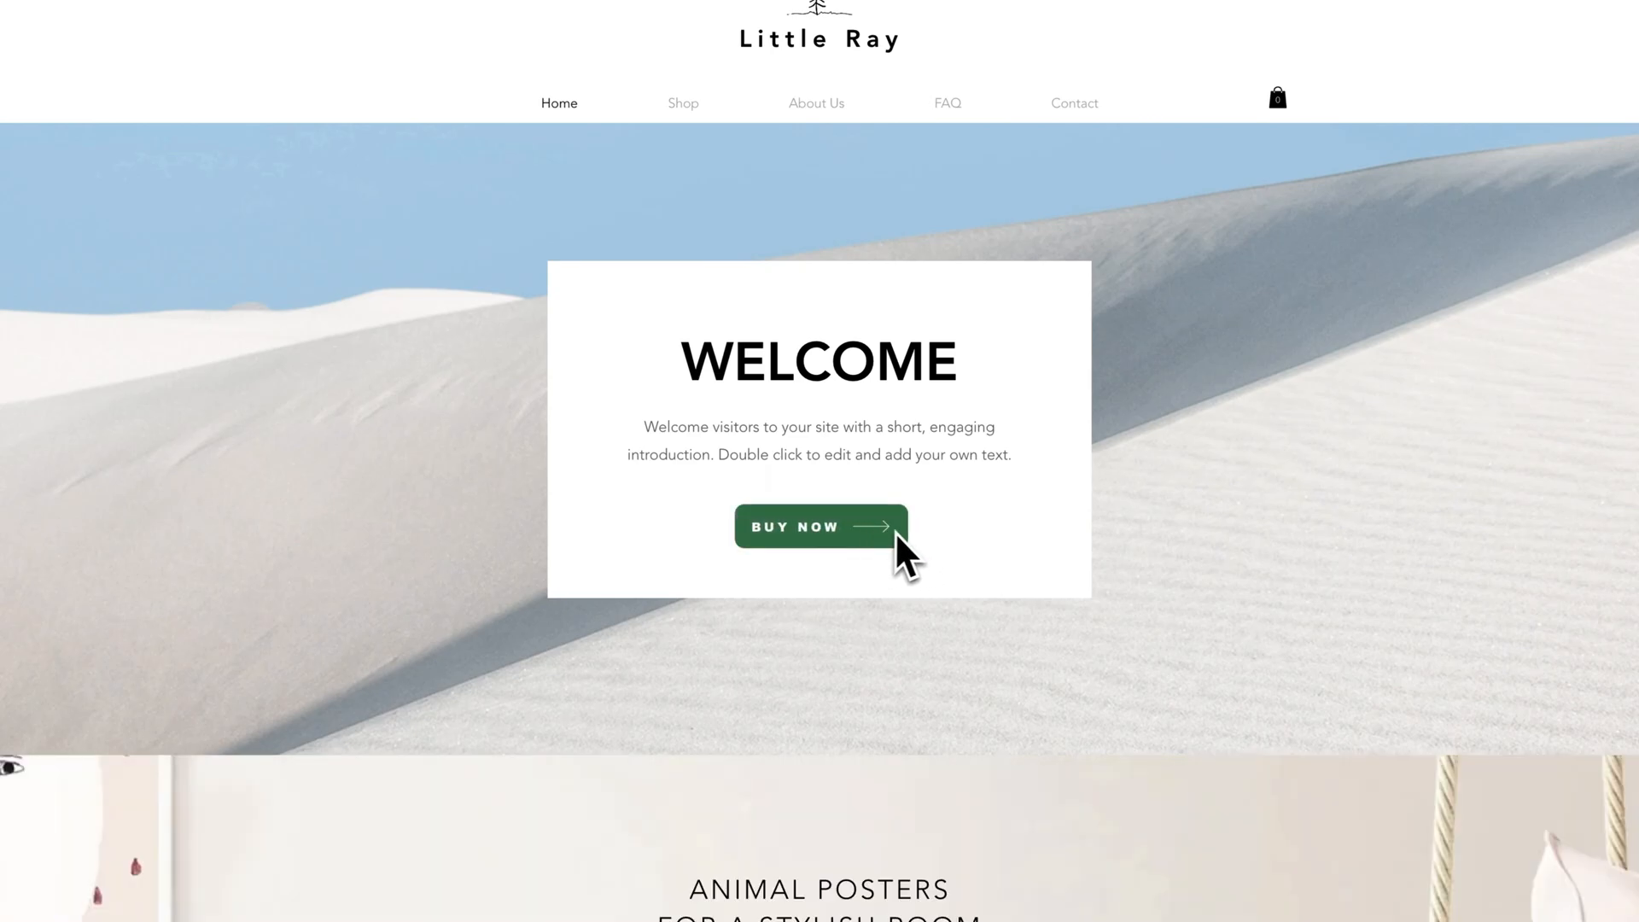
pyautogui.click(820, 526)
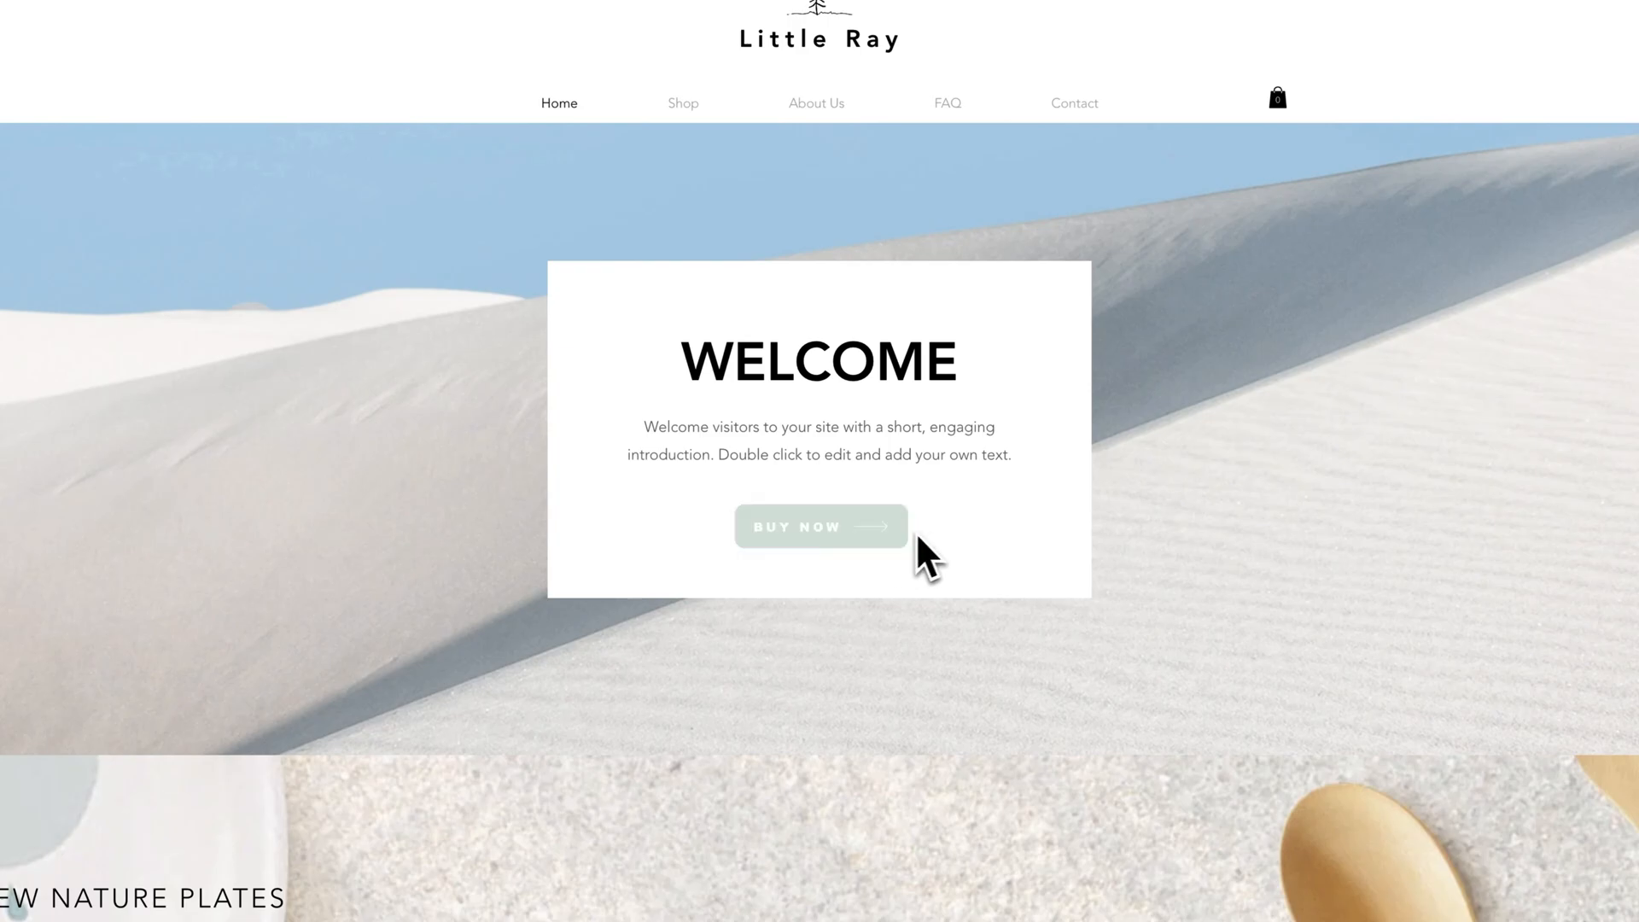
pyautogui.moveTo(819, 526)
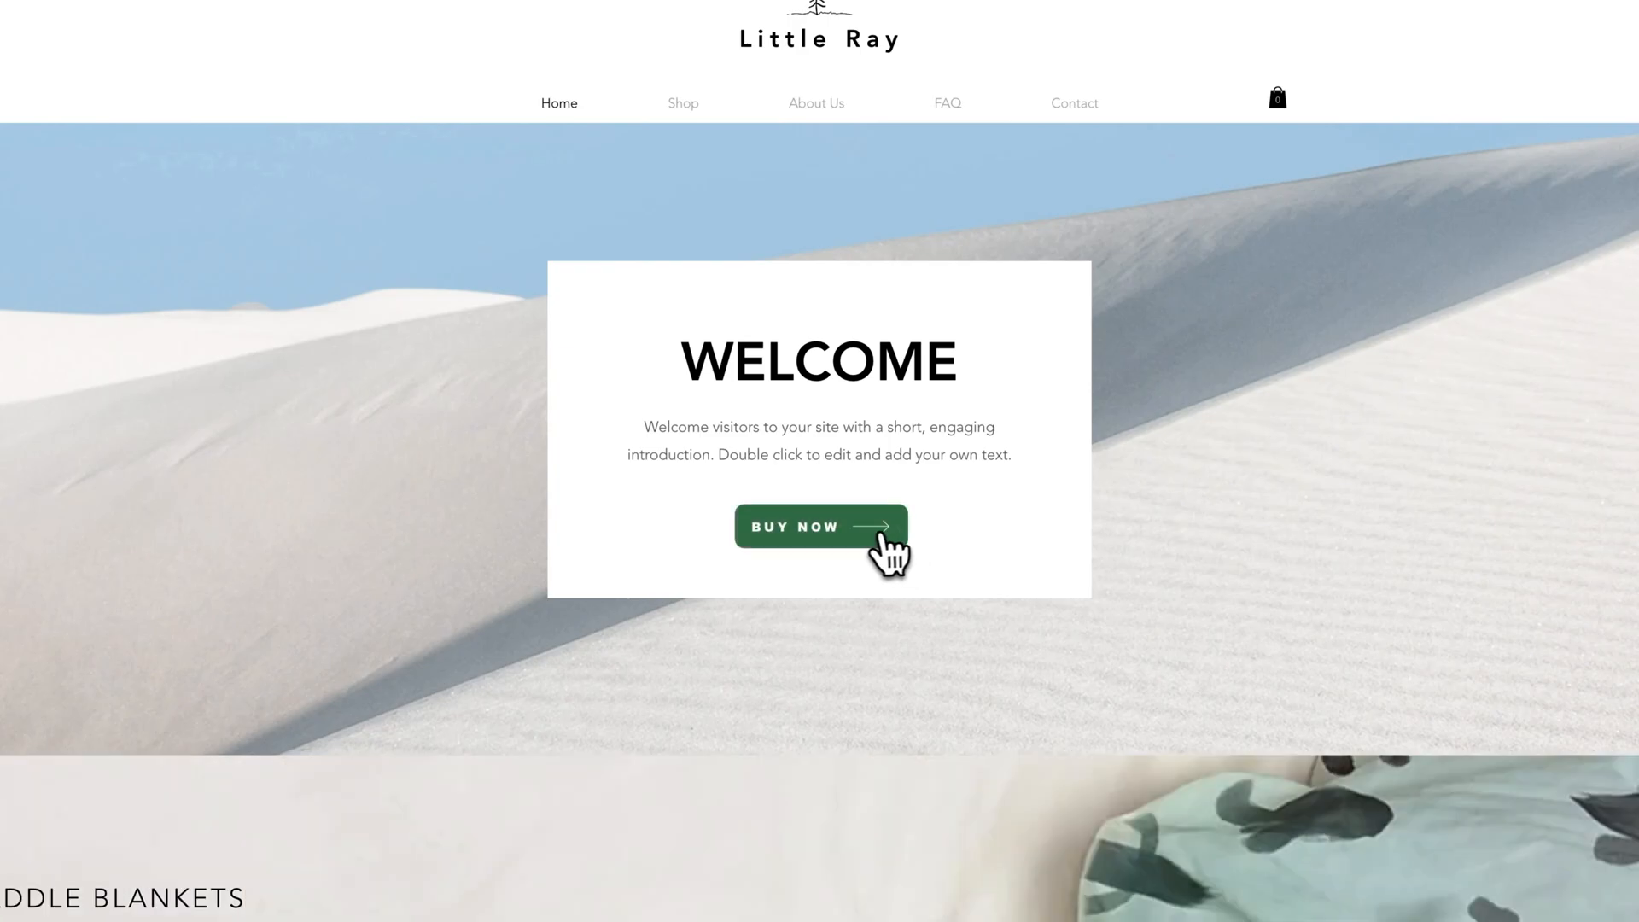